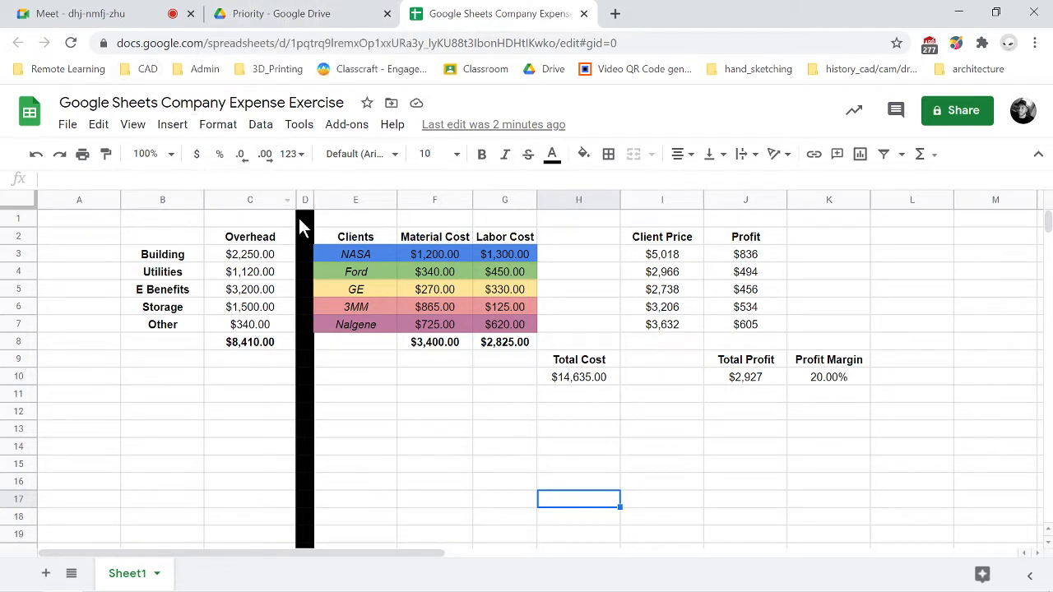
mouse_move(254, 205)
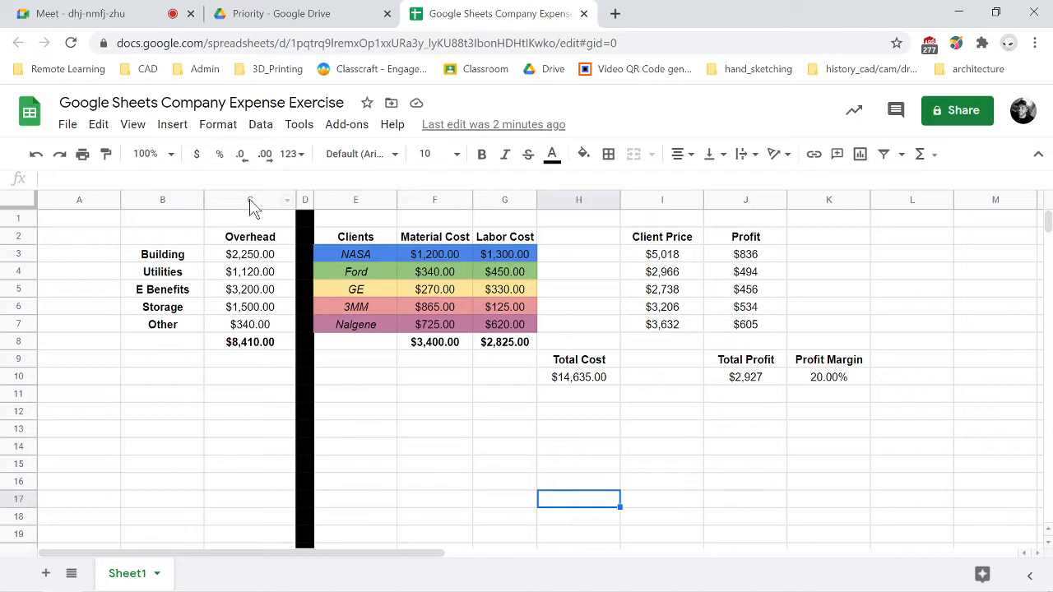
mouse_move(427, 327)
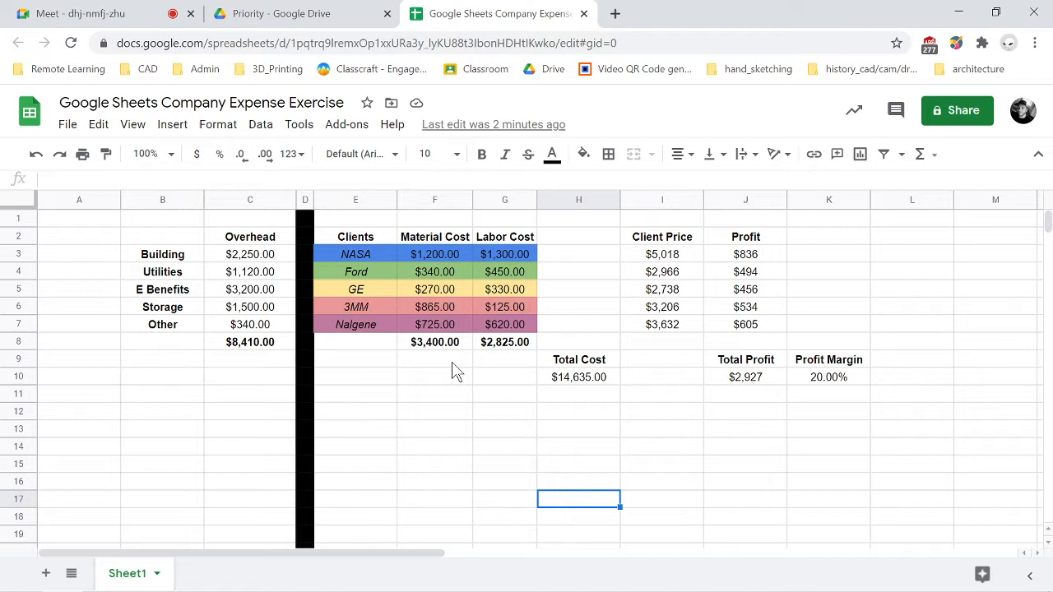
mouse_move(375, 321)
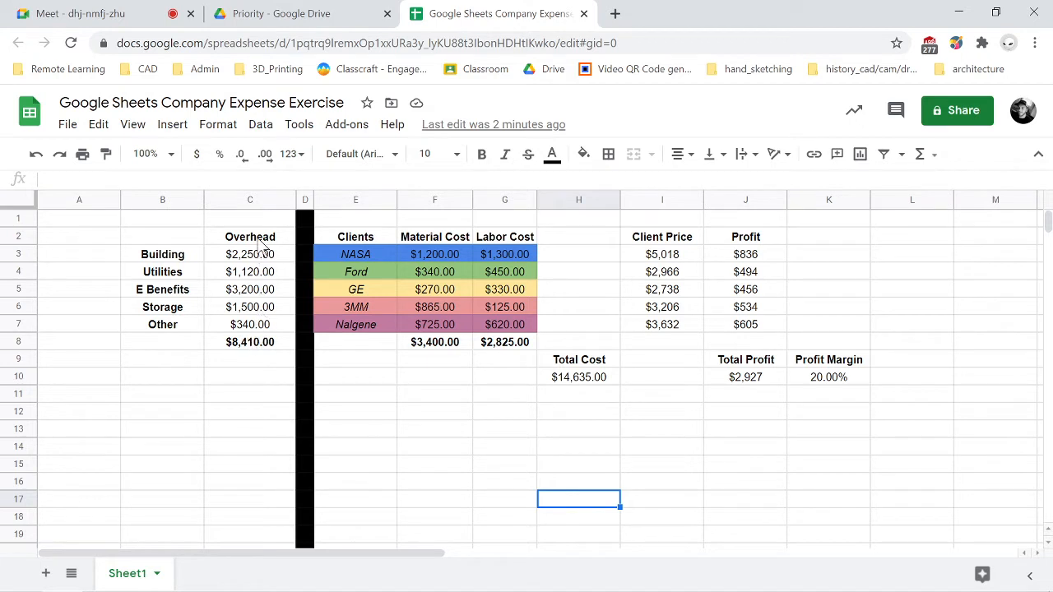
mouse_move(266, 316)
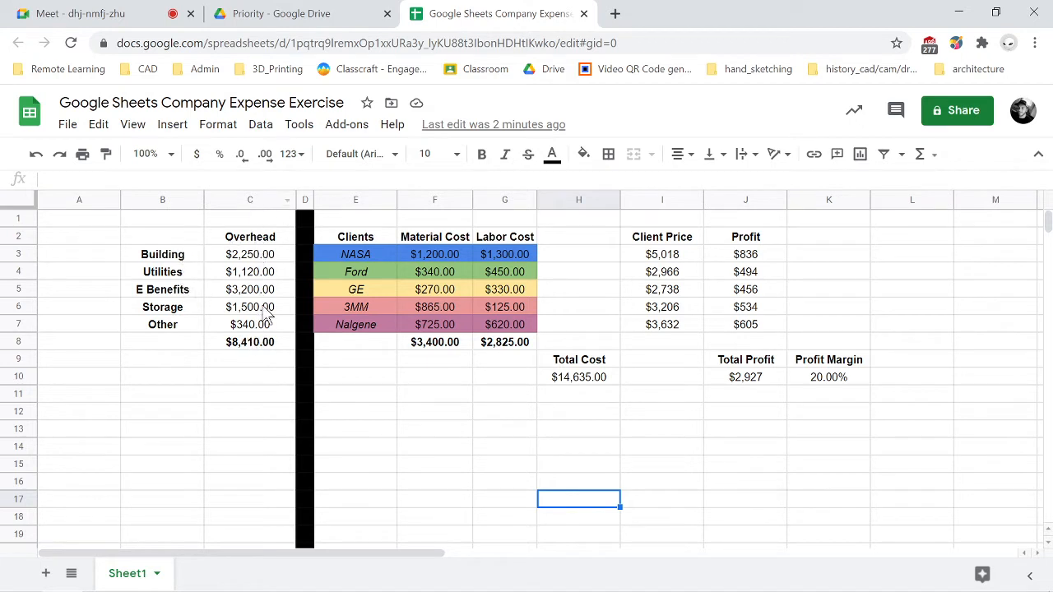
mouse_move(277, 260)
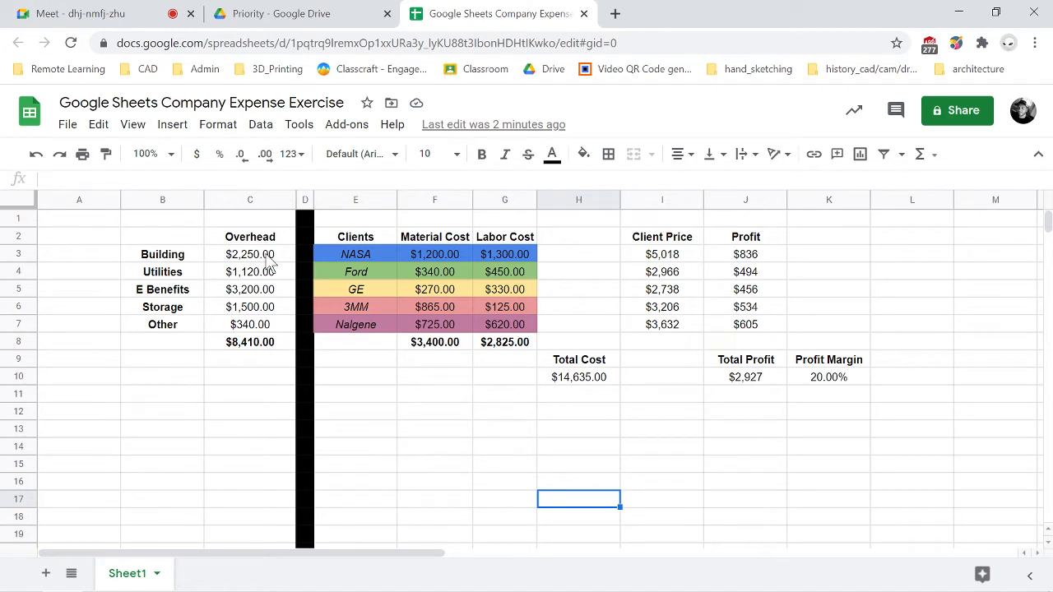
mouse_move(393, 253)
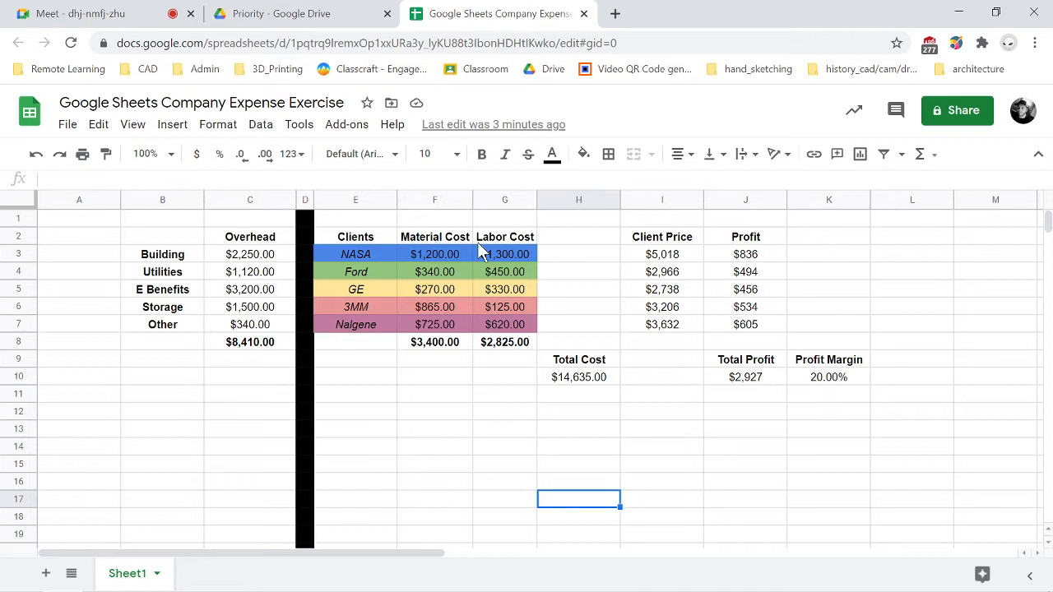
mouse_move(438, 322)
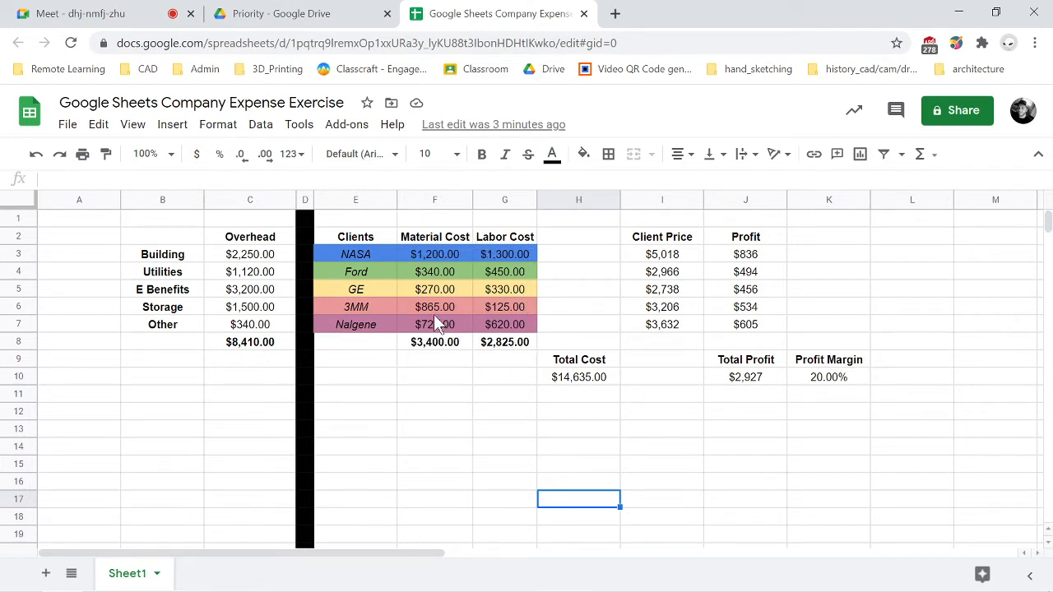
mouse_move(420, 257)
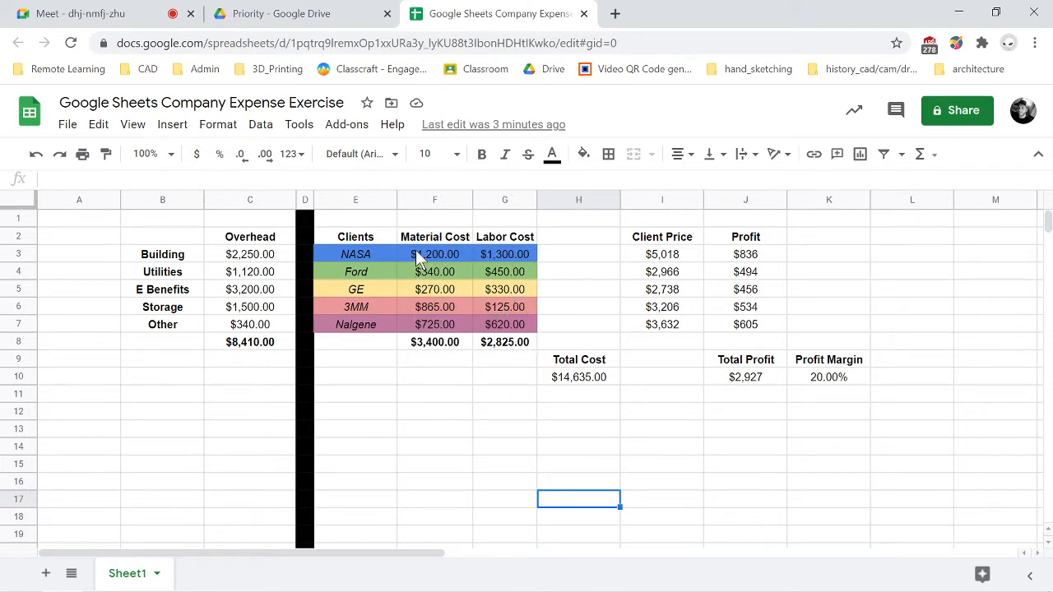
mouse_move(546, 257)
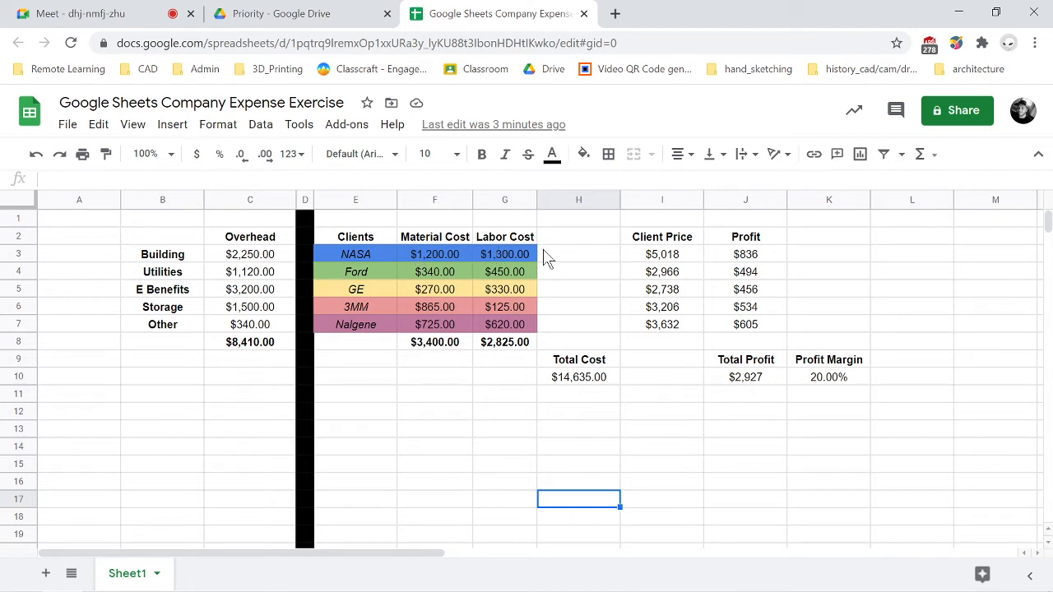
mouse_move(704, 247)
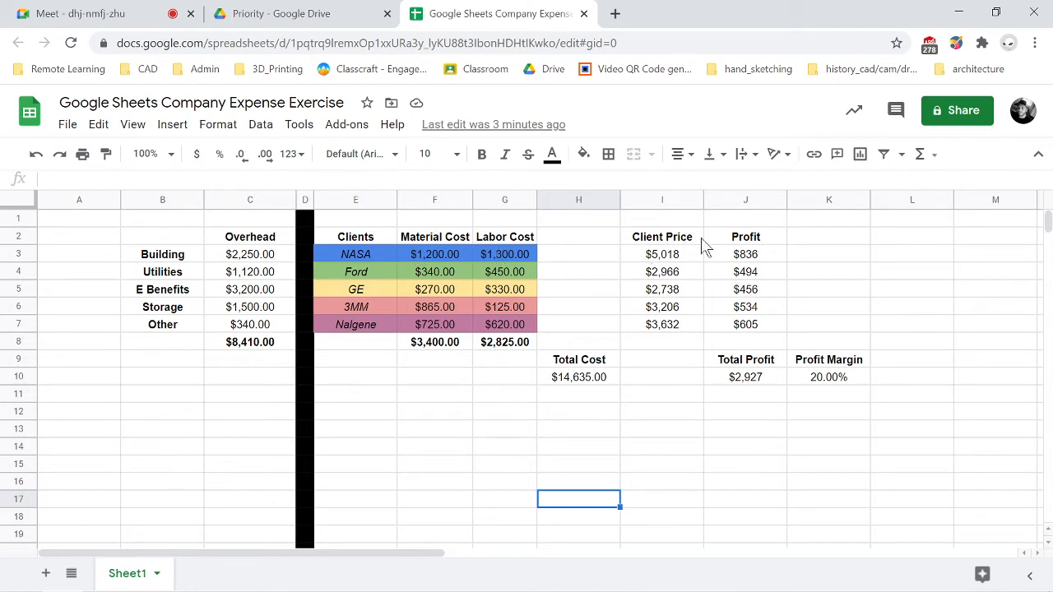
mouse_move(673, 245)
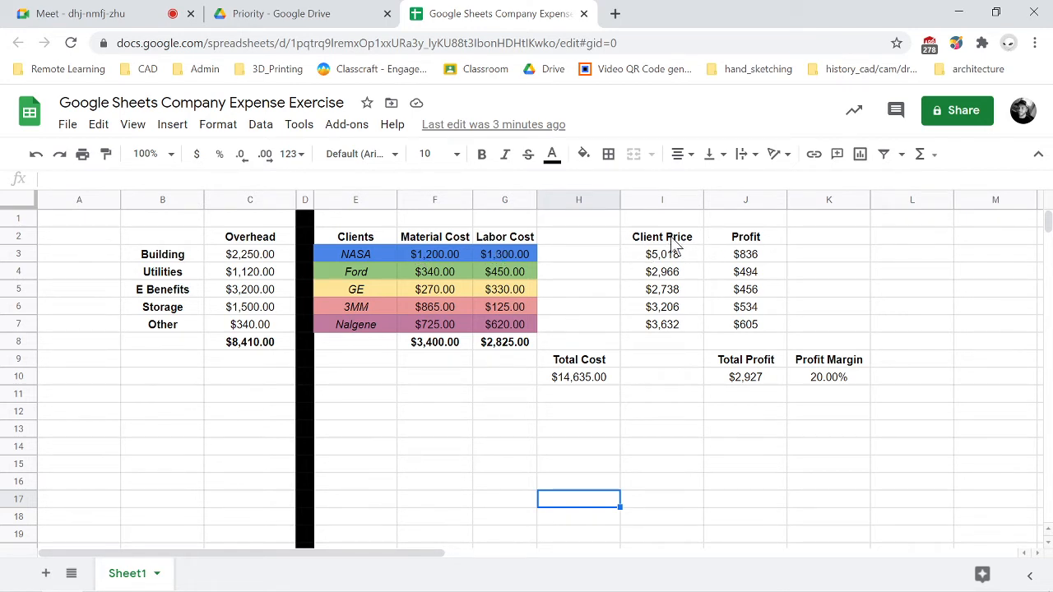
mouse_move(694, 263)
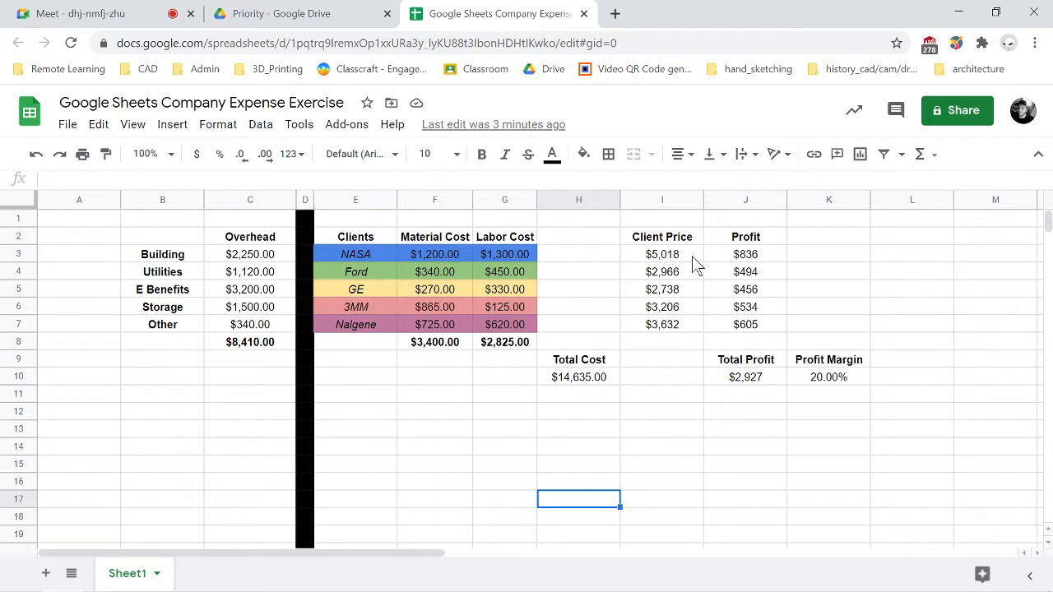
mouse_move(605, 271)
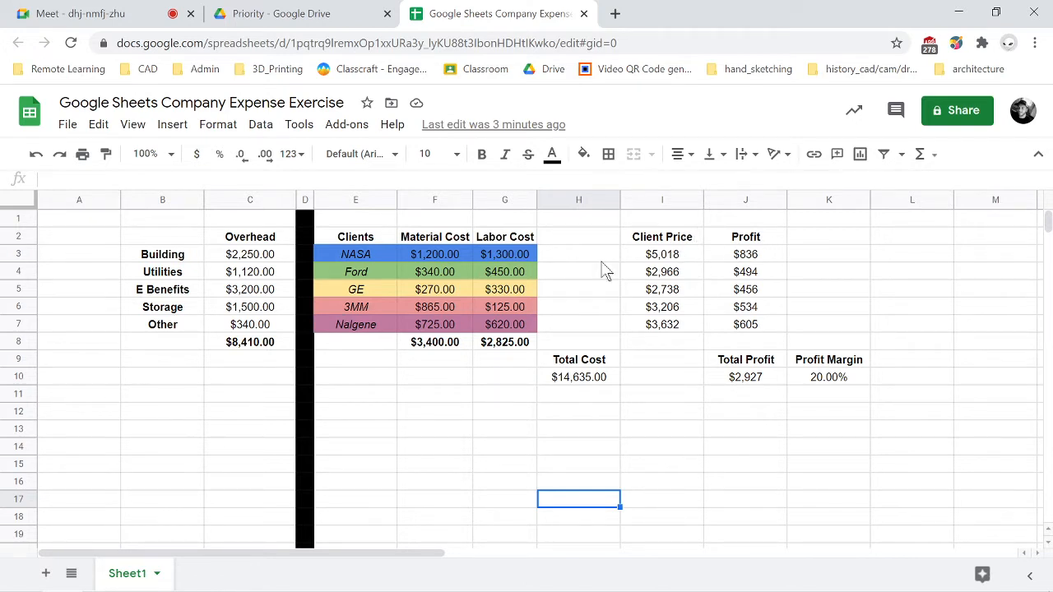
mouse_move(349, 310)
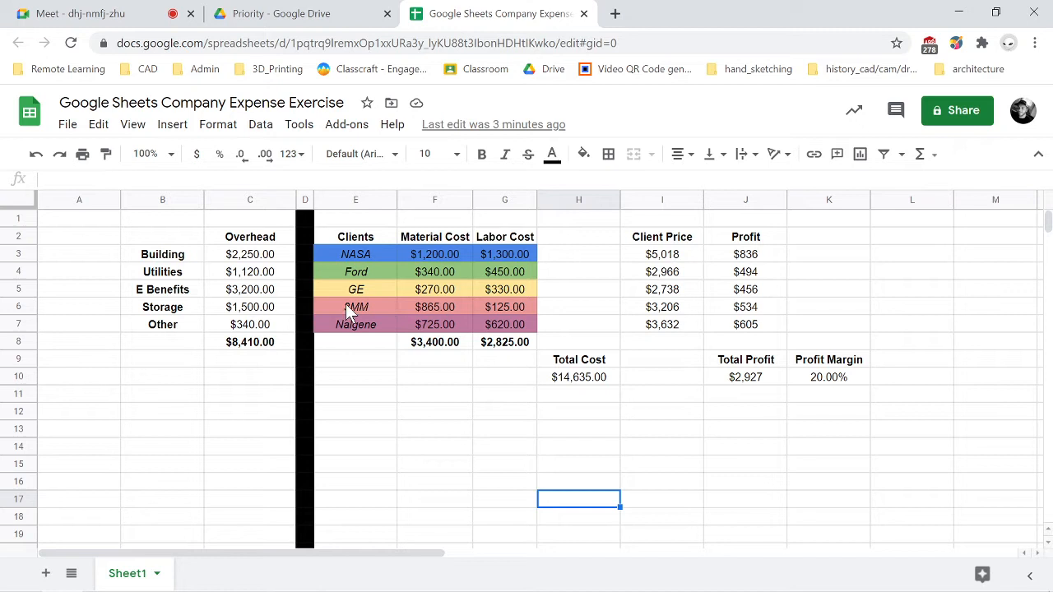
mouse_move(223, 248)
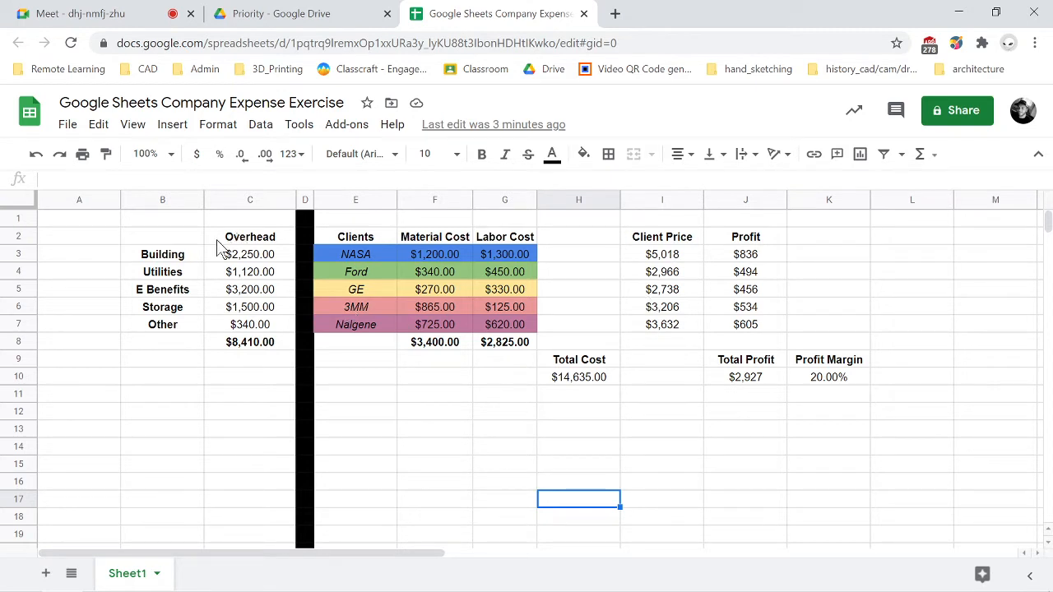
mouse_move(917, 286)
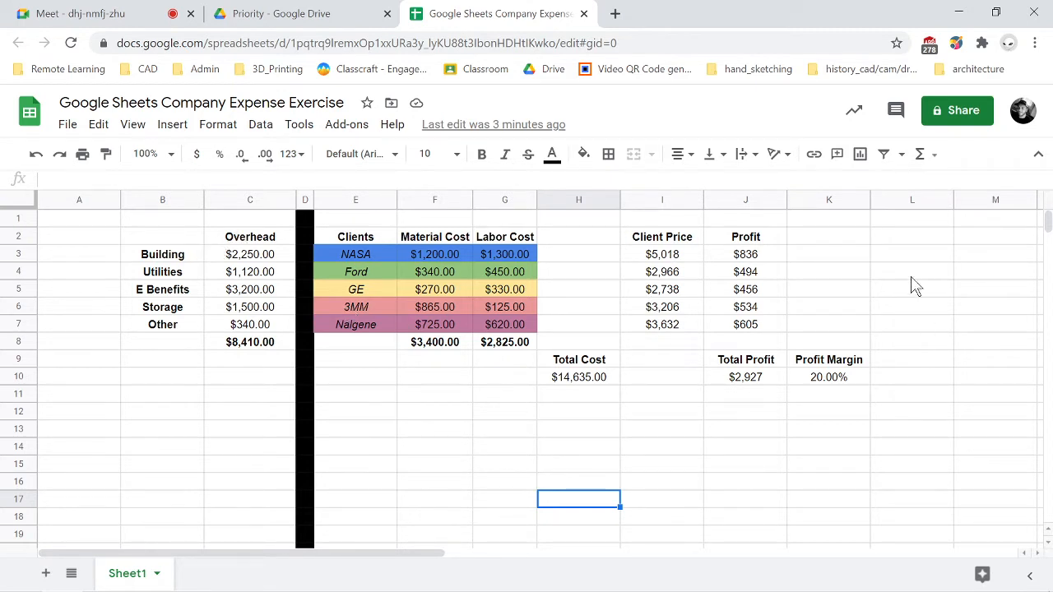
mouse_move(212, 286)
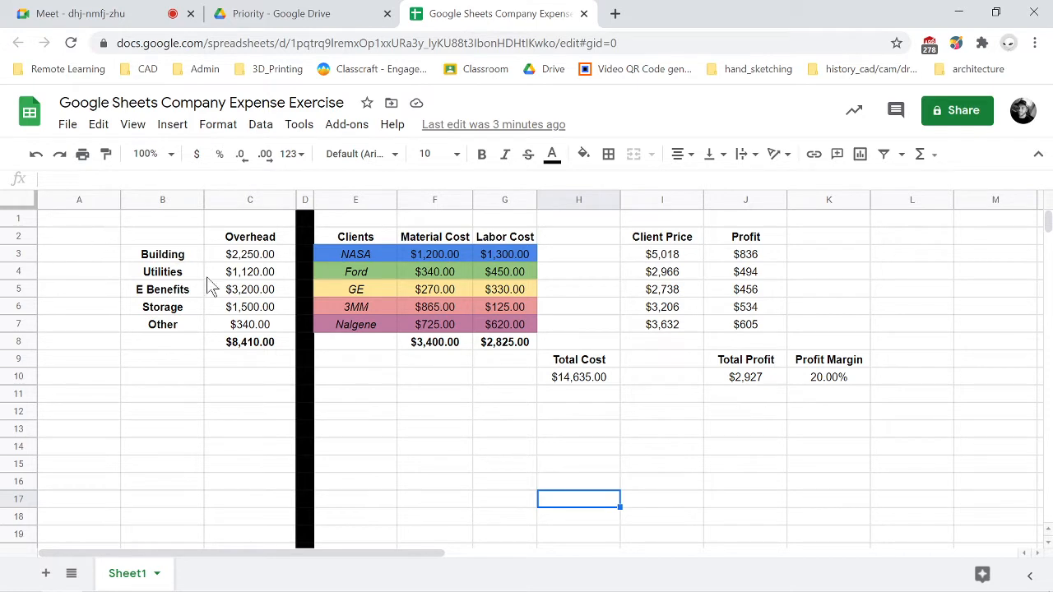
mouse_move(204, 262)
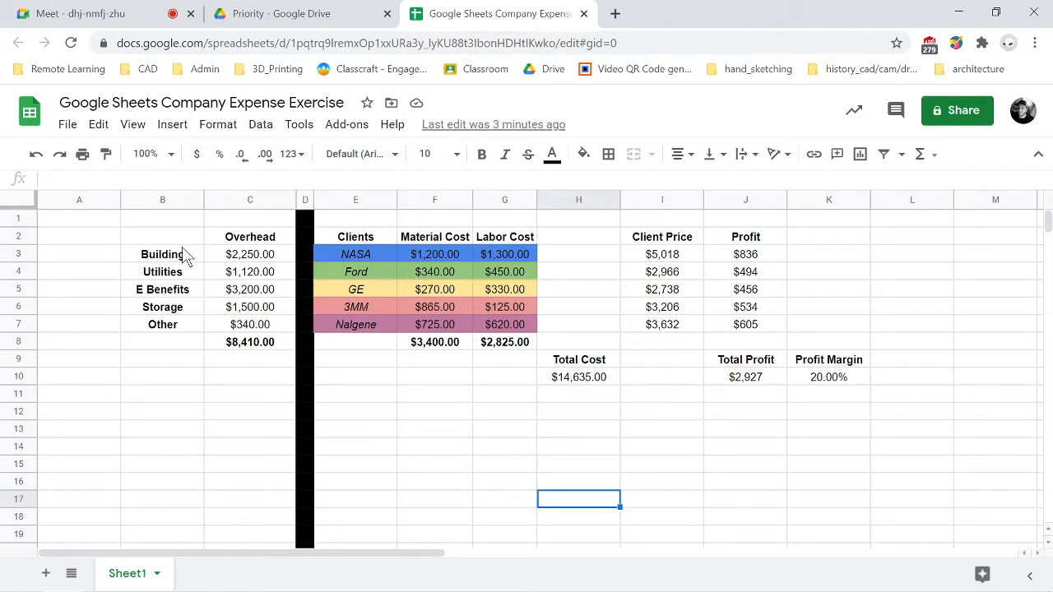
mouse_move(188, 240)
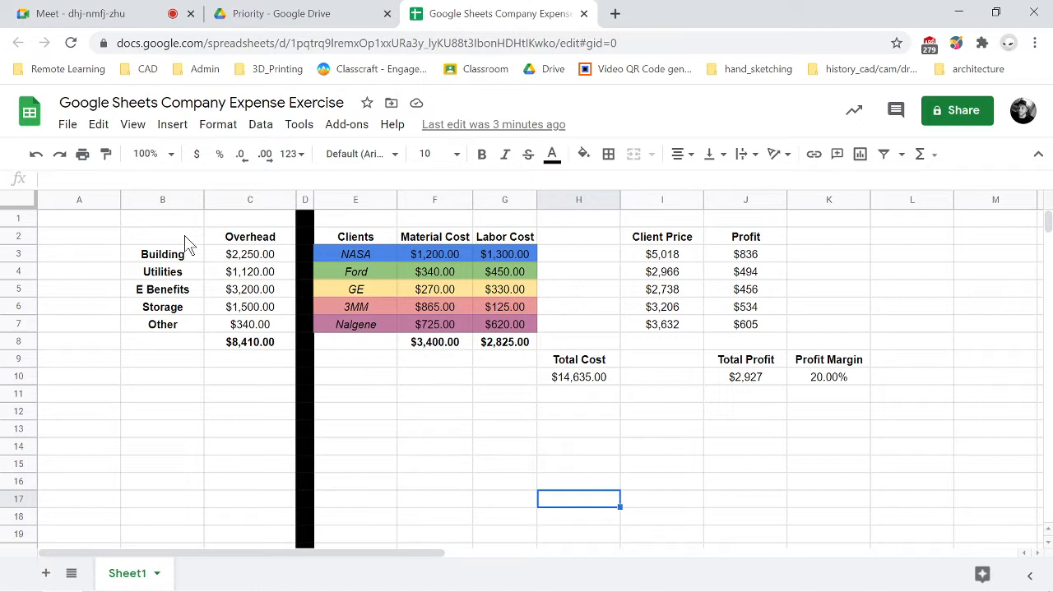
mouse_move(197, 243)
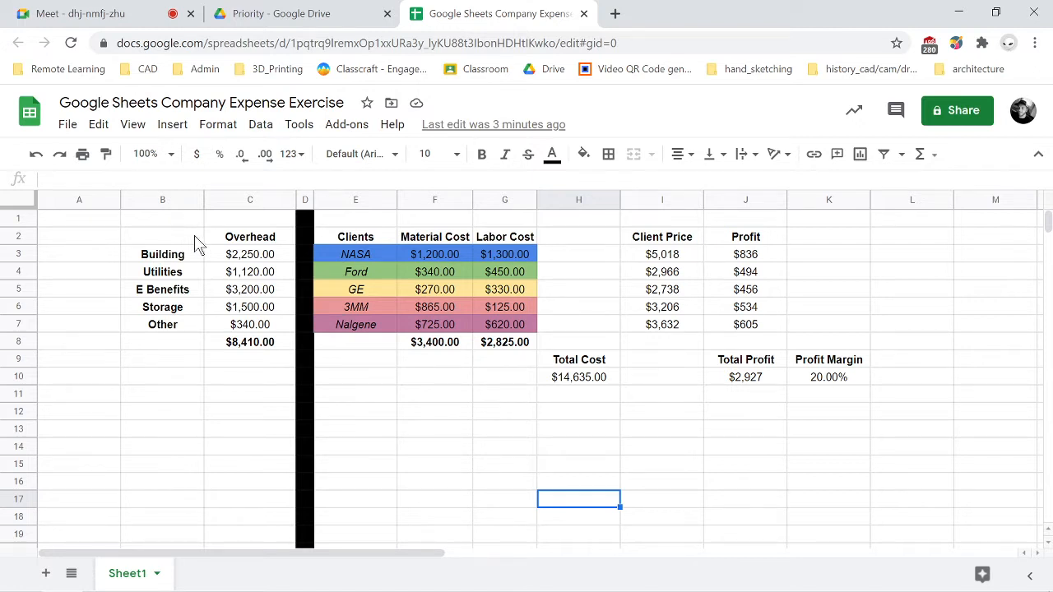
mouse_move(239, 246)
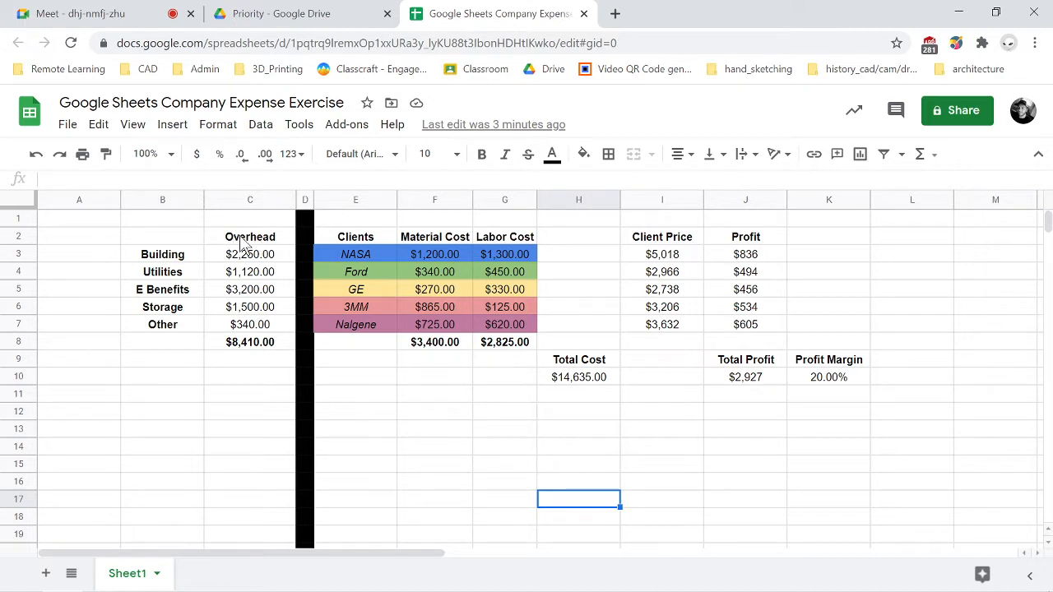
- Select the Overhead header cell C2 and bring up the Insert menu
left_click(250, 236)
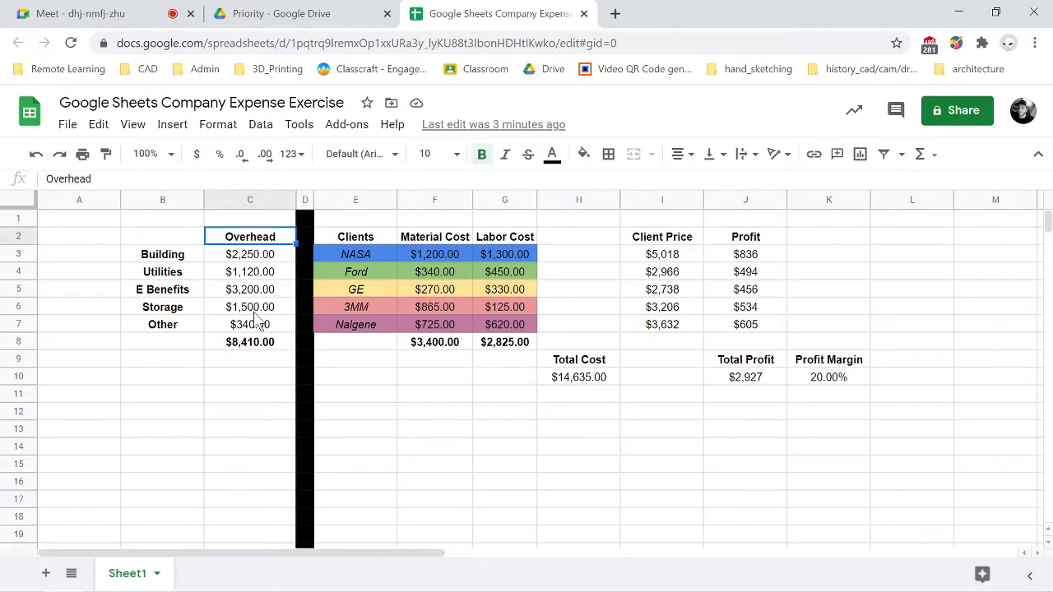
mouse_move(261, 349)
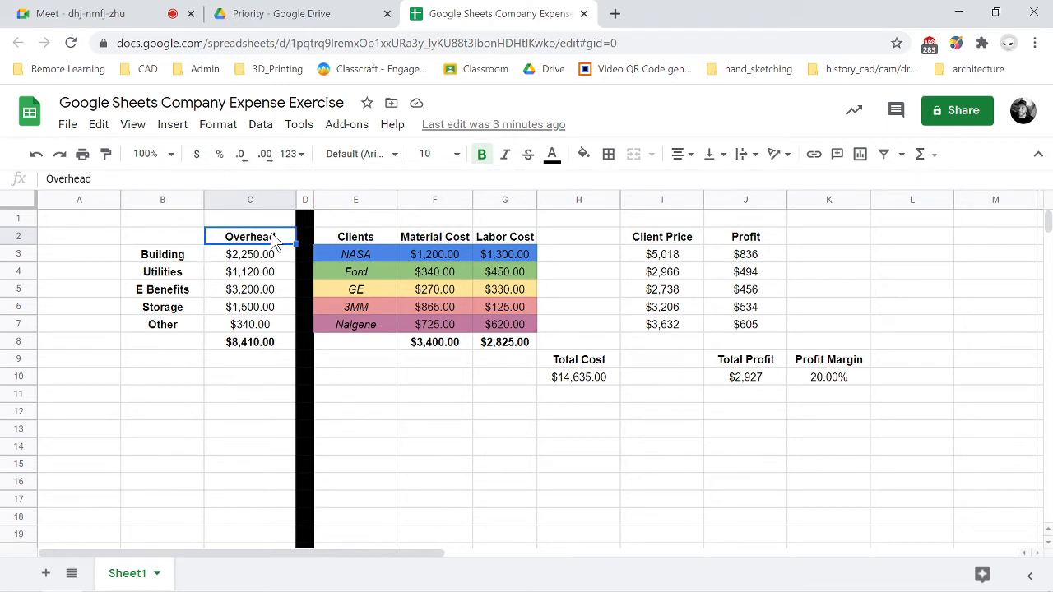
mouse_move(240, 155)
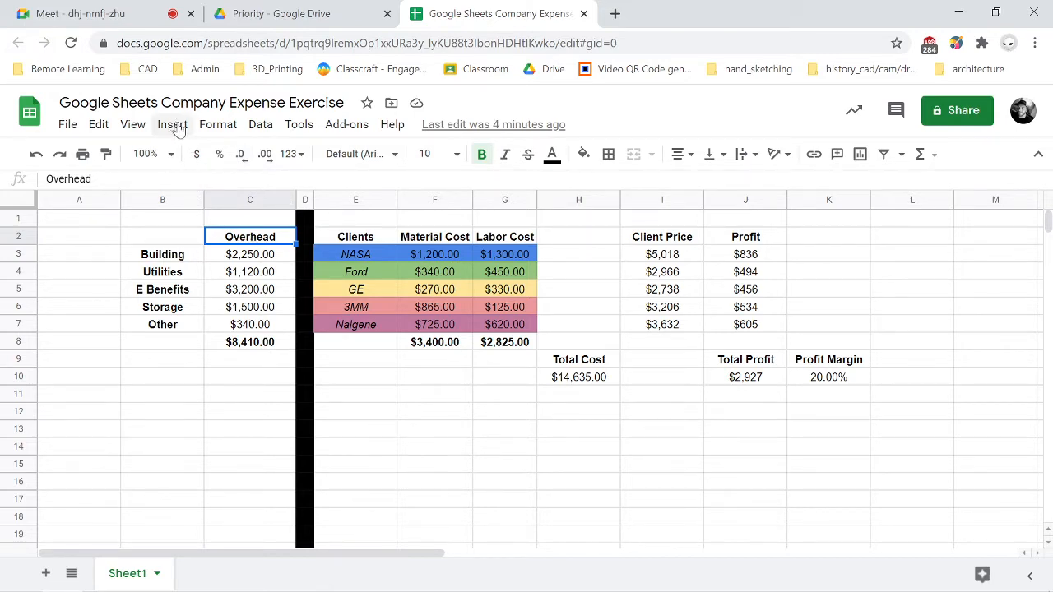
left_click(171, 125)
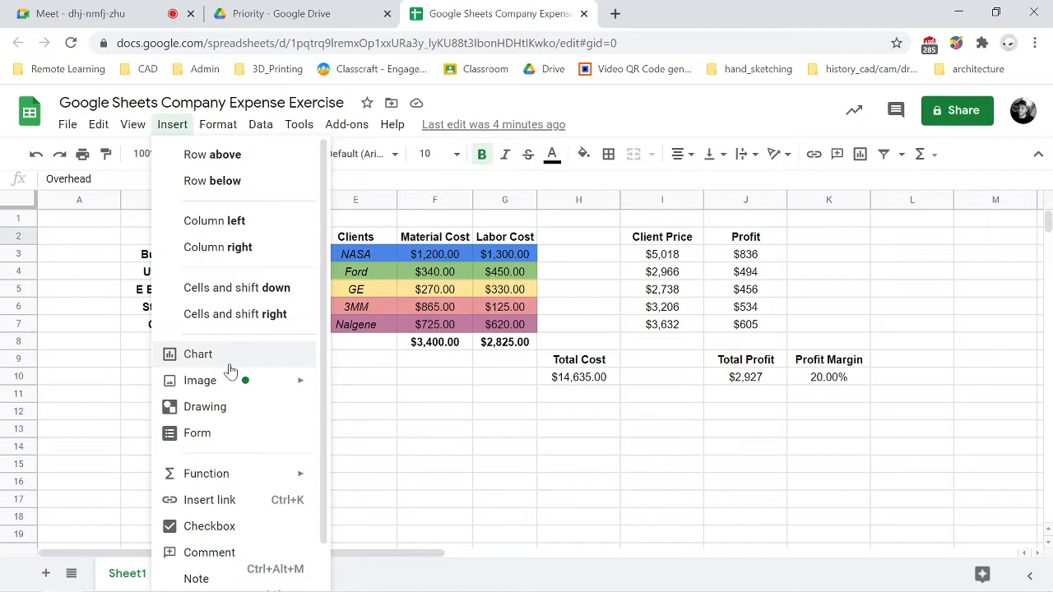
- Insert a chart of the Overhead data from the Insert menu
left_click(197, 354)
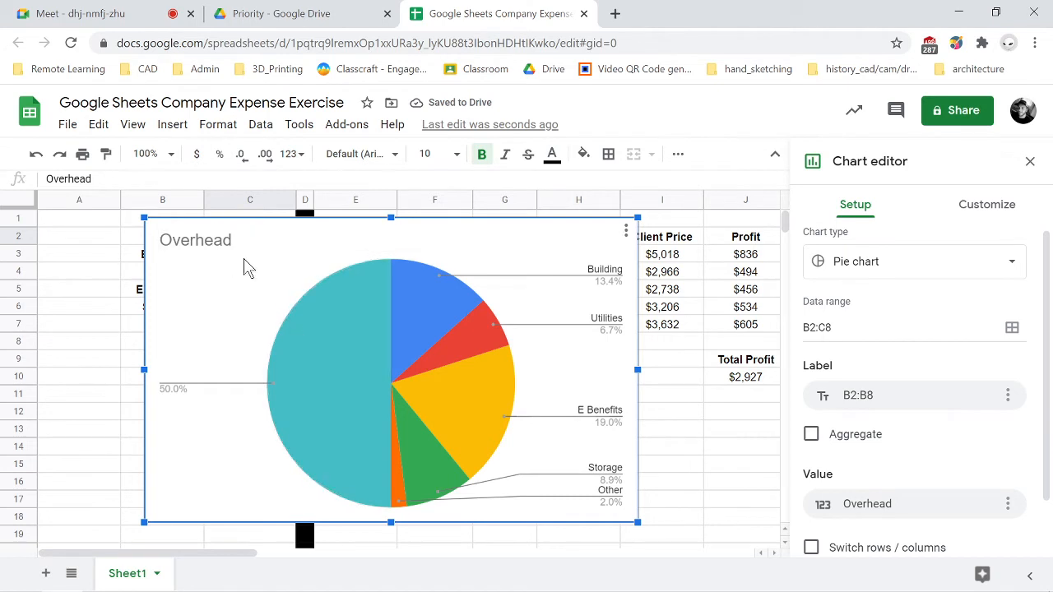
mouse_move(436, 271)
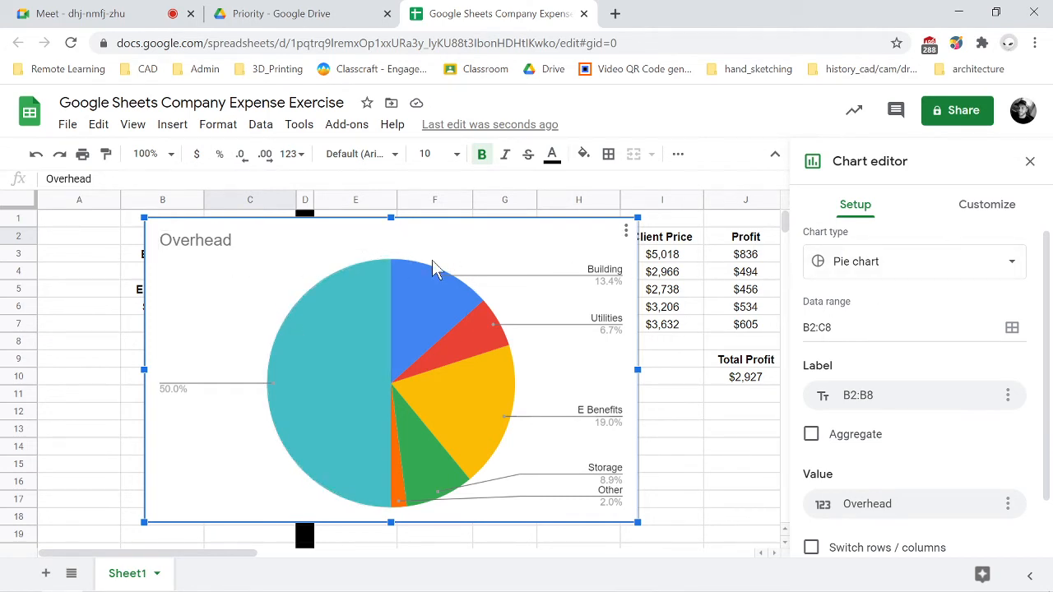
mouse_move(250, 303)
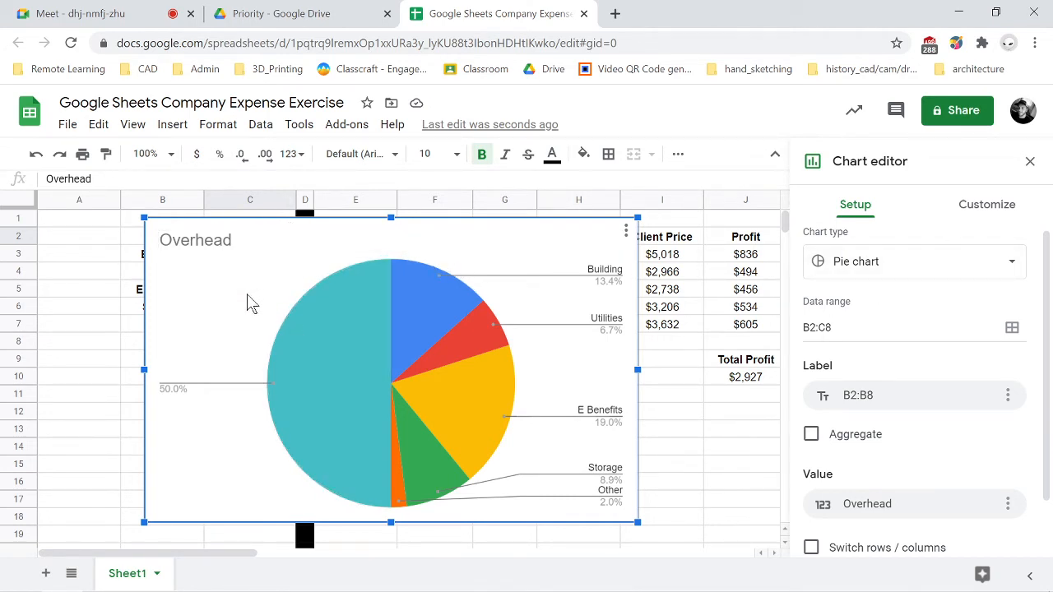
mouse_move(255, 322)
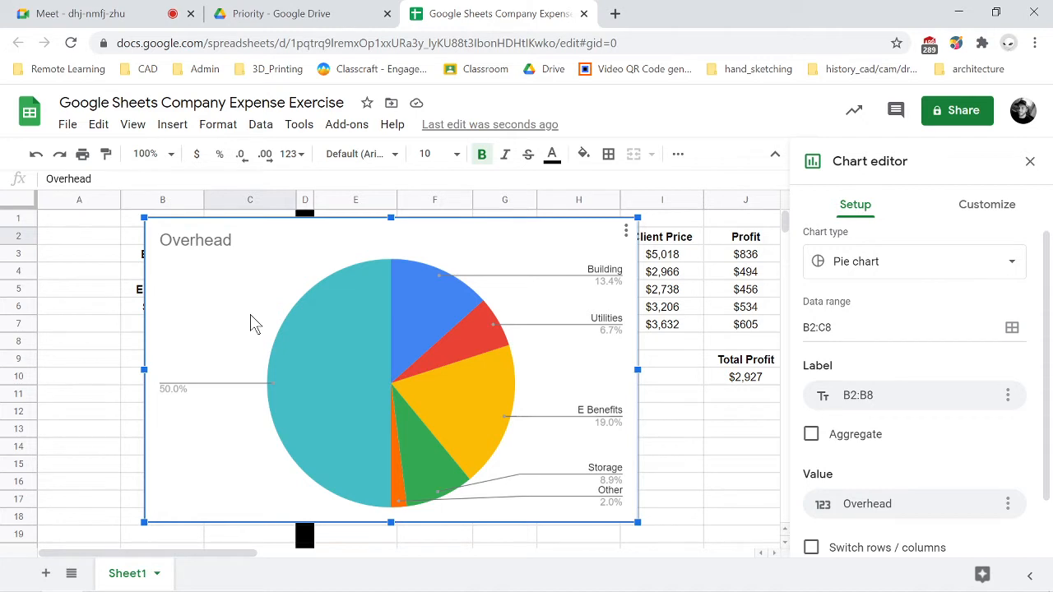
mouse_move(135, 343)
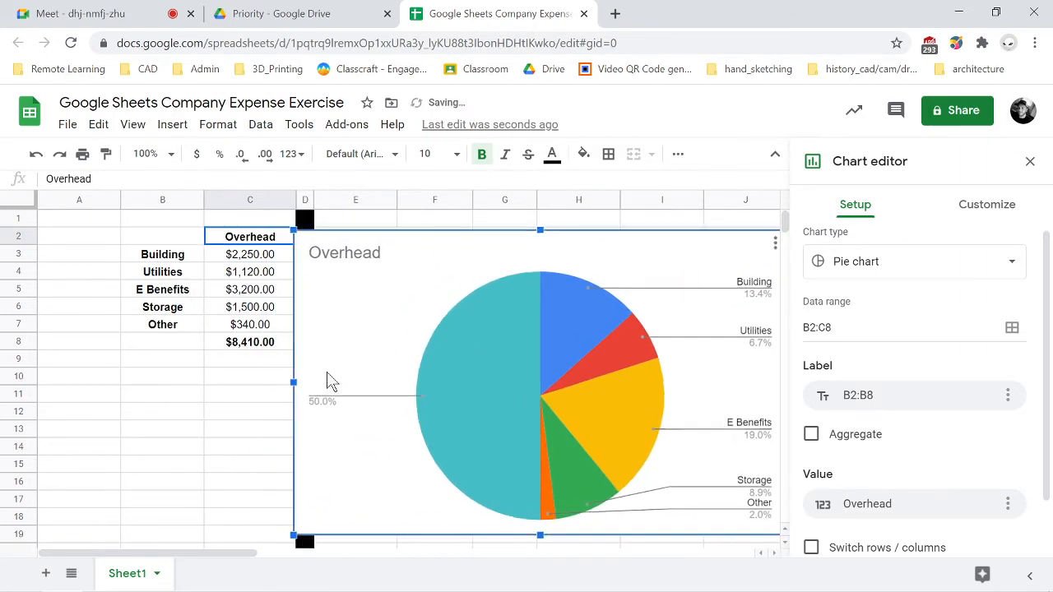
mouse_move(244, 356)
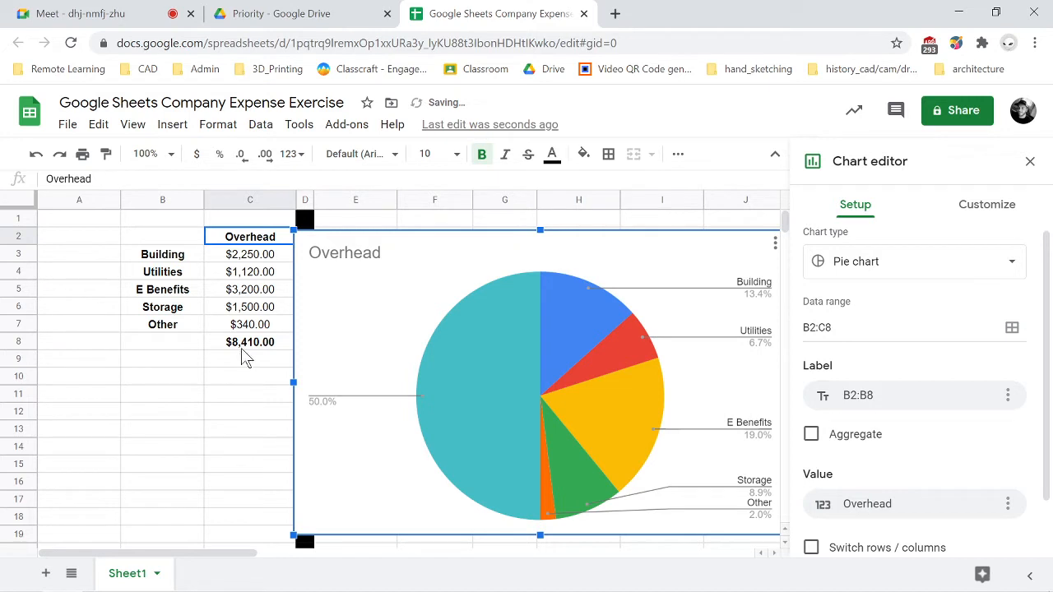
mouse_move(436, 414)
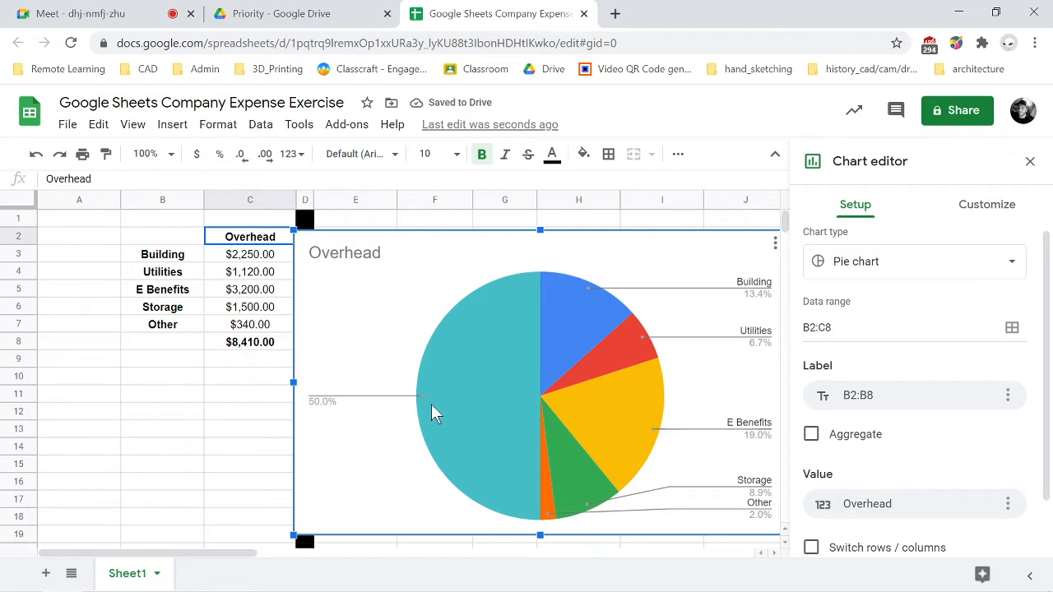
mouse_move(694, 449)
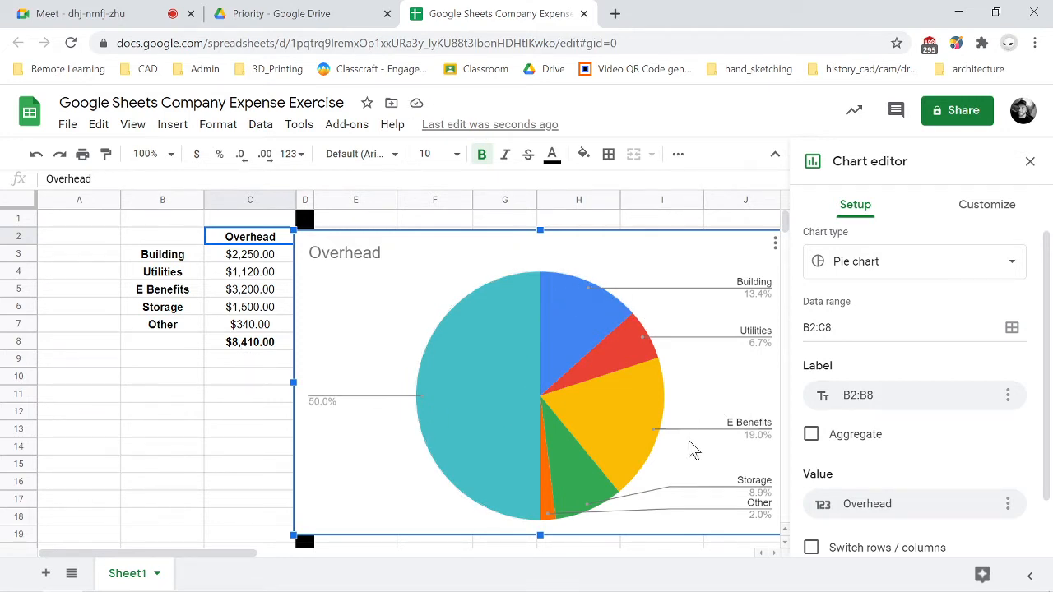
mouse_move(510, 431)
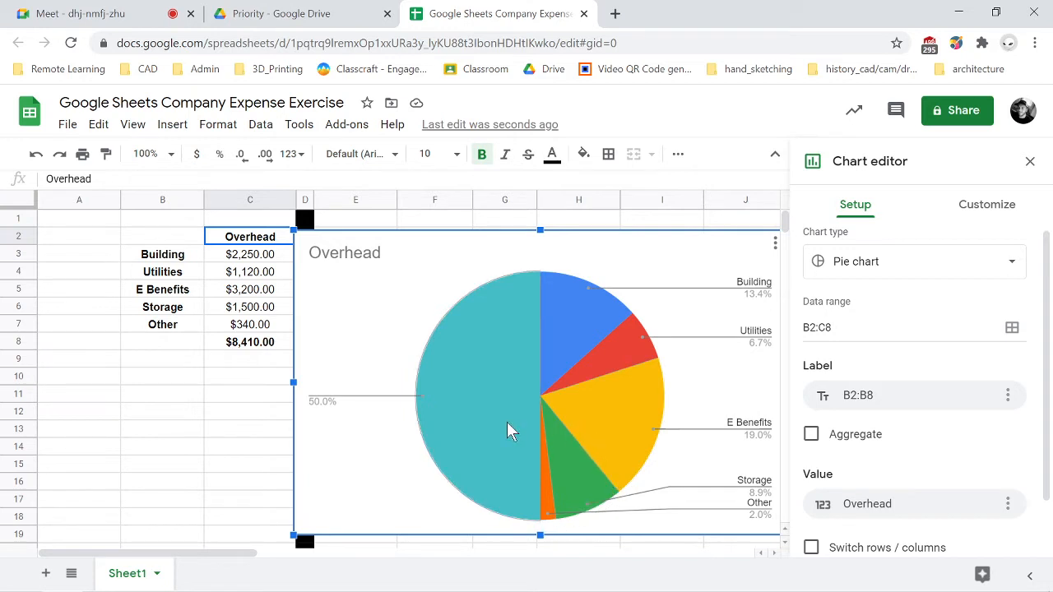
mouse_move(490, 369)
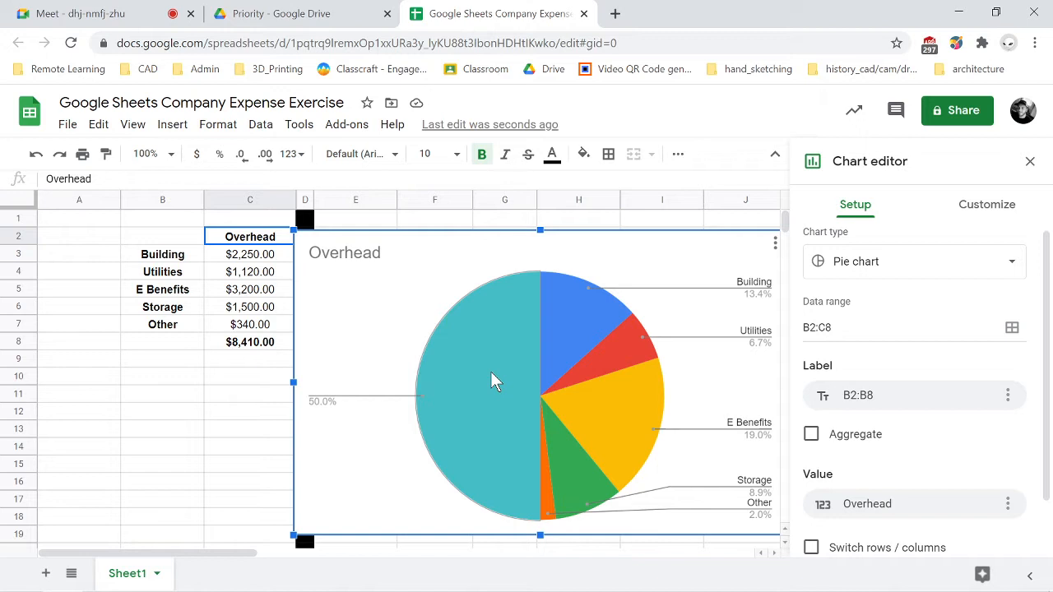
mouse_move(467, 370)
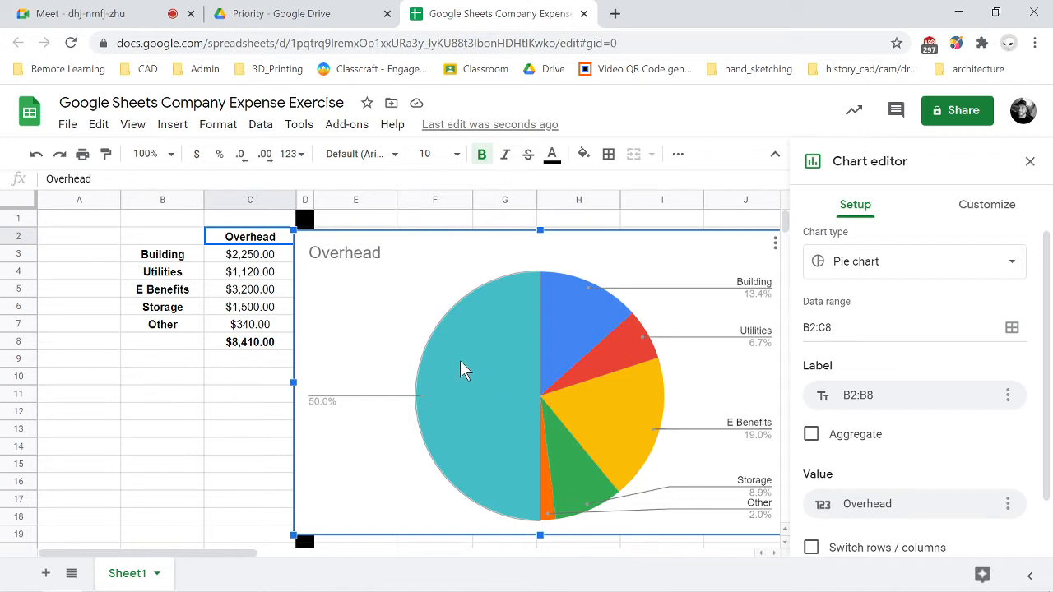
mouse_move(518, 378)
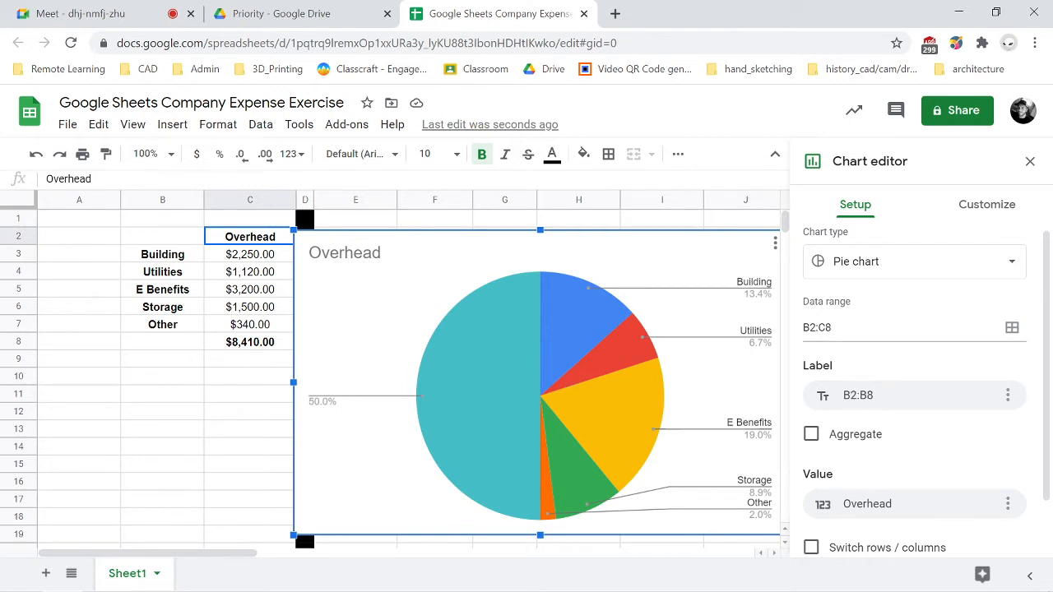
- Change the Overhead chart's data range from B2:C8 to B2:C7, excluding the total row
left_click(905, 327)
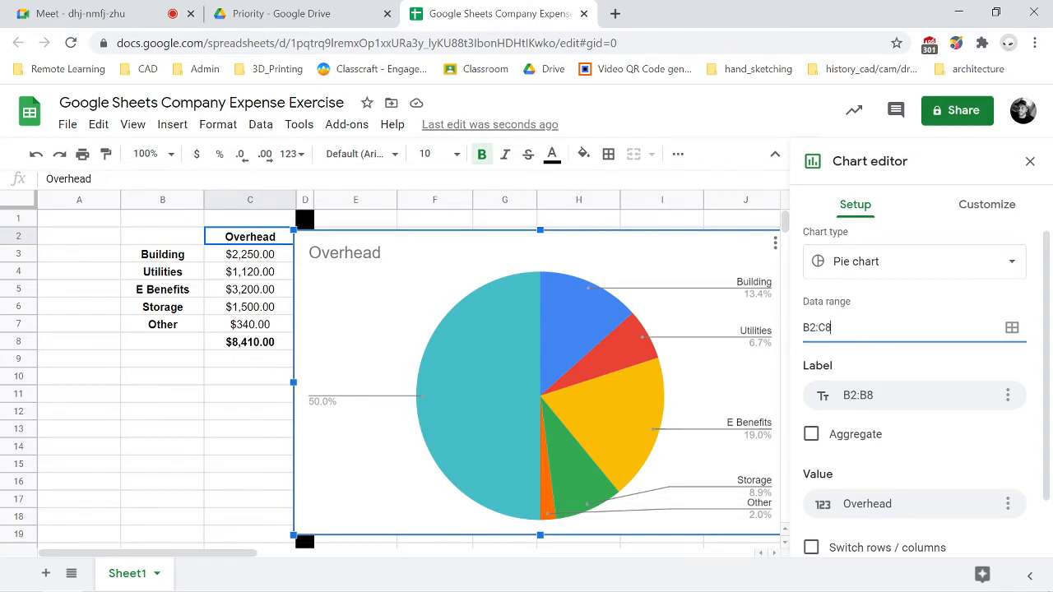
type("B2:C7")
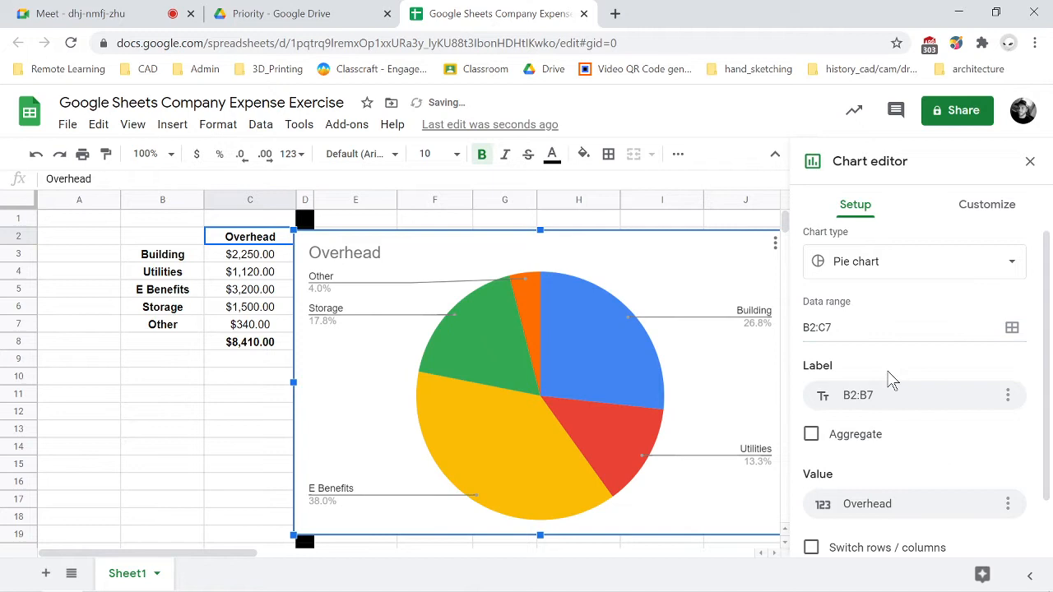
left_click(344, 254)
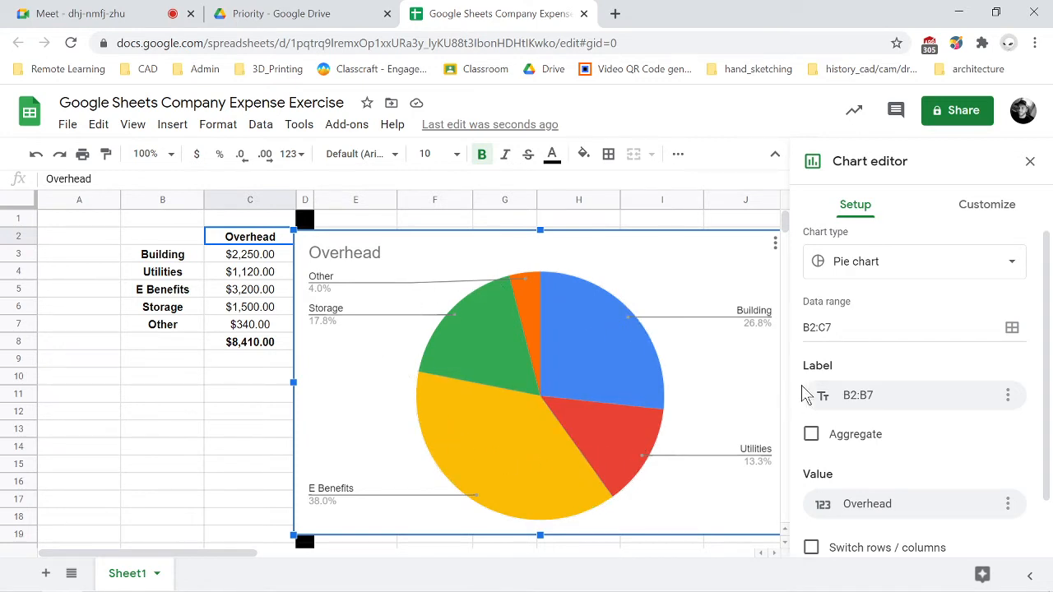
- Switch the Chart editor to the Customize options for the Overhead pie chart
scroll("down", 3)
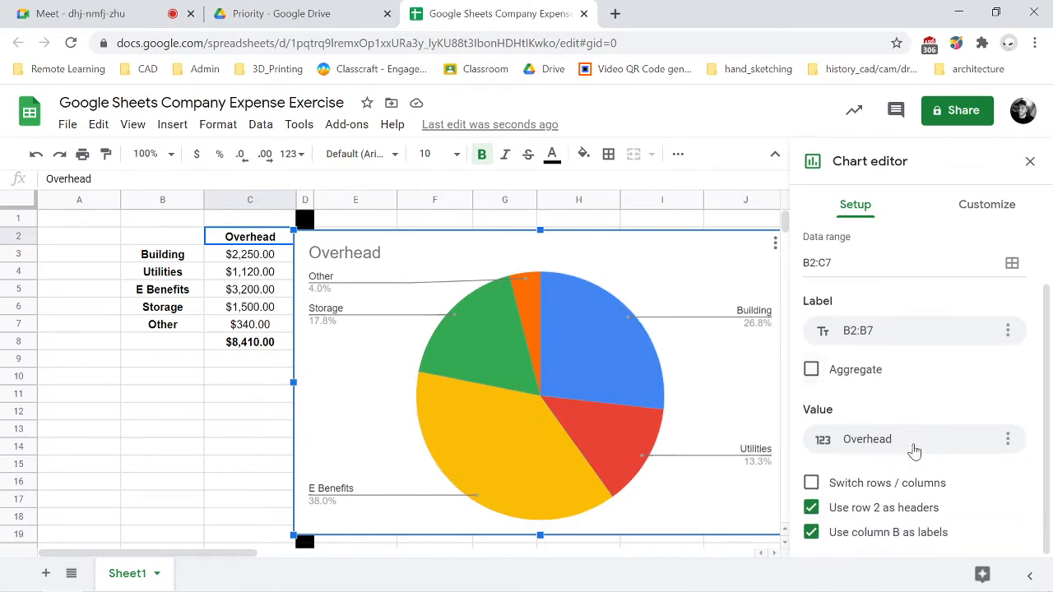
scroll("up", 3)
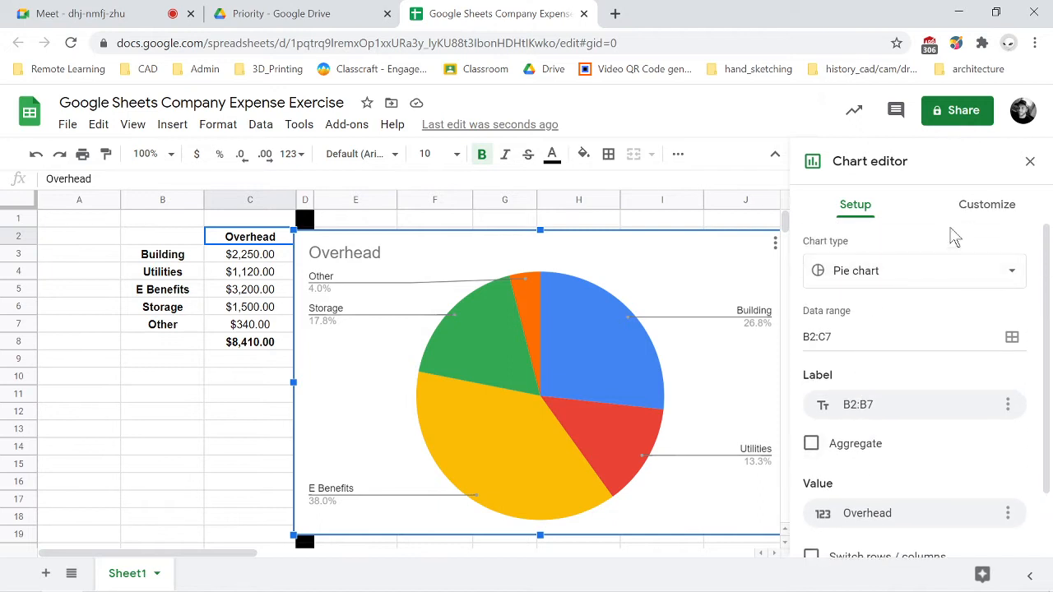
left_click(987, 204)
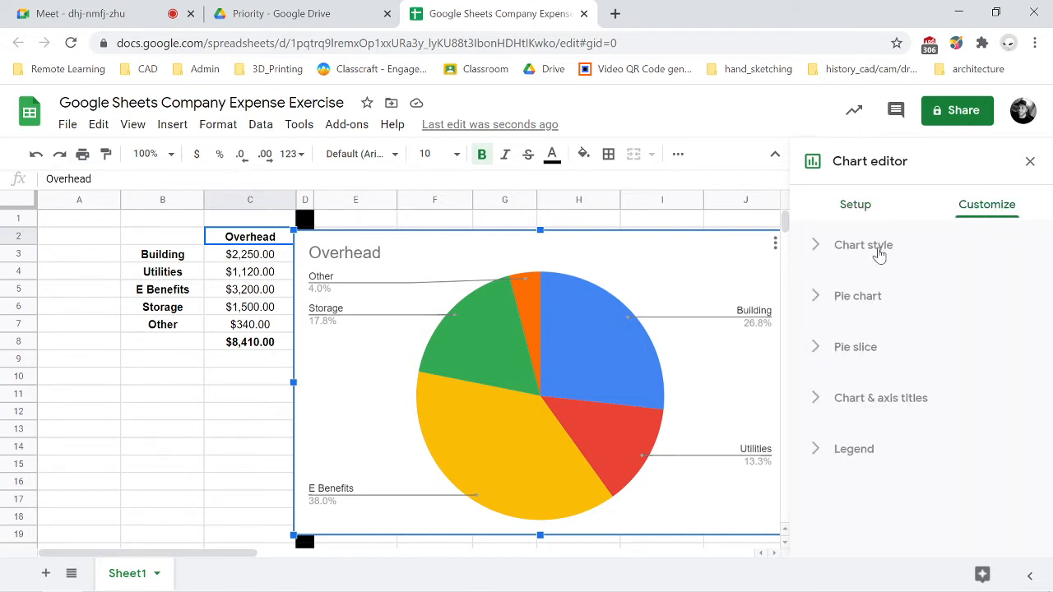
- In Chart style, try black and grey backgrounds, then set it back to white
left_click(862, 246)
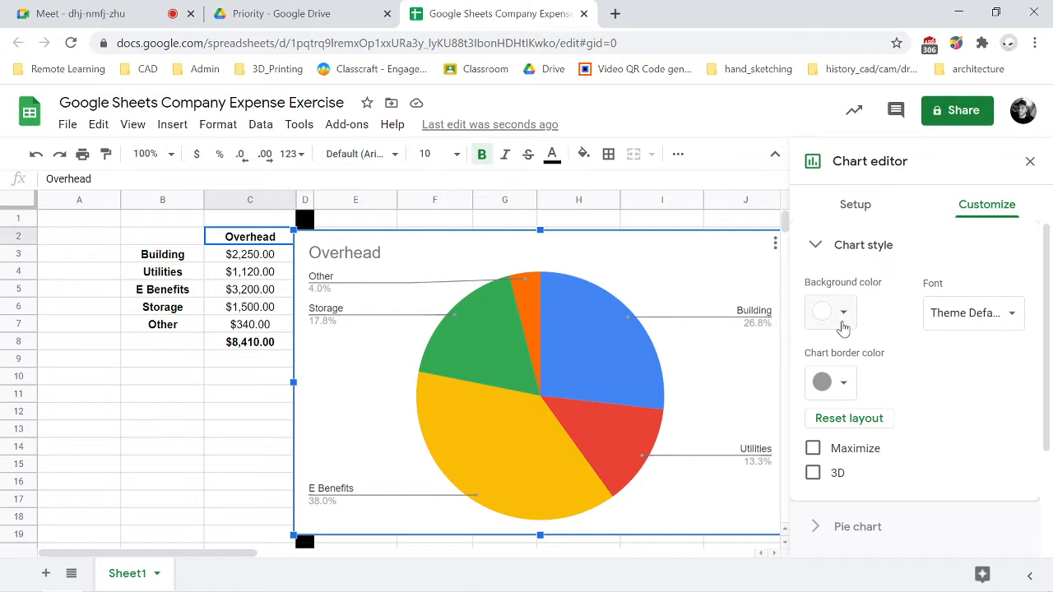
left_click(821, 311)
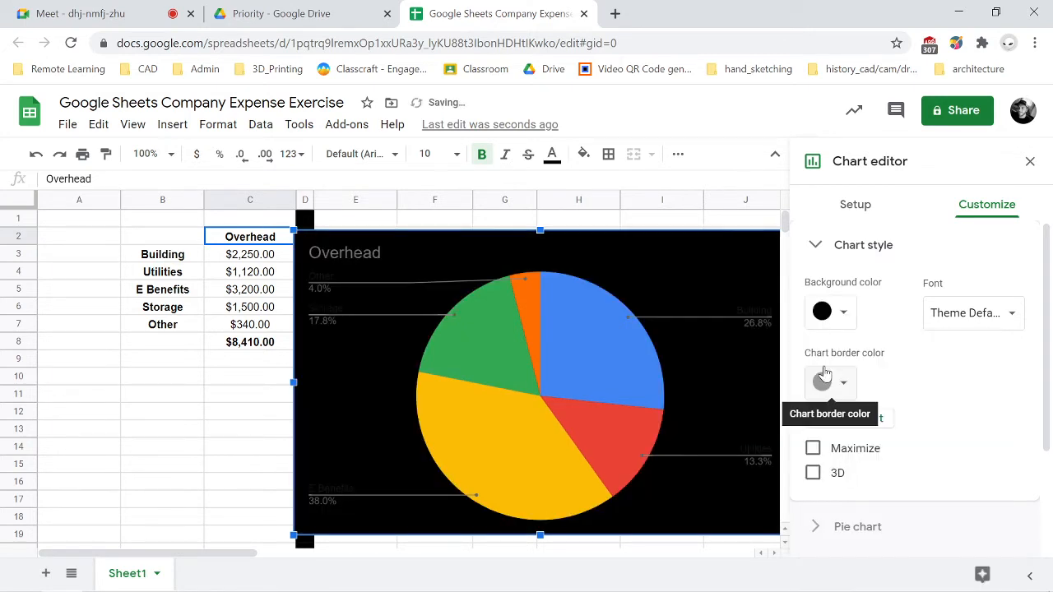
left_click(822, 311)
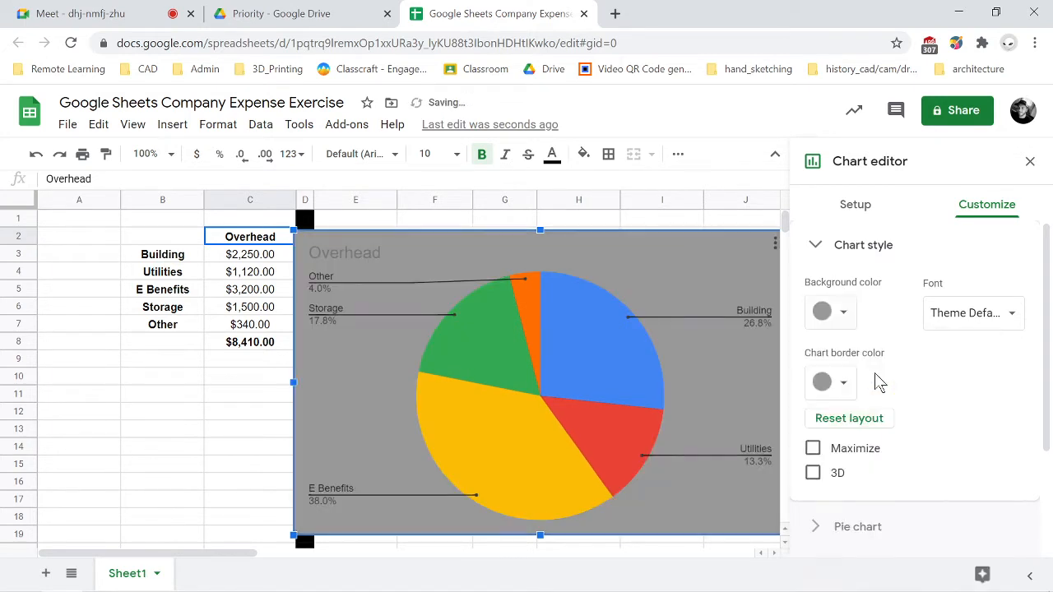
left_click(829, 311)
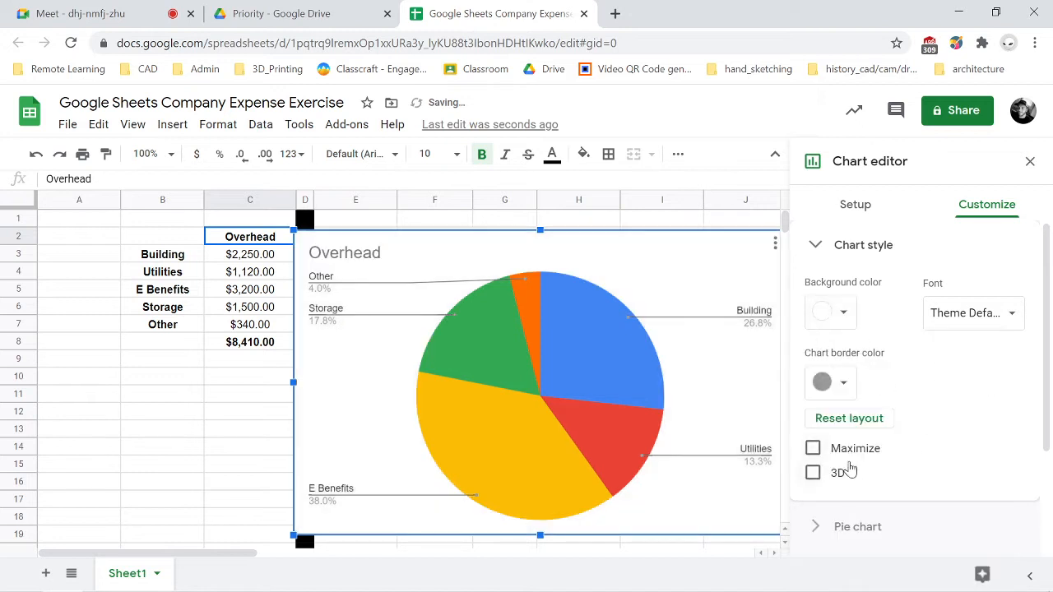
- Toggle 3D and Maximize on, then back off, leaving the pie chart flat
left_click(813, 472)
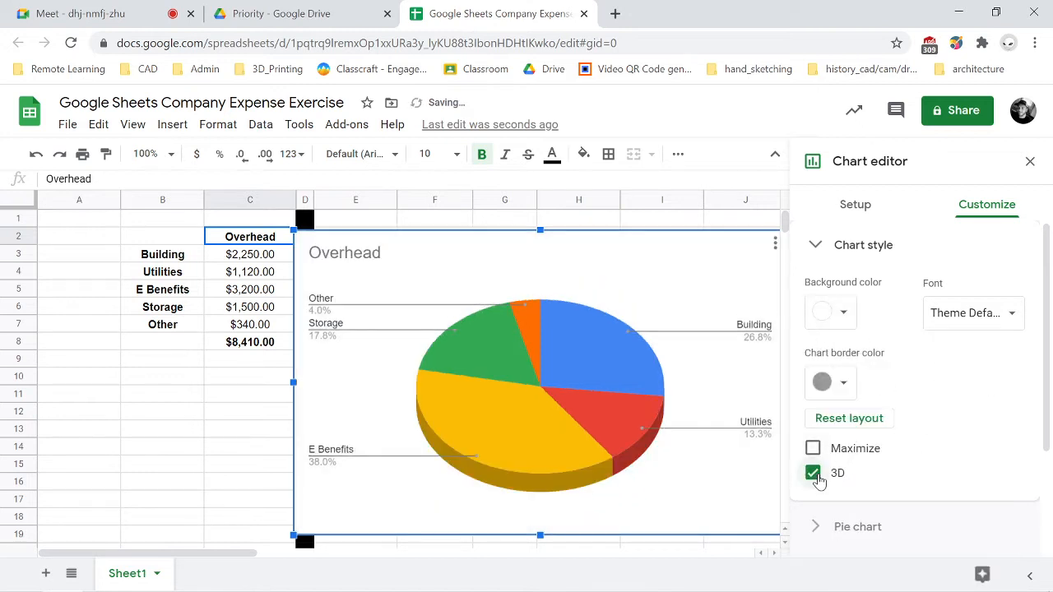
left_click(813, 447)
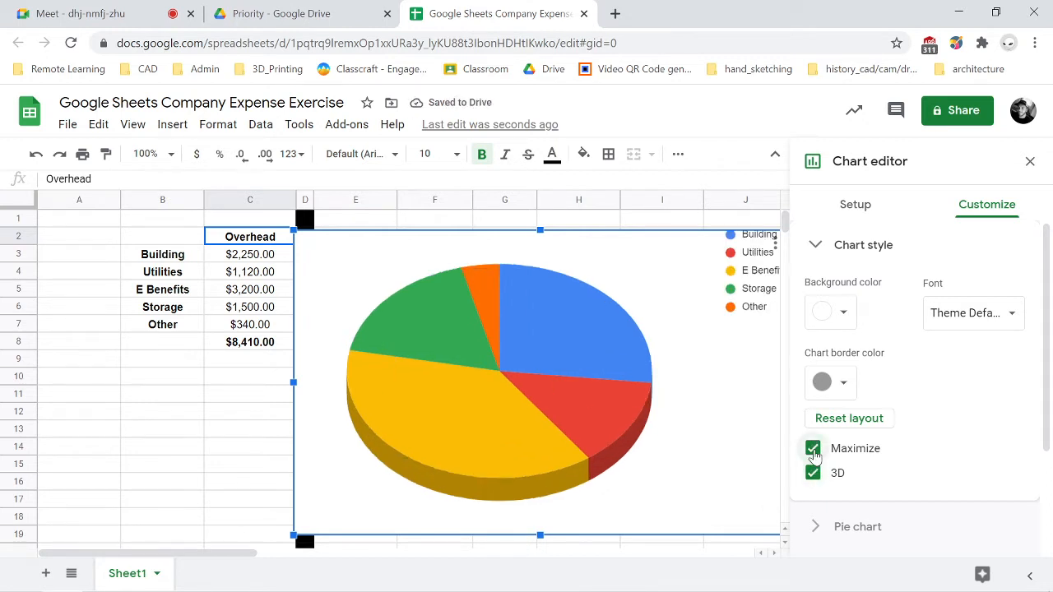
left_click(812, 448)
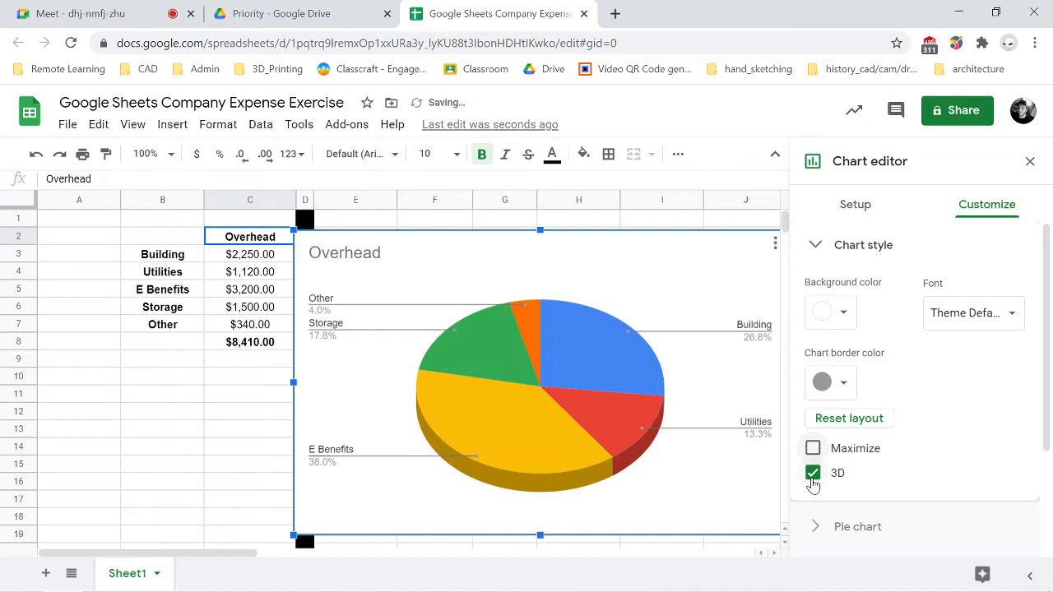
left_click(813, 472)
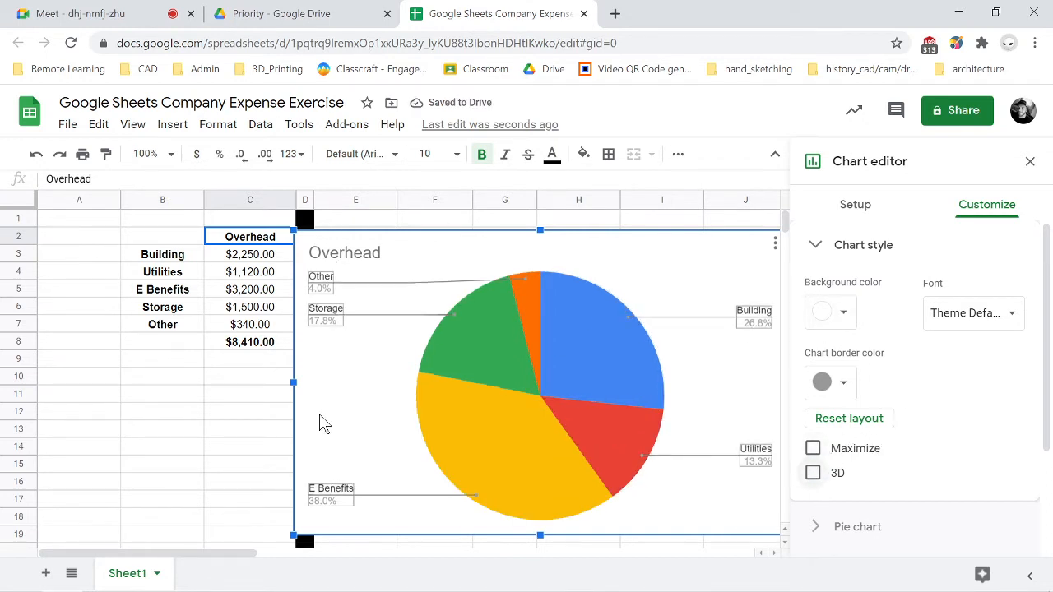
mouse_move(415, 510)
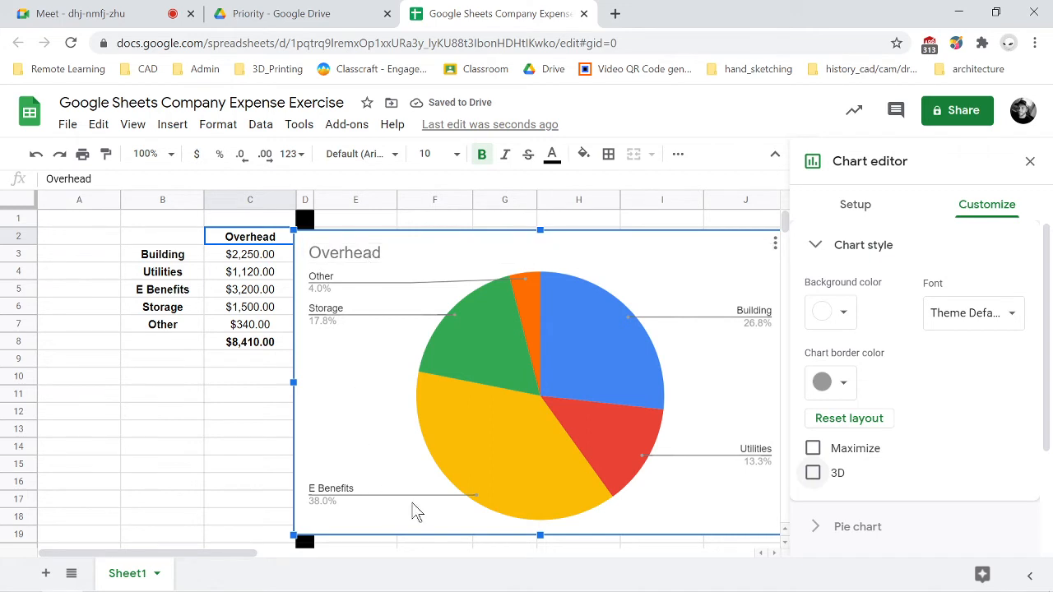
mouse_move(494, 368)
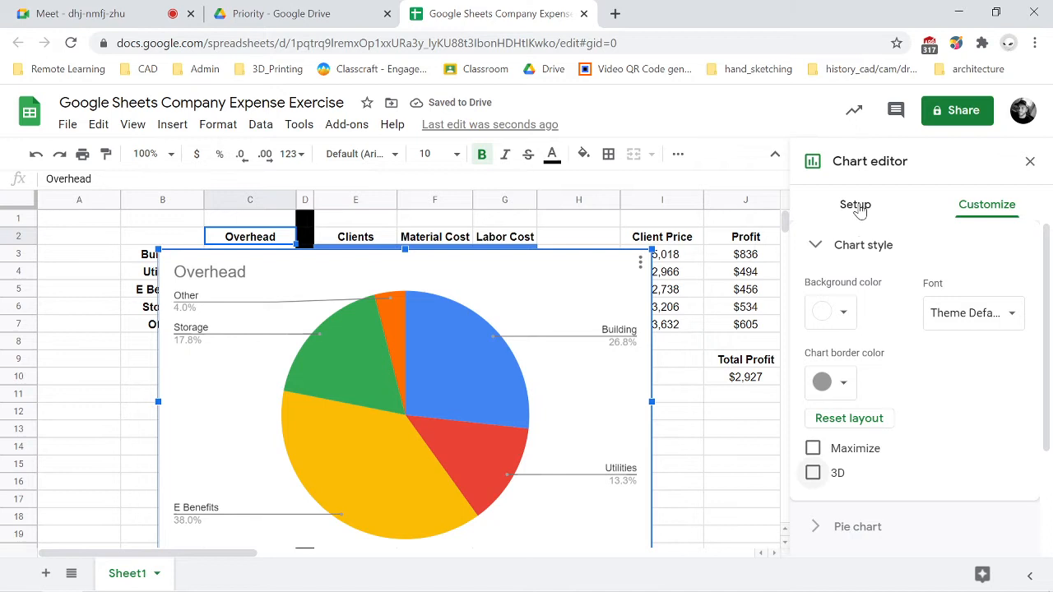
- Close the Chart editor and select the Overhead pie chart on the sheet
left_click(856, 204)
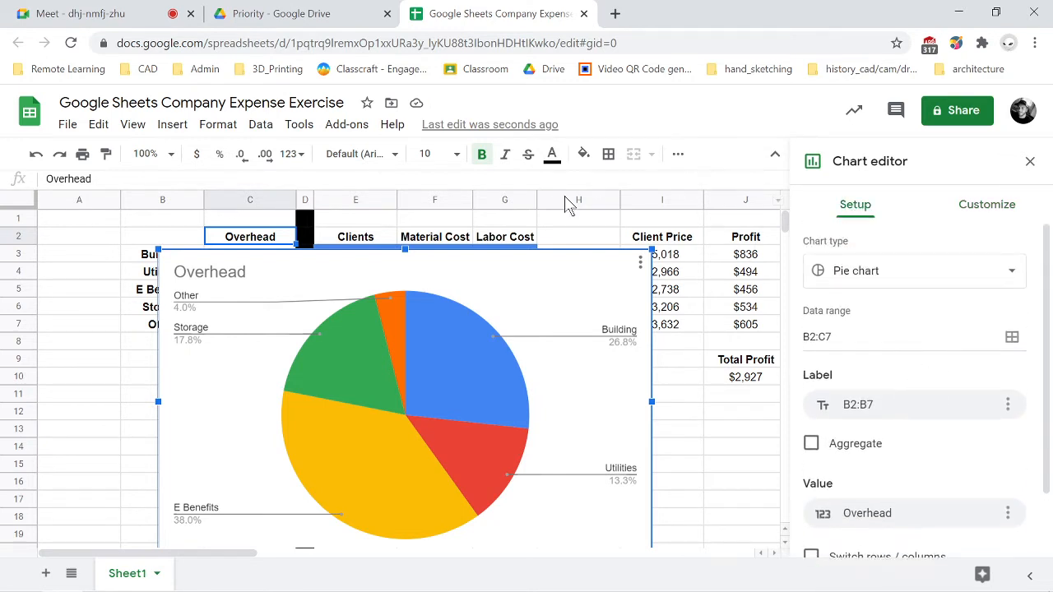
left_click(1030, 161)
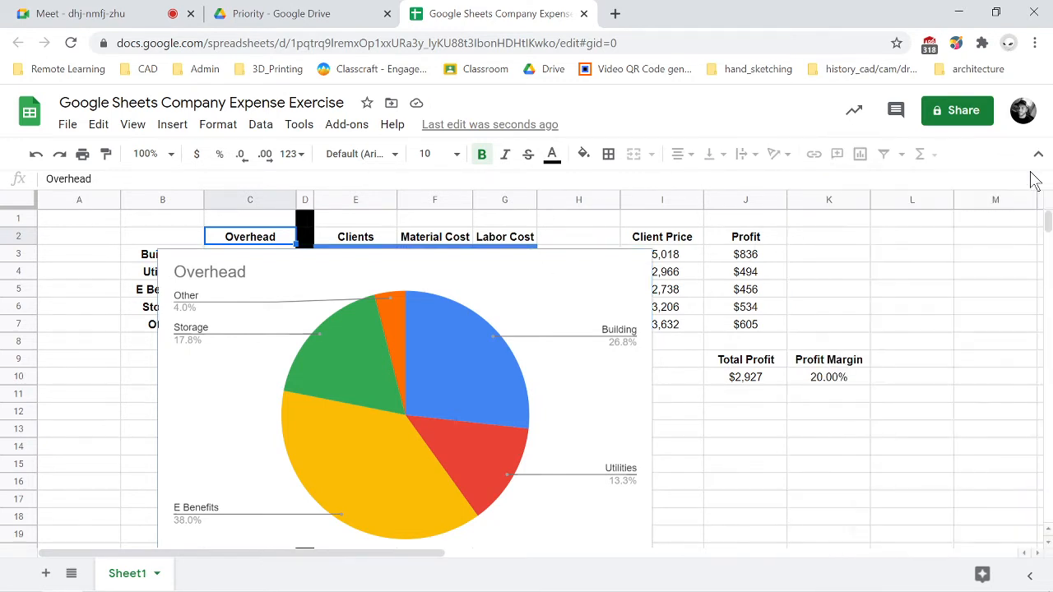
scroll("down", 3)
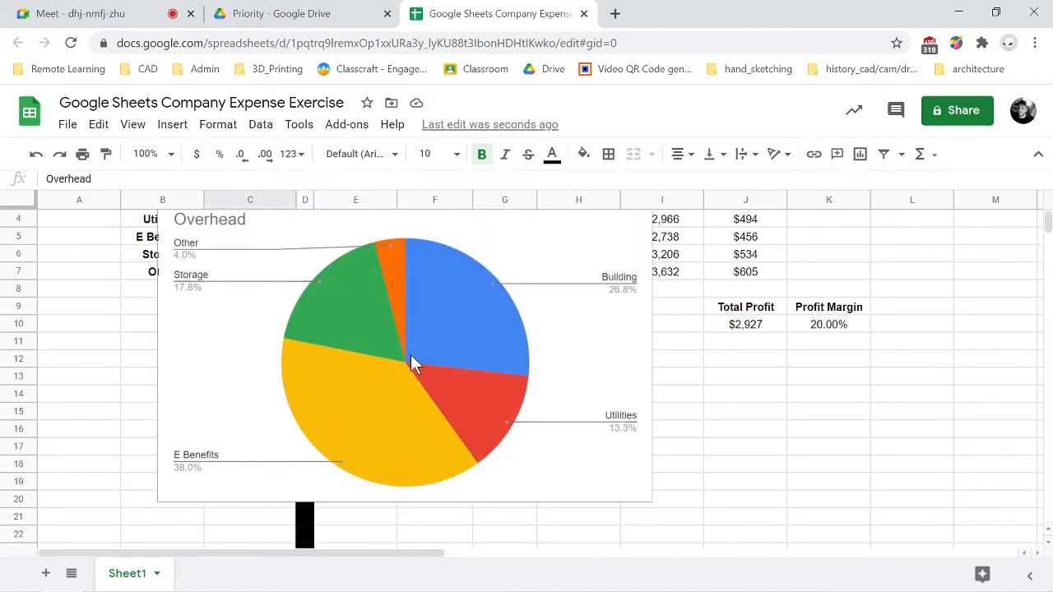
left_click(391, 332)
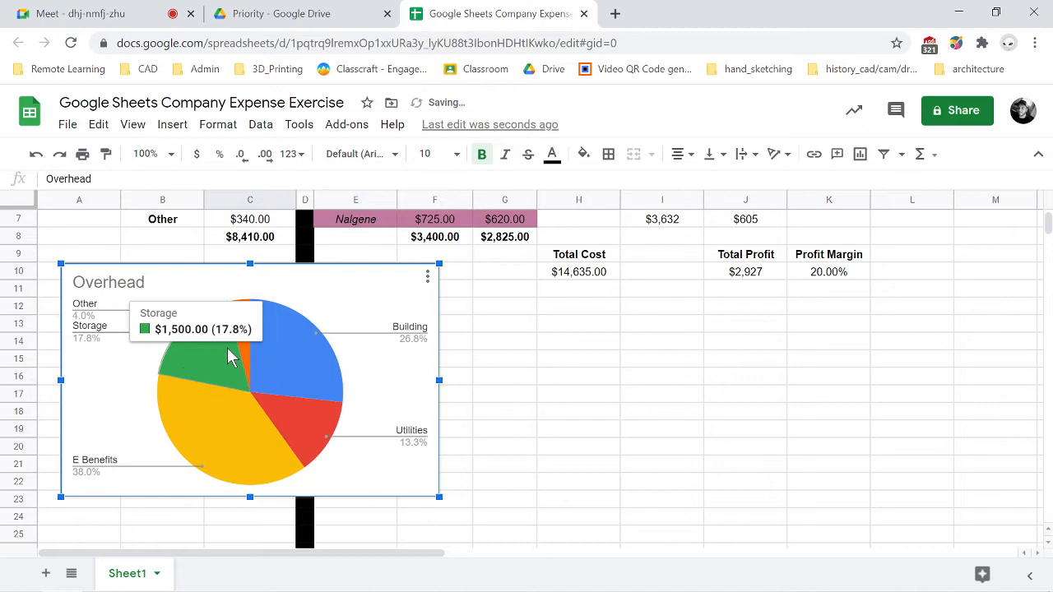
scroll("up", 3)
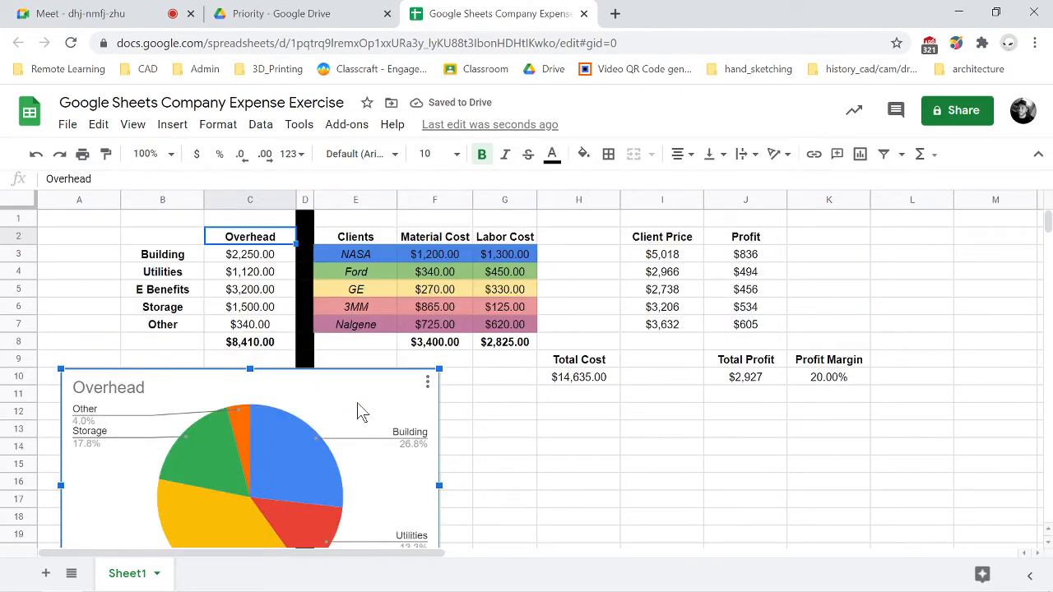
left_click(250, 253)
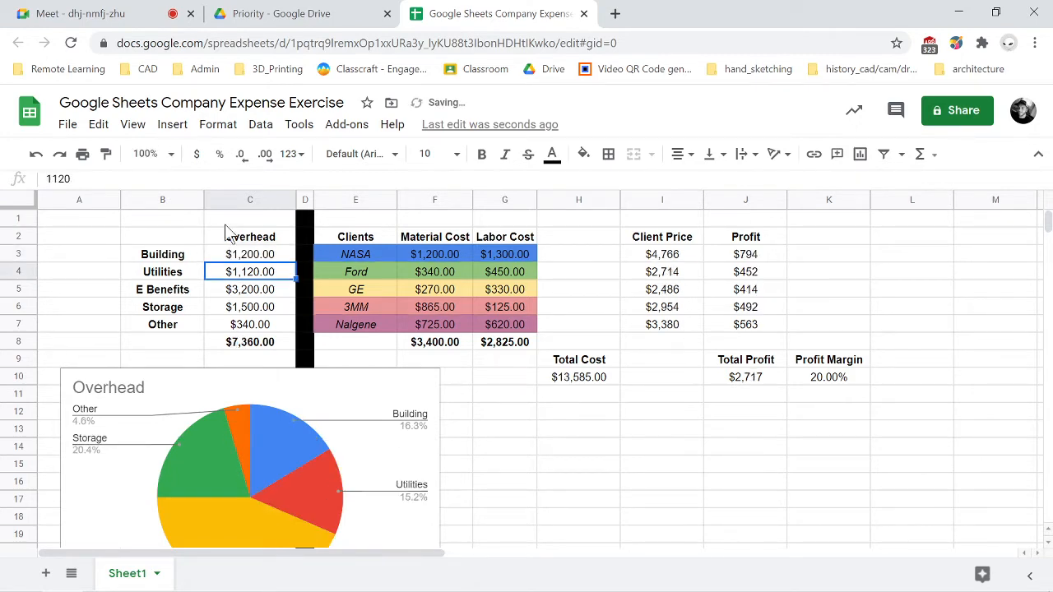
scroll("down", 3)
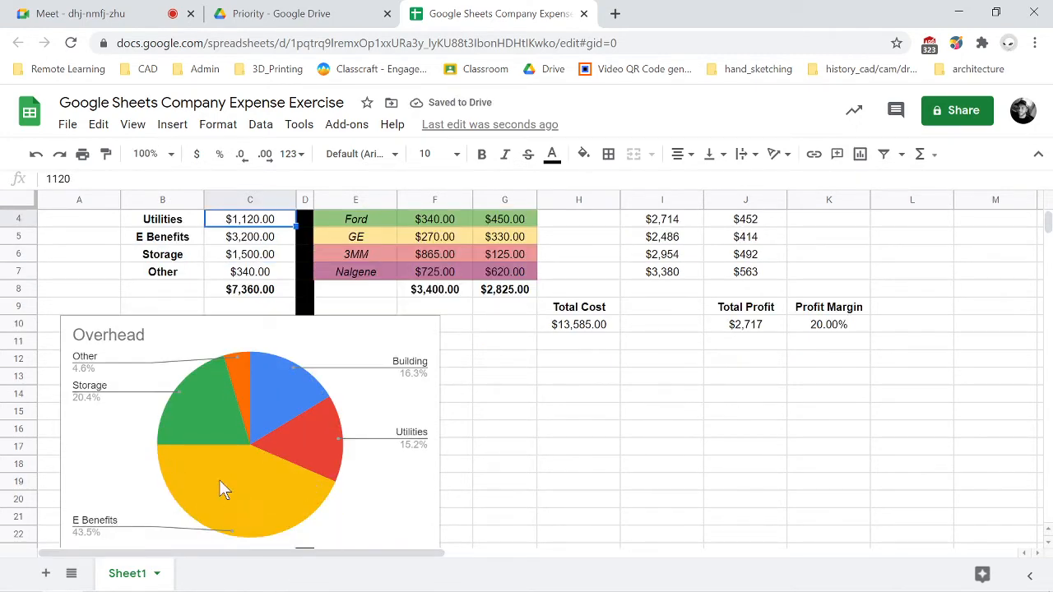
scroll("up", 3)
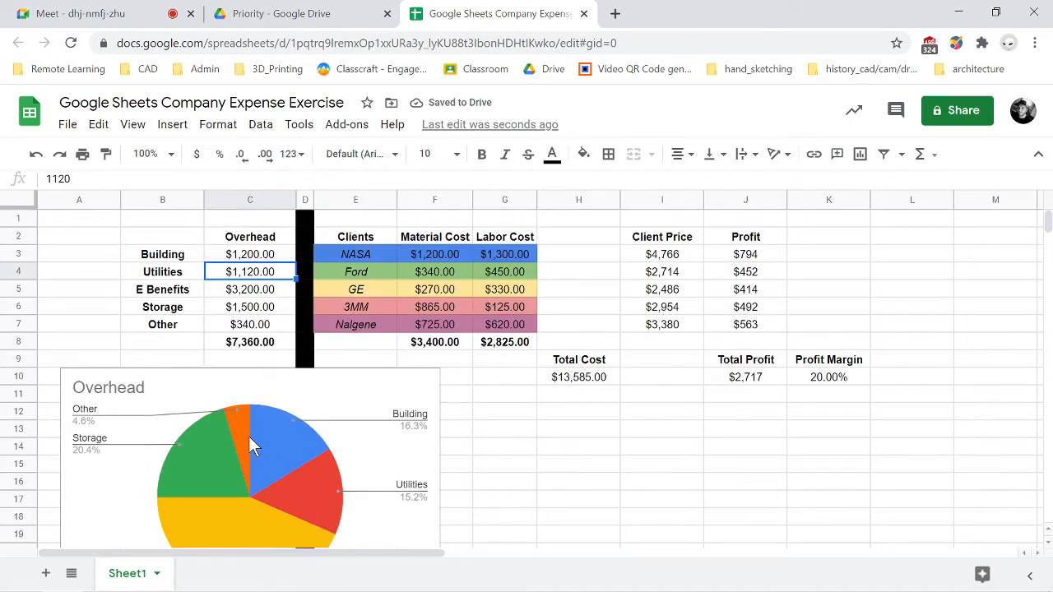
mouse_move(244, 319)
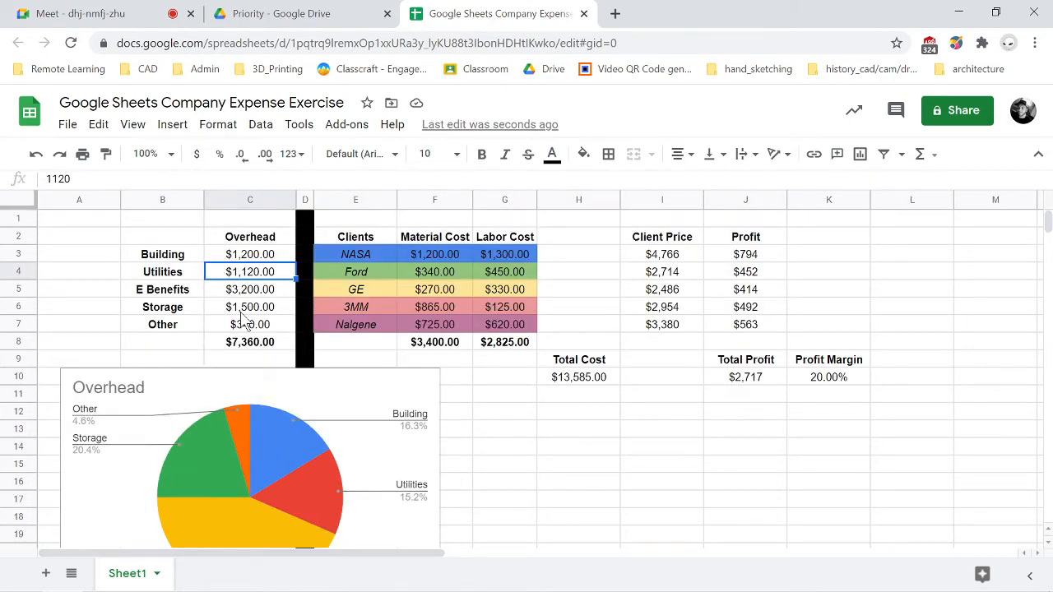
left_click(250, 324)
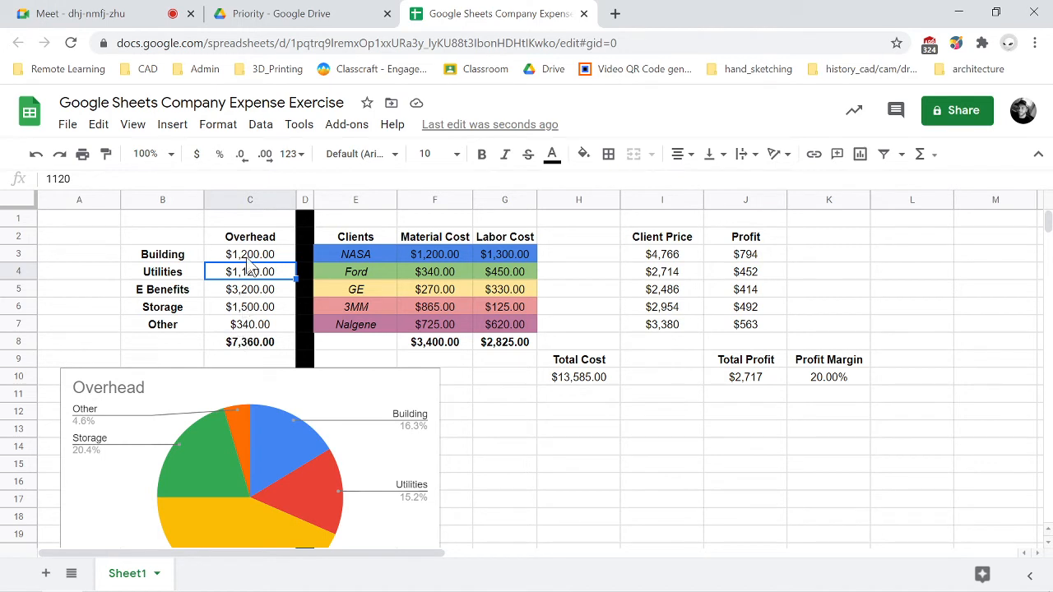
type("2250")
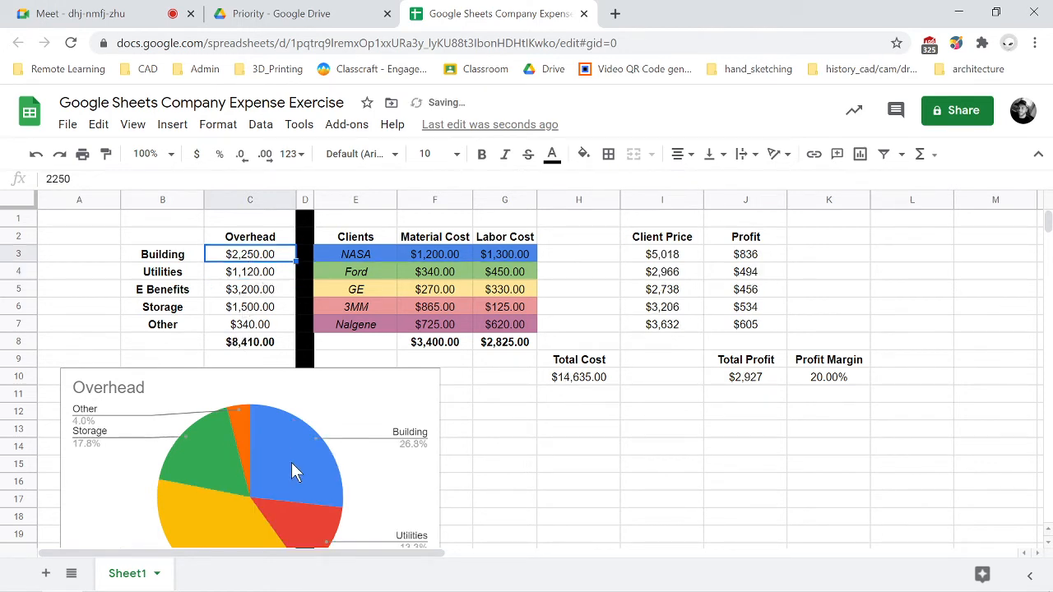
mouse_move(342, 412)
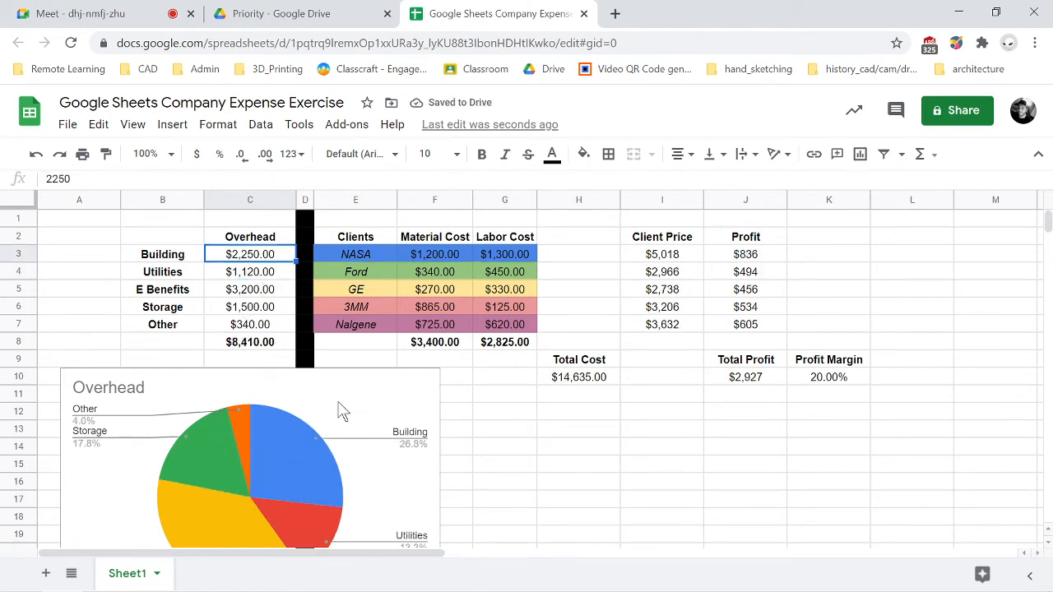
scroll("down", 3)
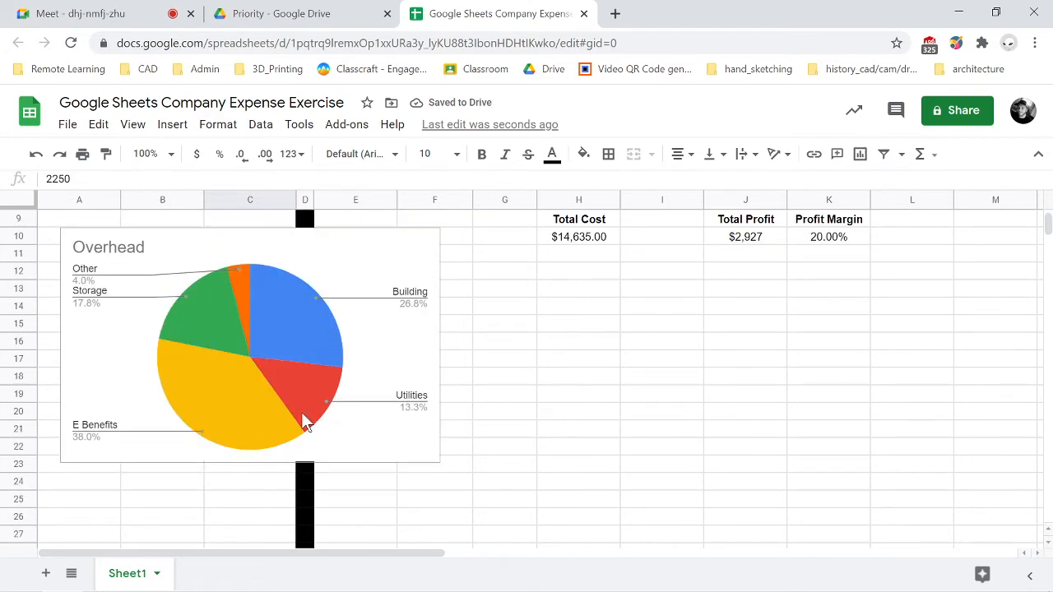
- Resize the Overhead pie chart to fit just below the Overhead table, then deselect it
scroll("up", 3)
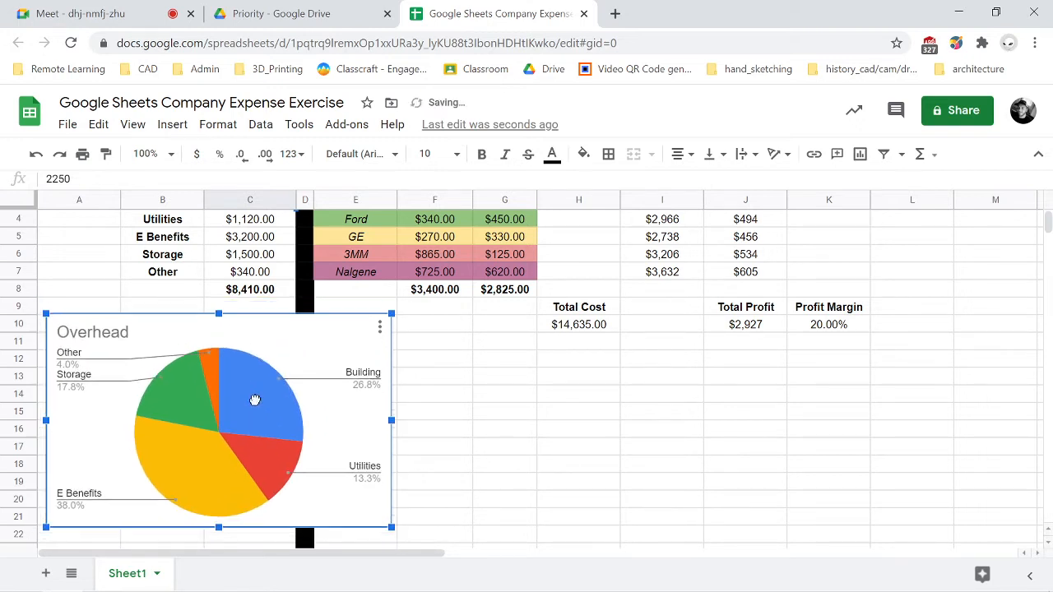
scroll("up", 3)
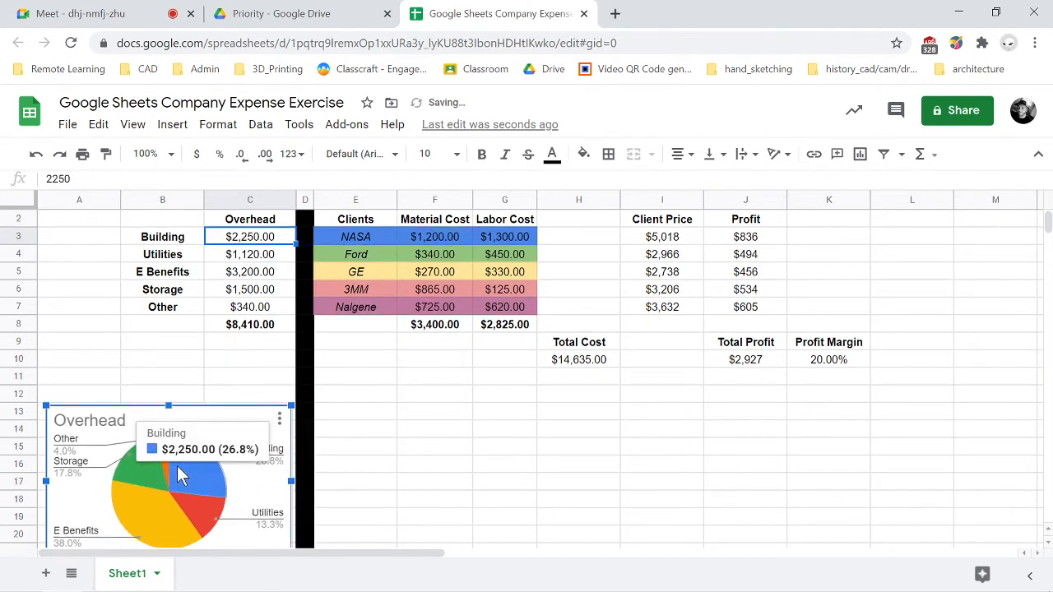
left_click_drag(181, 474, 182, 382)
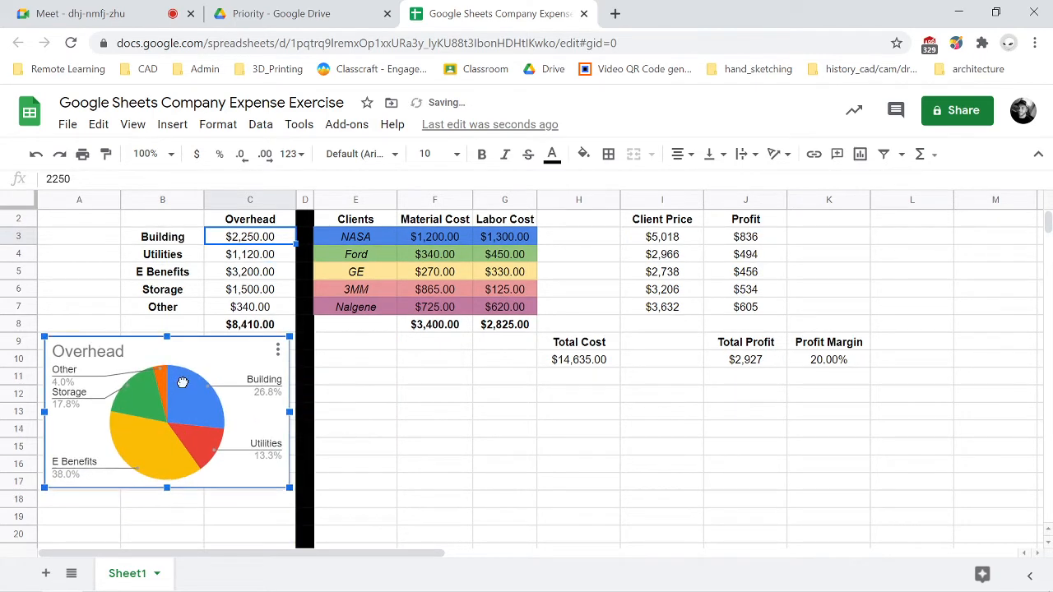
left_click(434, 480)
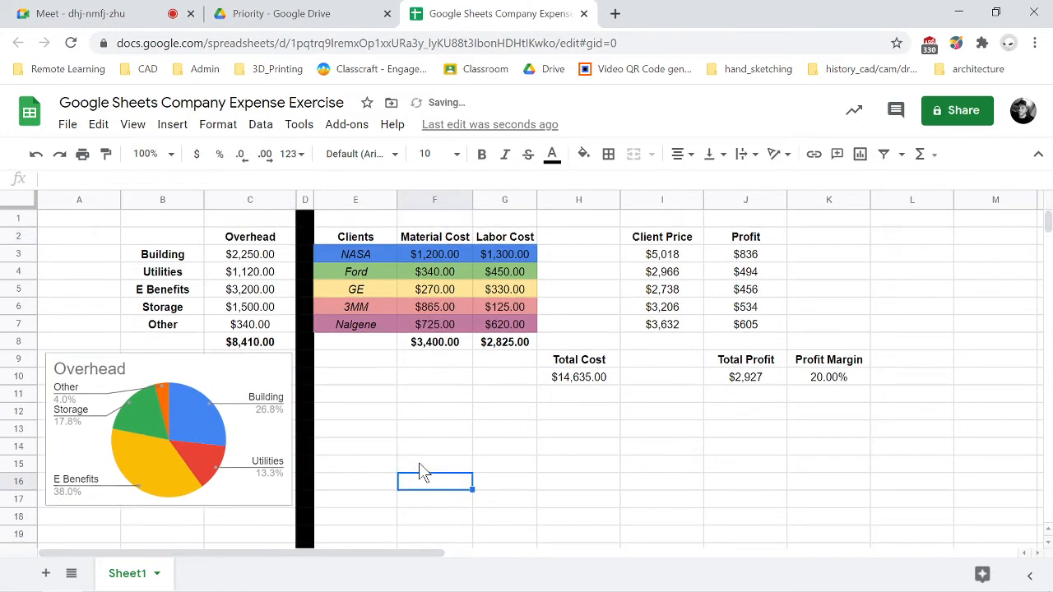
mouse_move(342, 323)
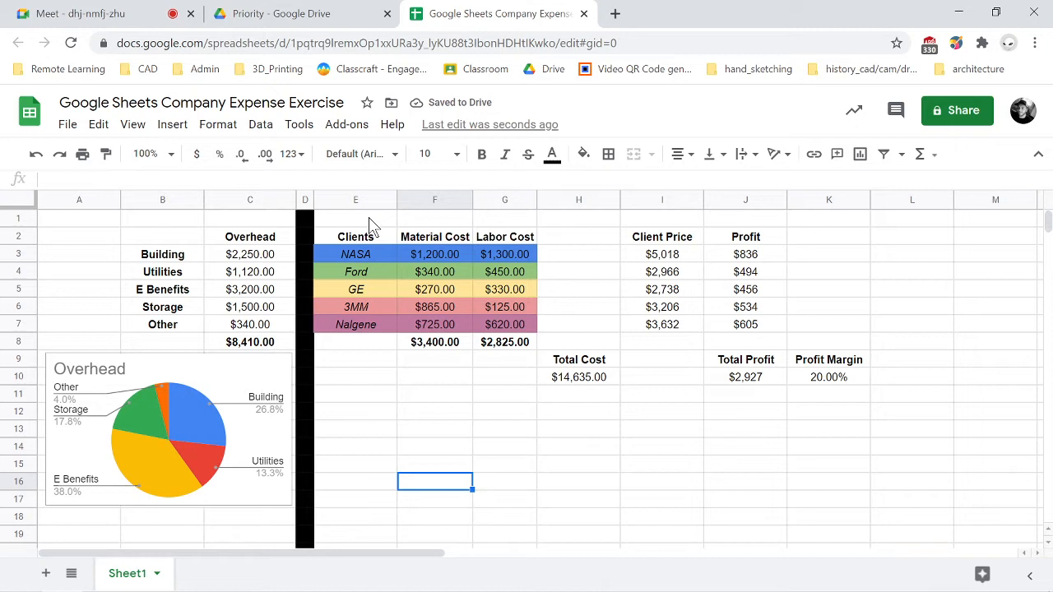
mouse_move(399, 243)
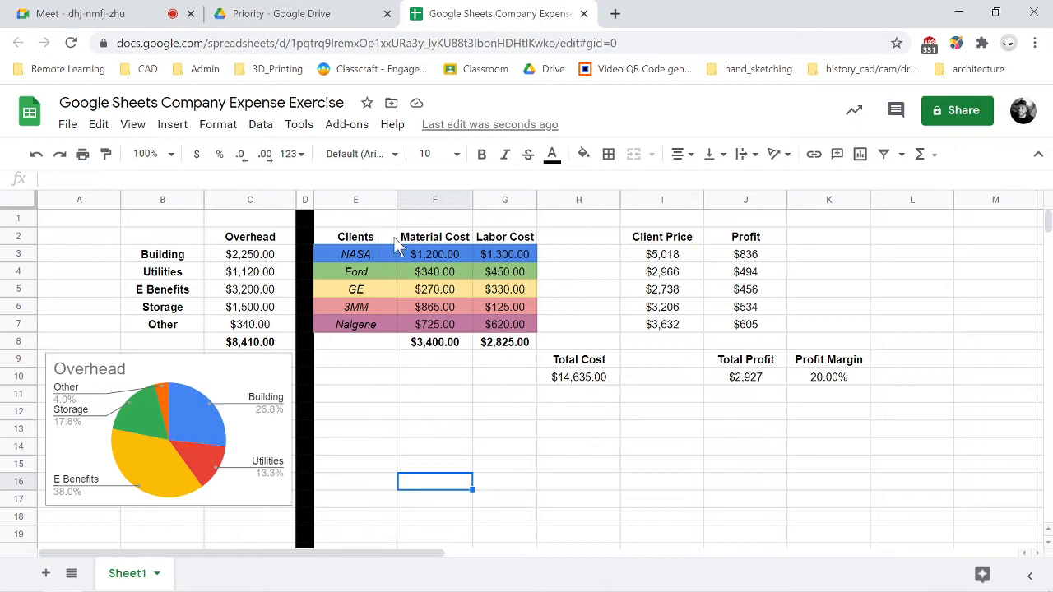
mouse_move(342, 260)
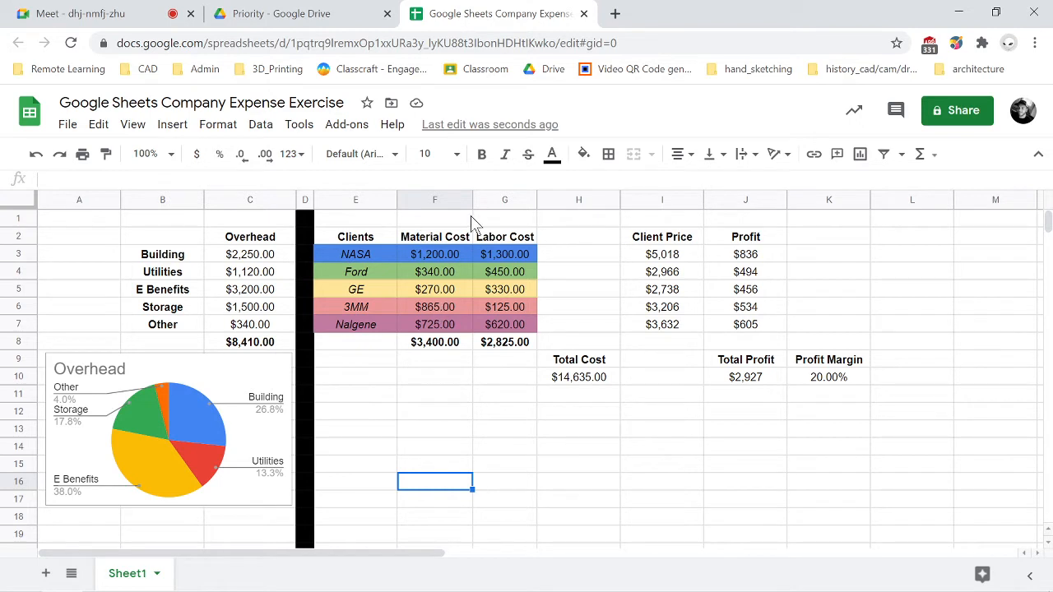
mouse_move(398, 274)
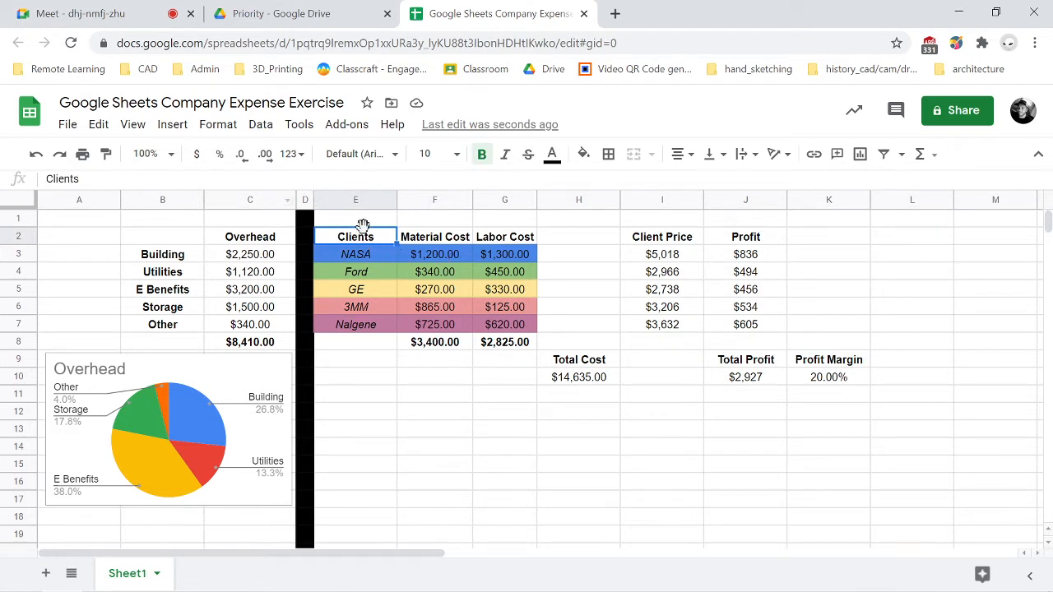
mouse_move(744, 238)
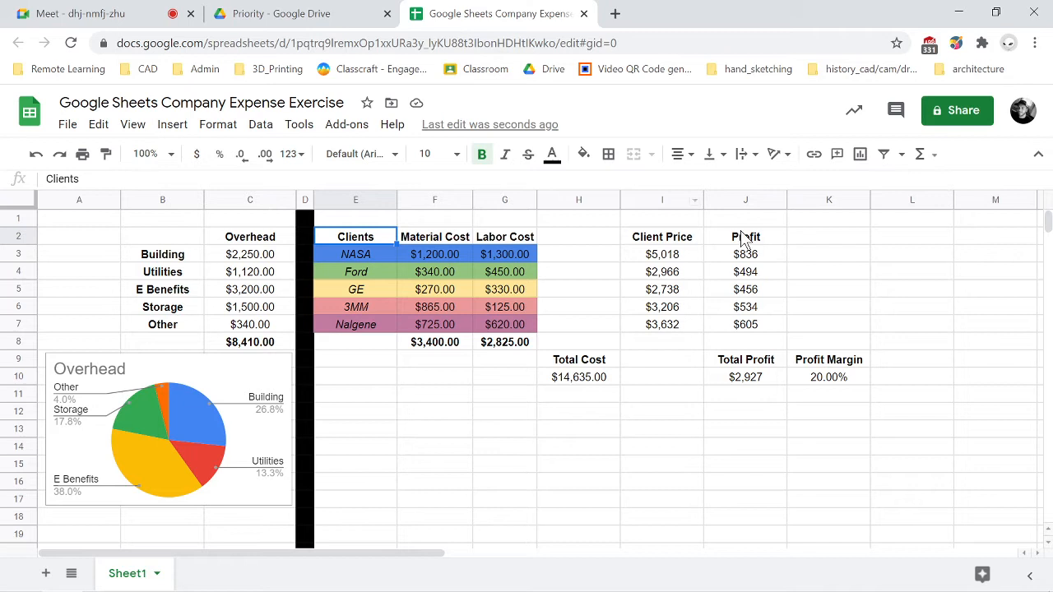
mouse_move(217, 125)
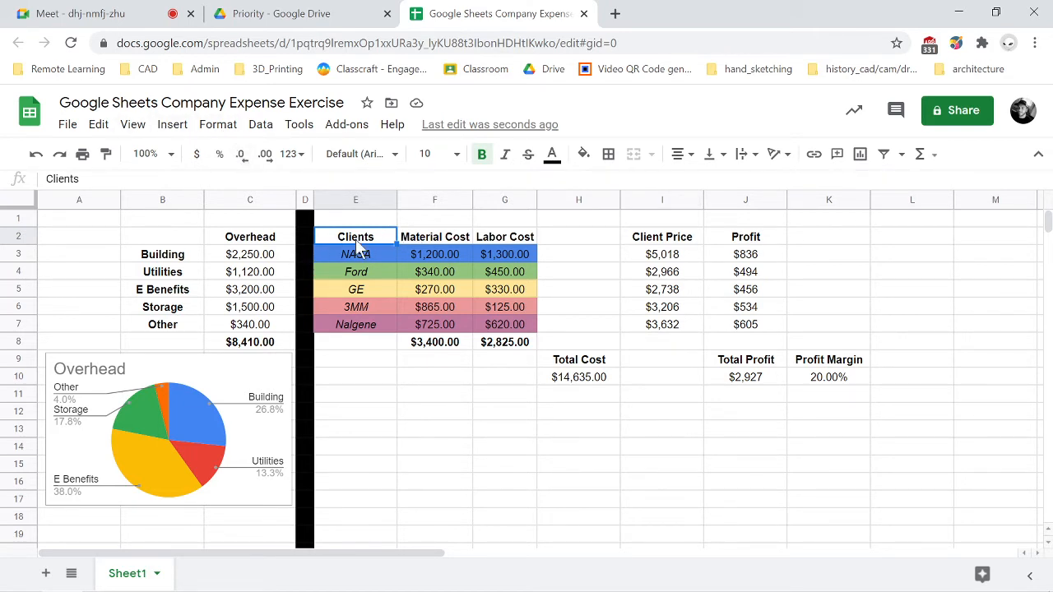
- Insert a chart of the client costs E2:G8 and make it a Column chart
left_click(171, 125)
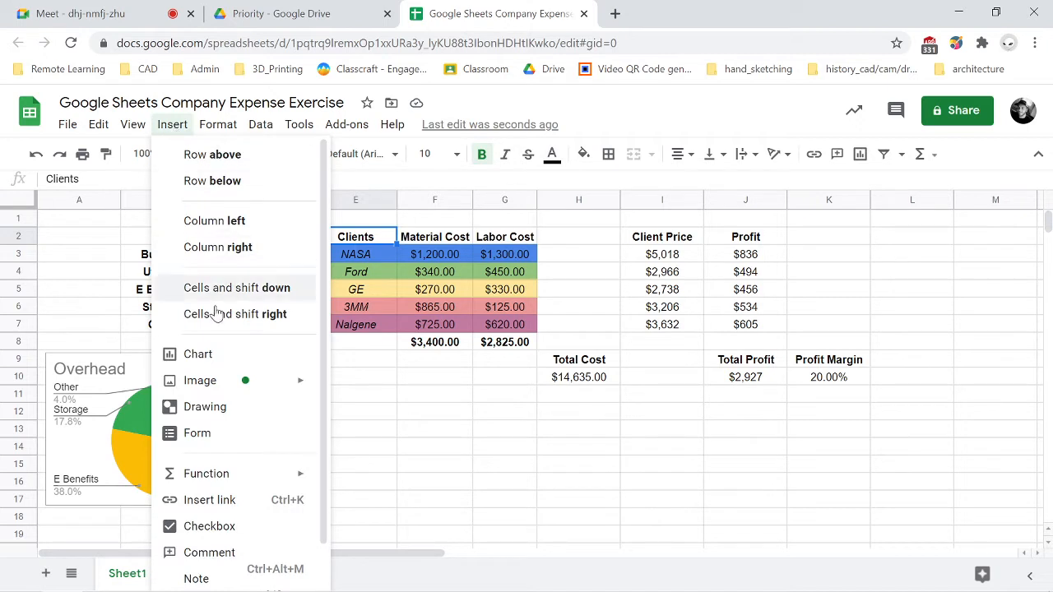
left_click(198, 354)
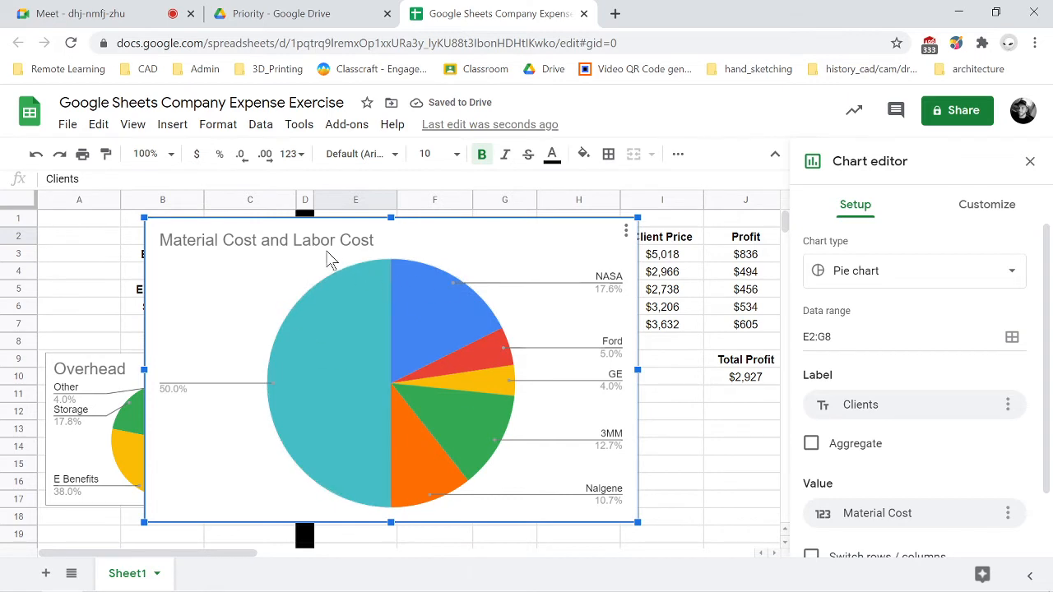
mouse_move(304, 283)
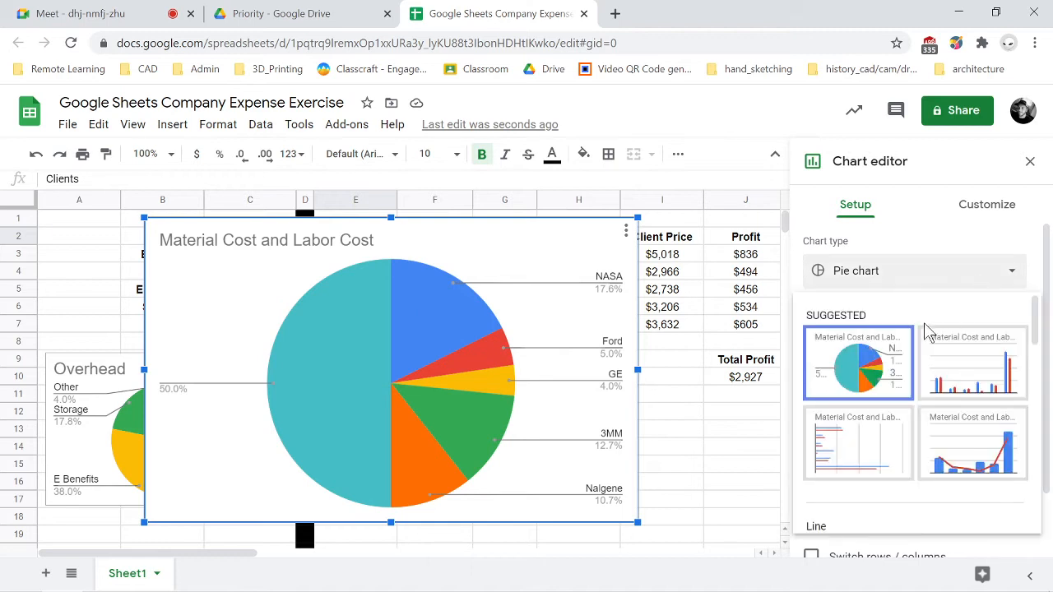
mouse_move(974, 375)
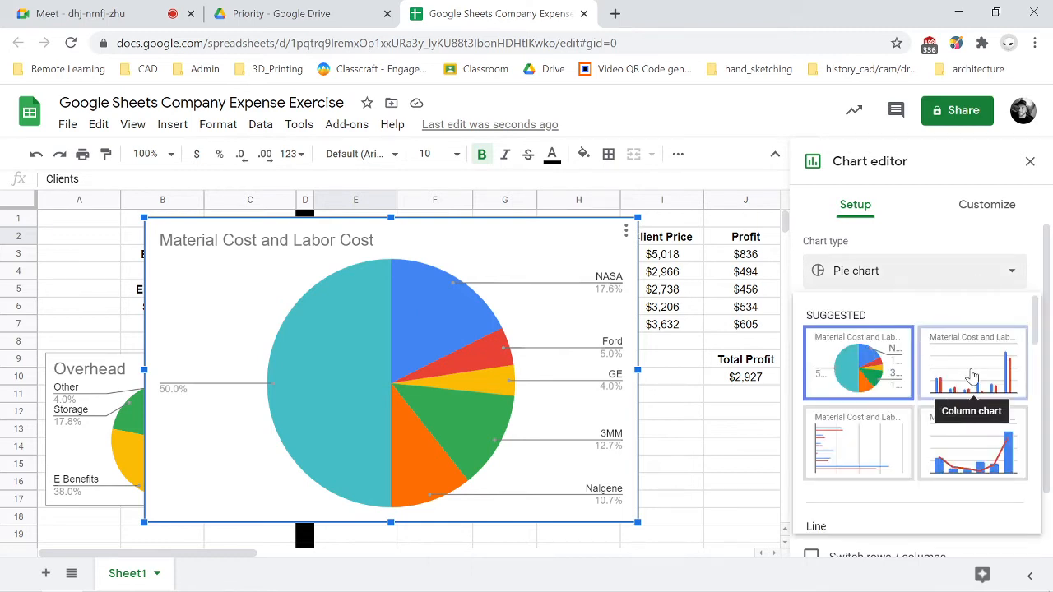
left_click(972, 364)
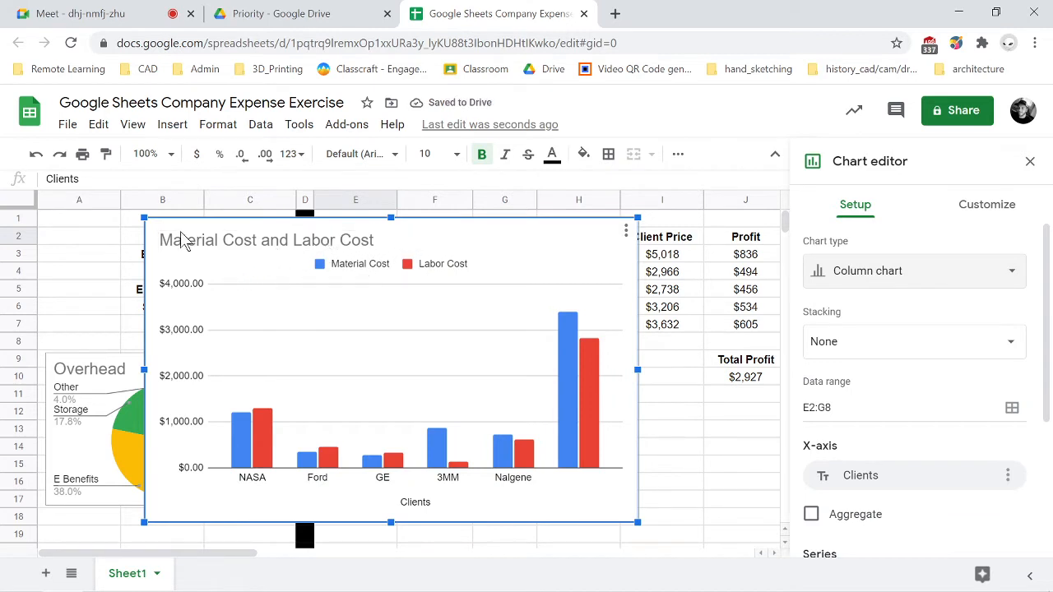
mouse_move(316, 273)
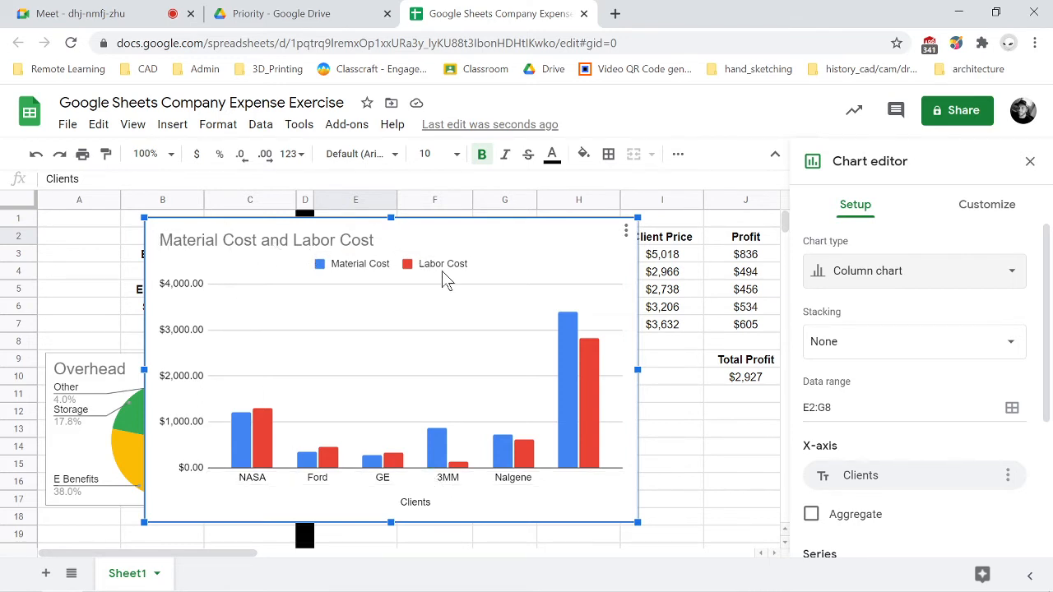
mouse_move(290, 278)
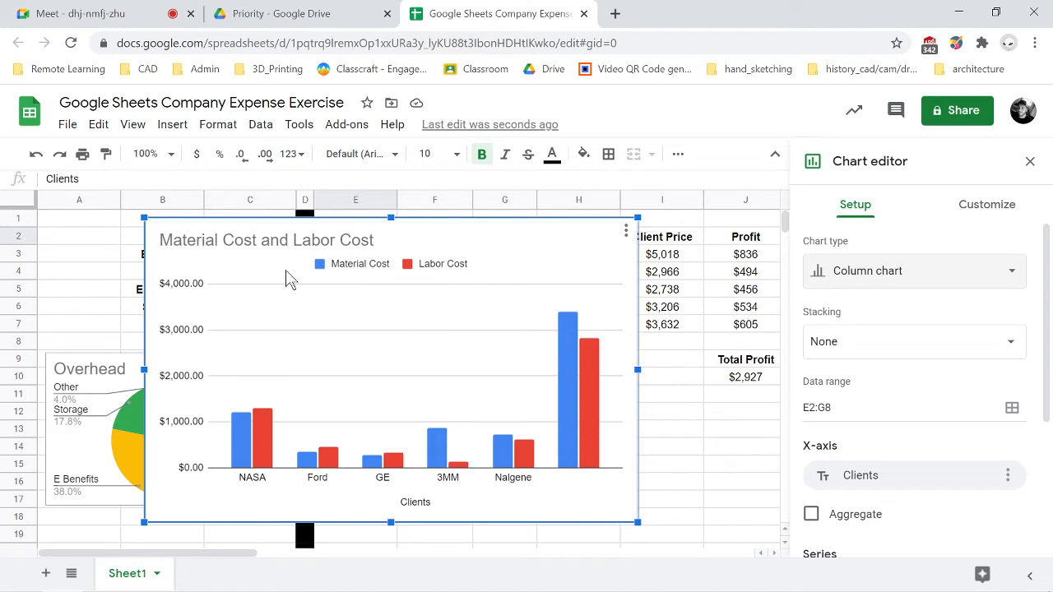
mouse_move(474, 230)
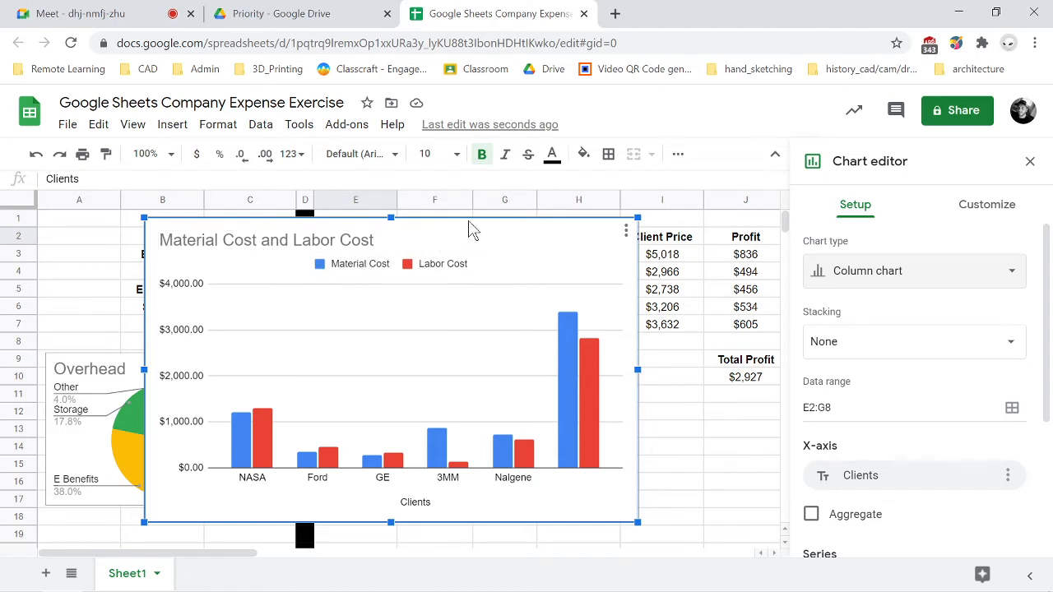
mouse_move(569, 260)
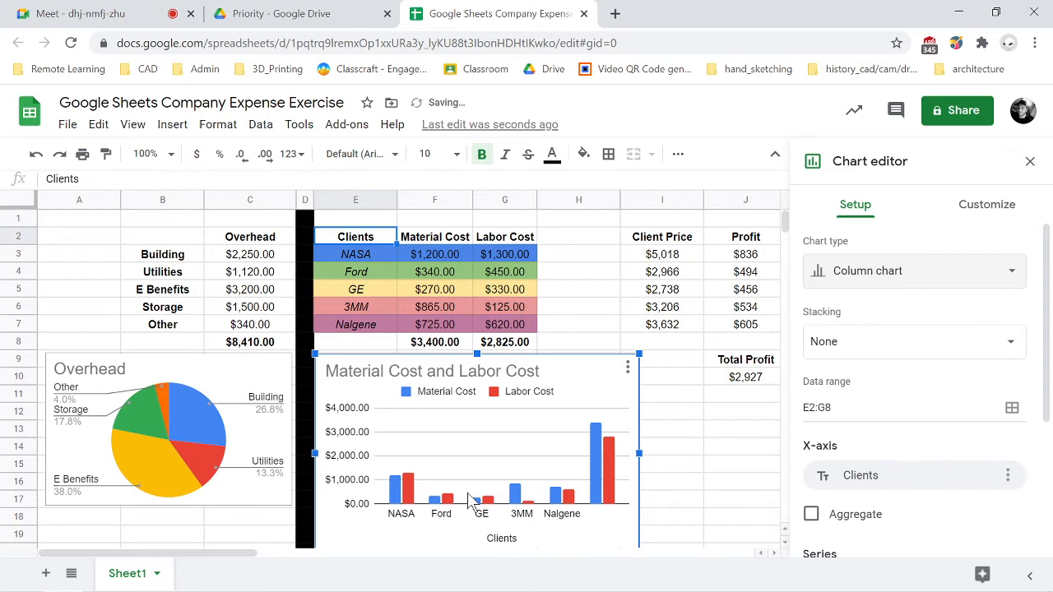
scroll("down", 3)
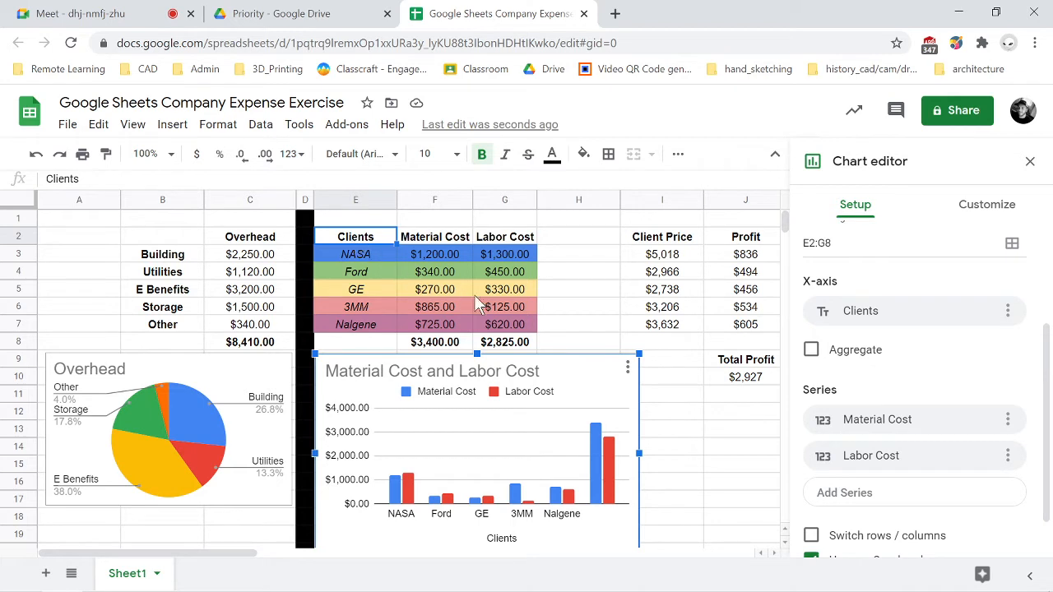
mouse_move(550, 243)
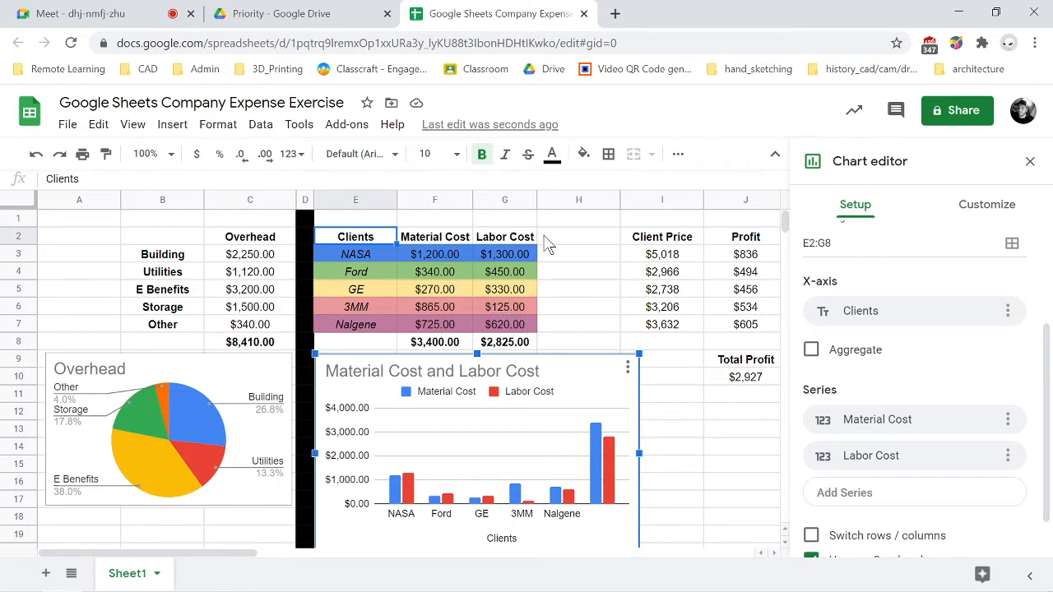
mouse_move(212, 280)
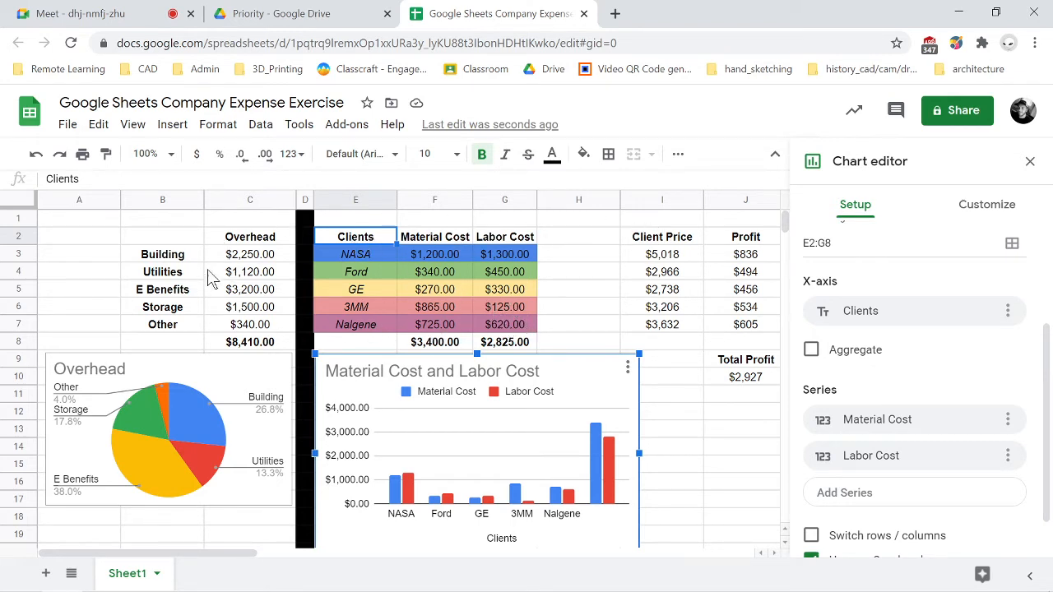
mouse_move(602, 257)
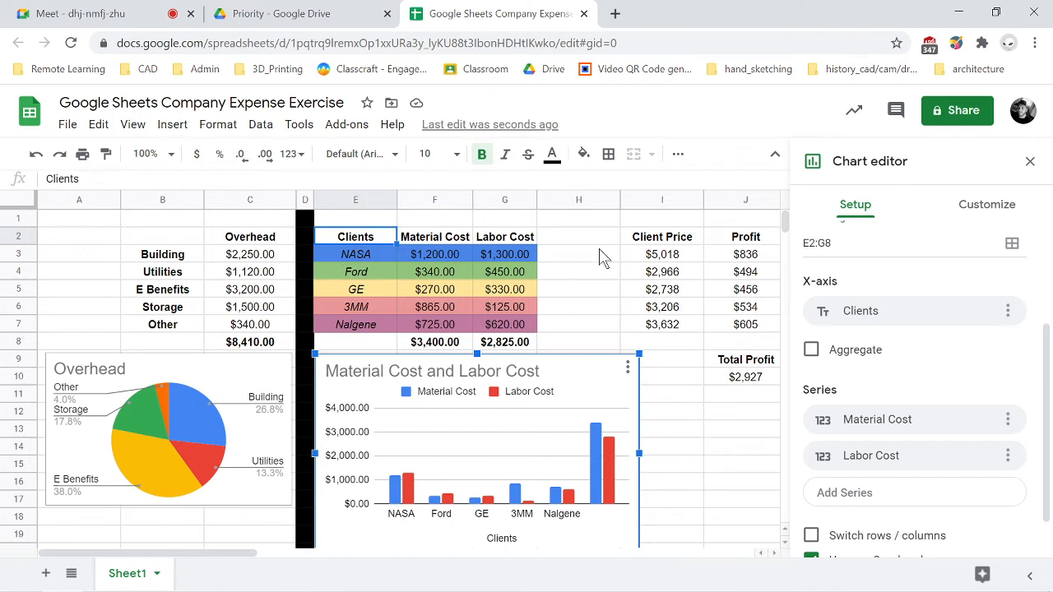
mouse_move(476, 308)
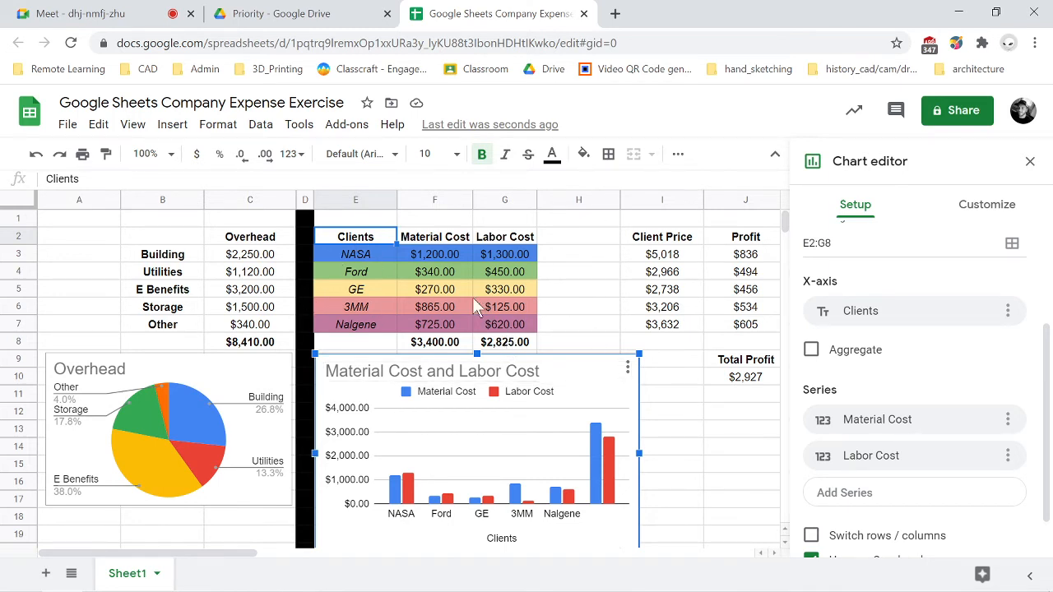
mouse_move(957, 392)
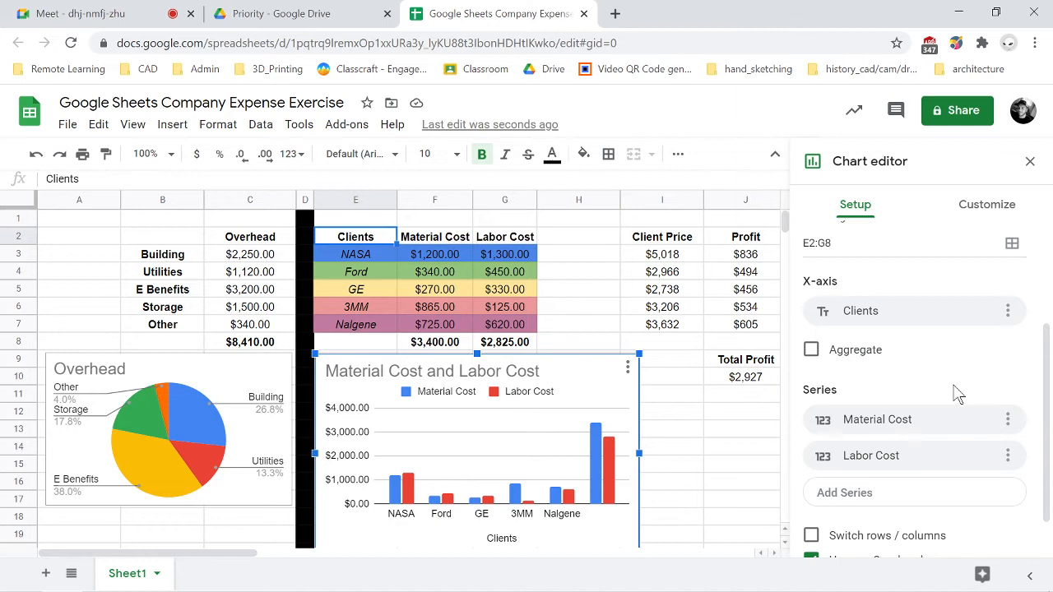
scroll("up", 3)
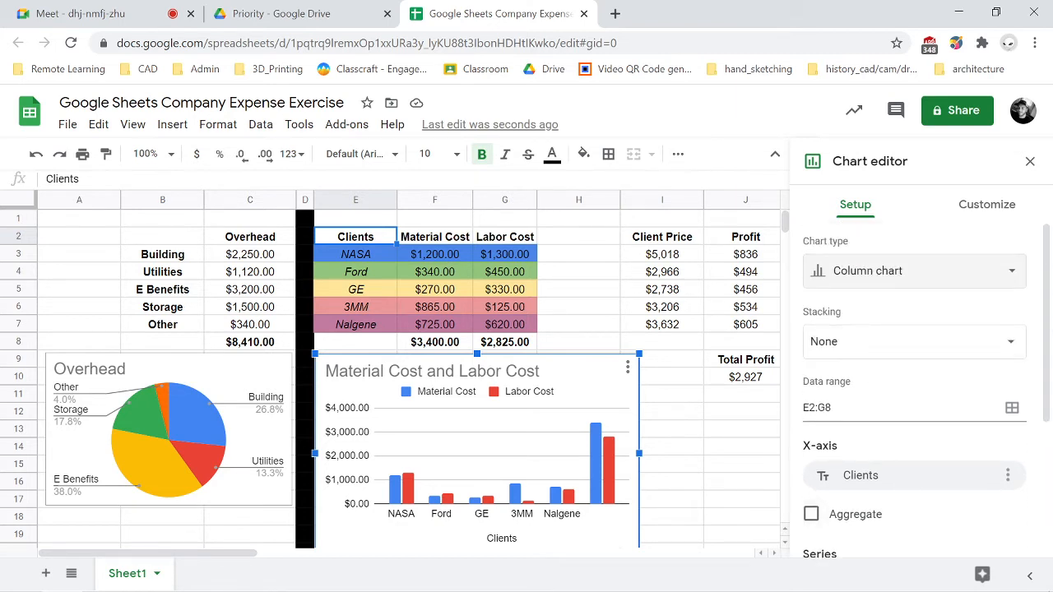
mouse_move(780, 410)
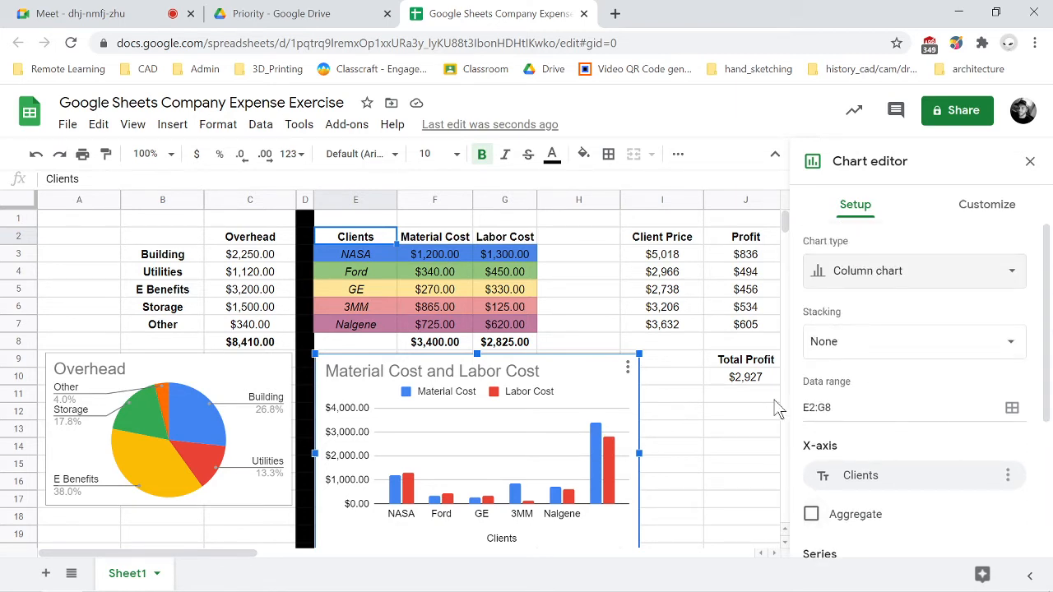
mouse_move(535, 468)
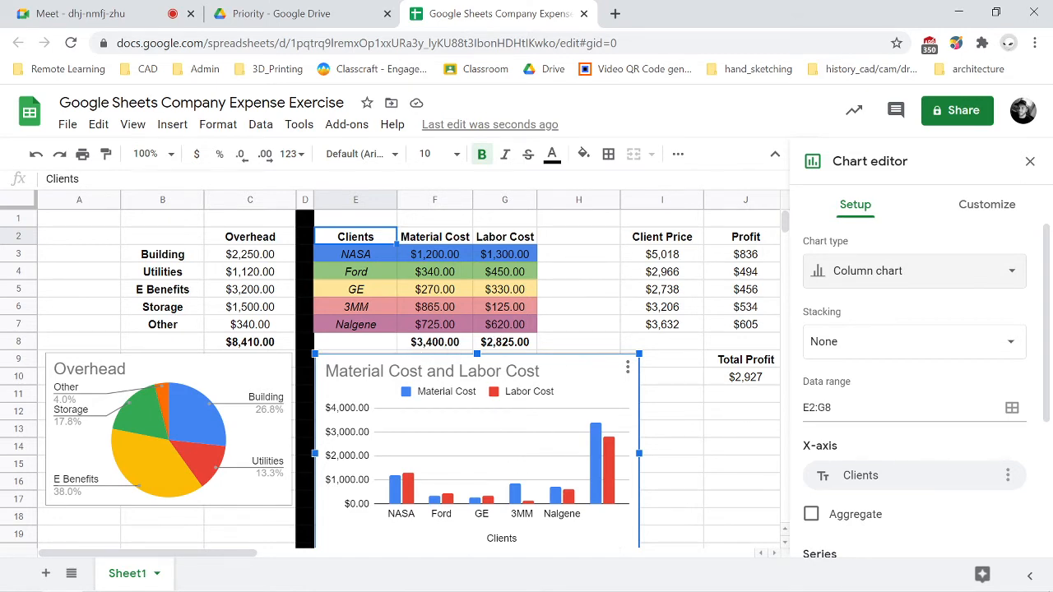
left_click(904, 408)
type("7")
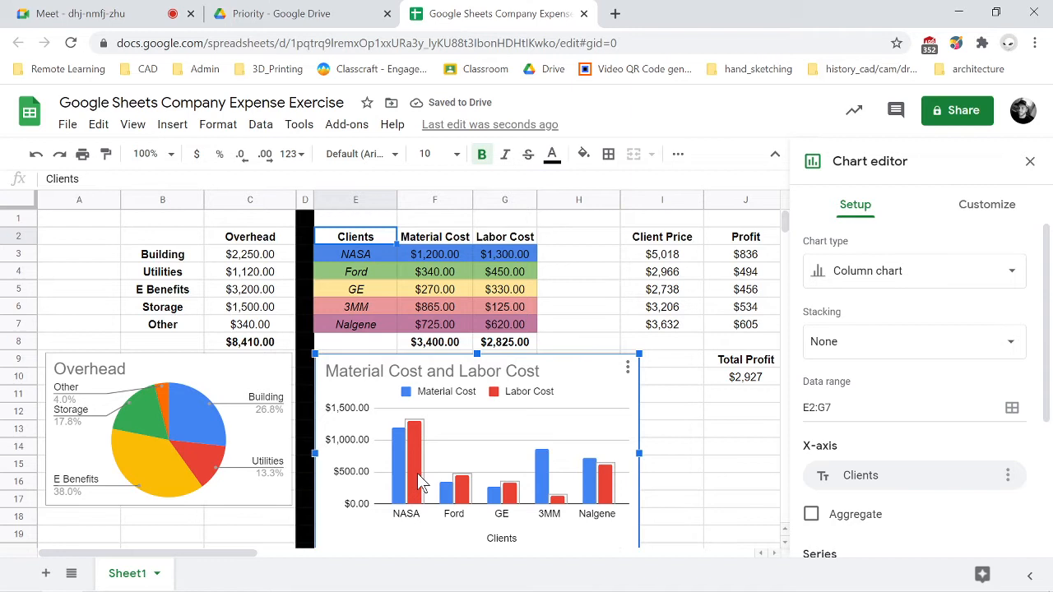
mouse_move(392, 476)
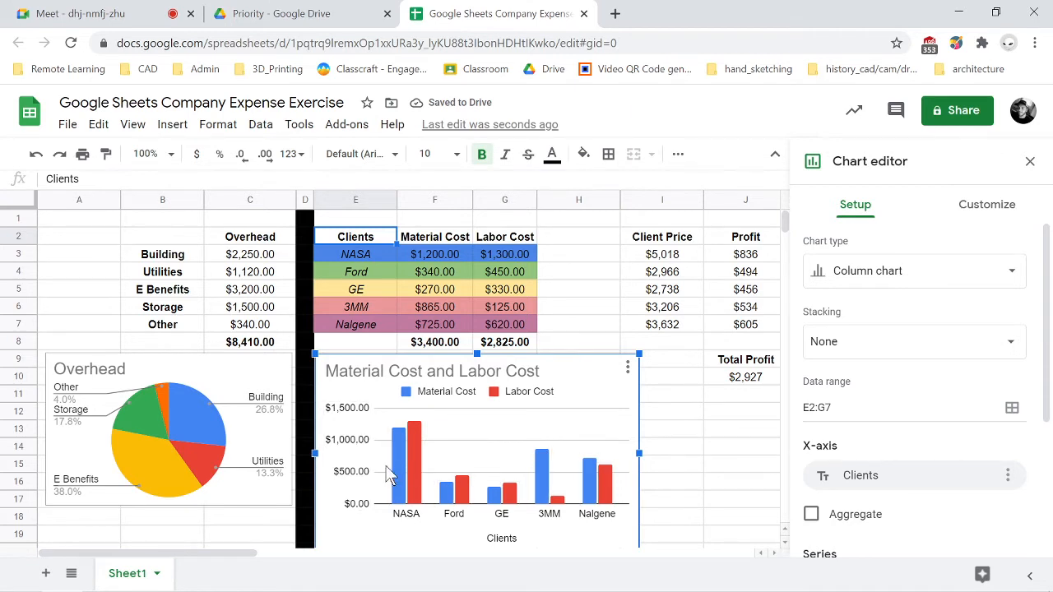
mouse_move(436, 447)
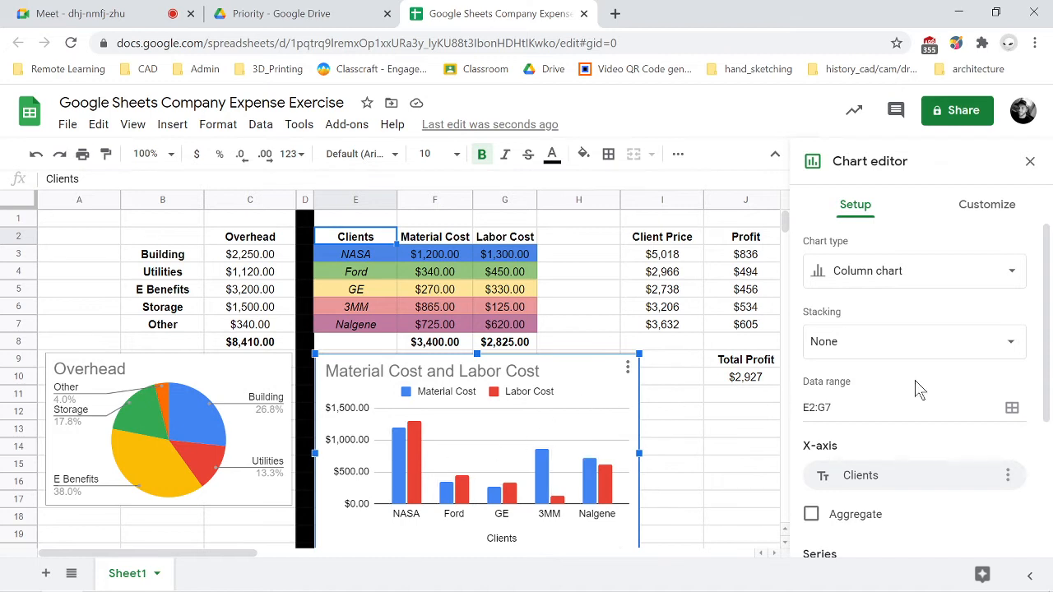
mouse_move(921, 341)
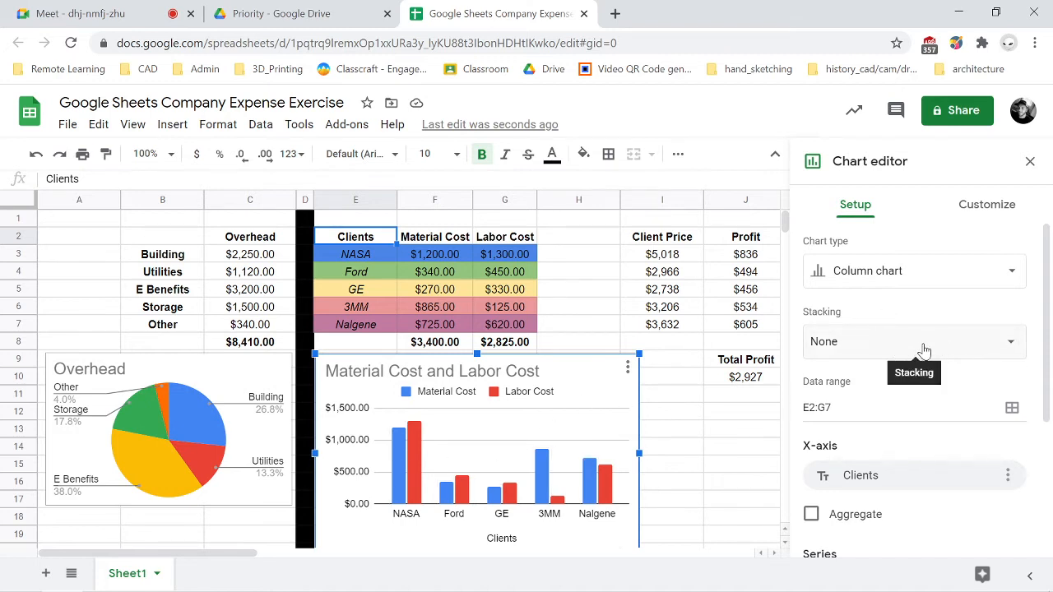
- Set the cost chart's Stacking to Standard so labor stacks on material per client
left_click(913, 341)
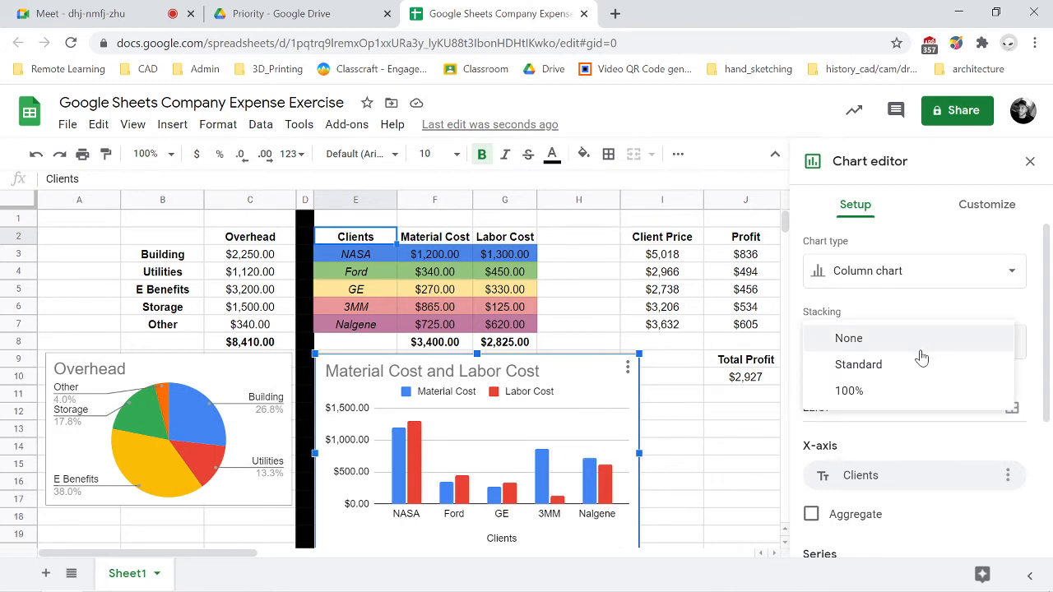
left_click(858, 364)
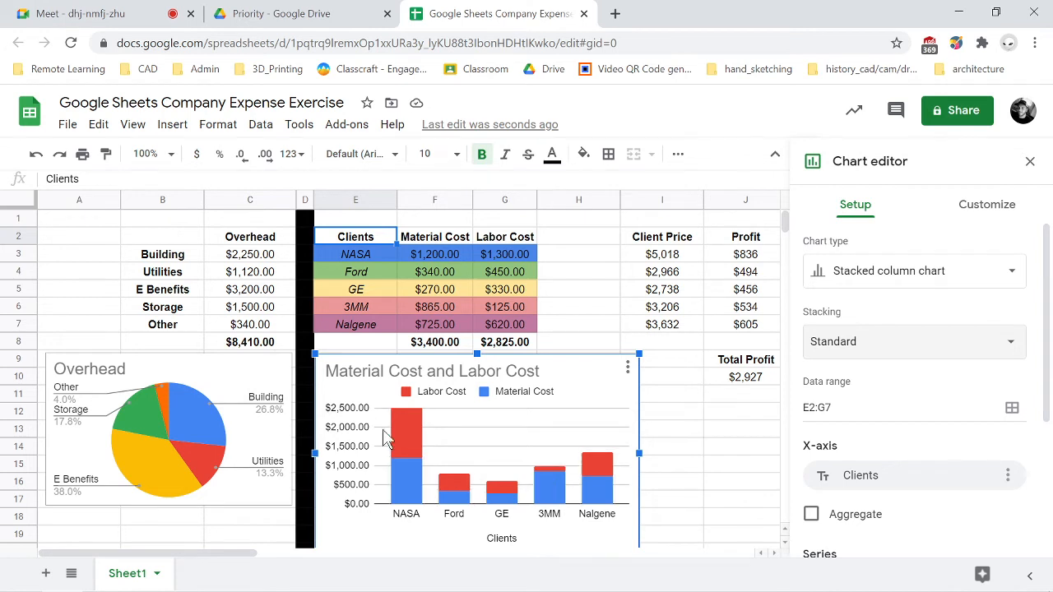
mouse_move(398, 457)
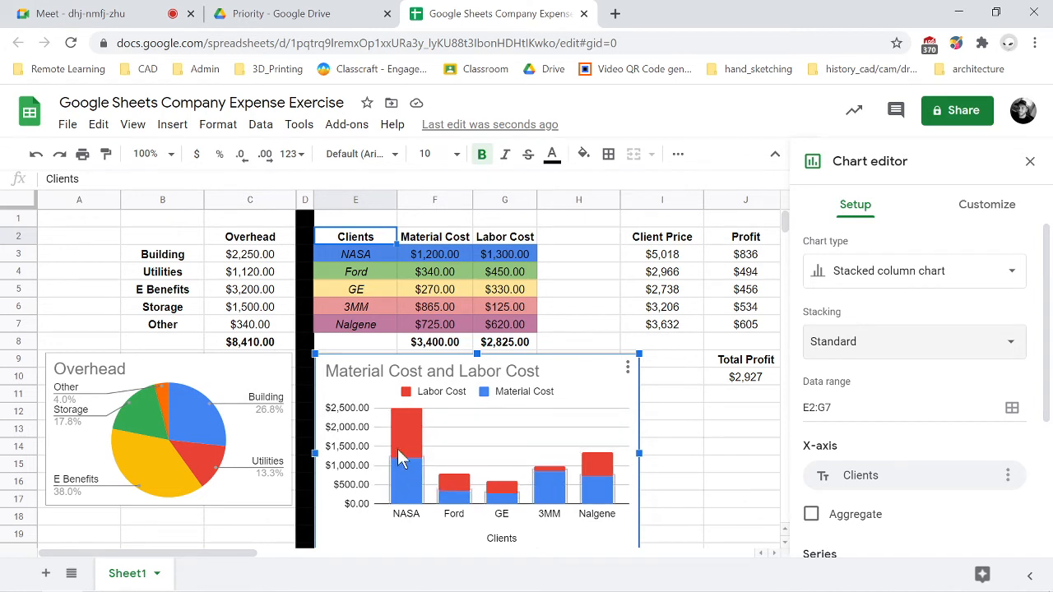
mouse_move(550, 493)
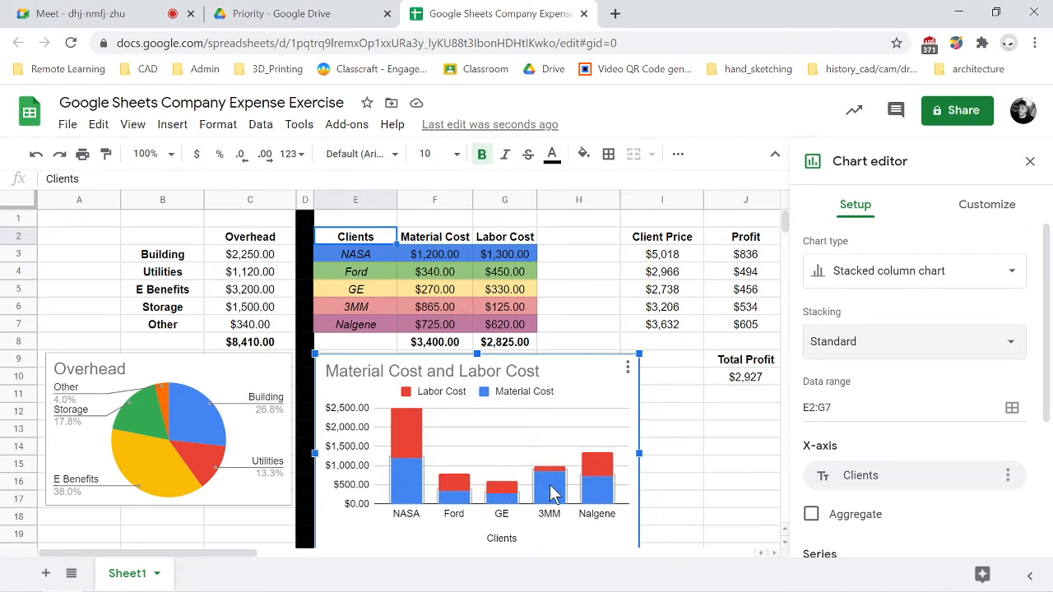
mouse_move(553, 480)
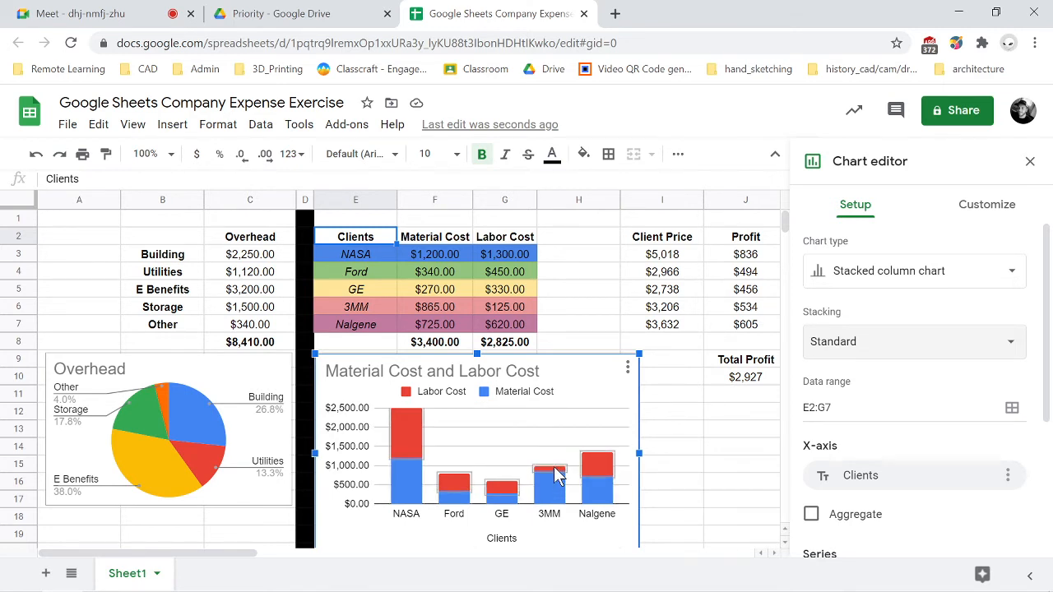
mouse_move(546, 494)
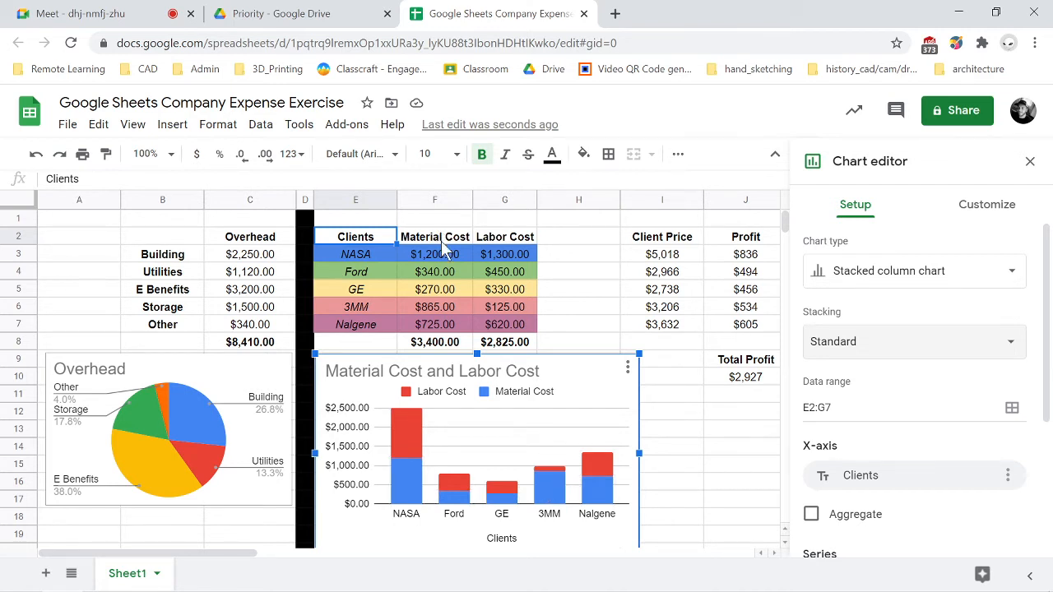
mouse_move(403, 306)
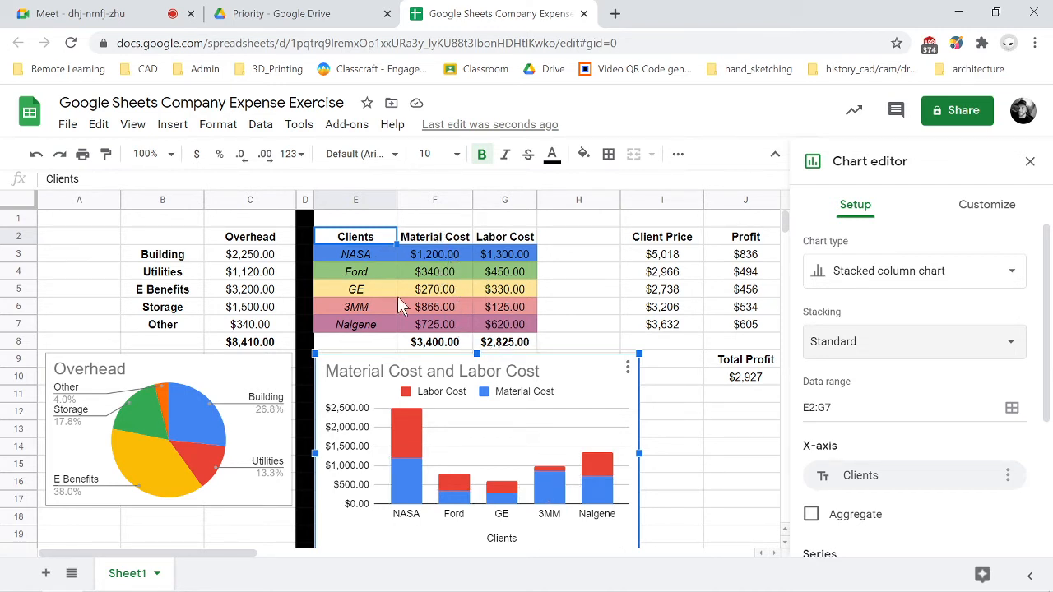
mouse_move(566, 359)
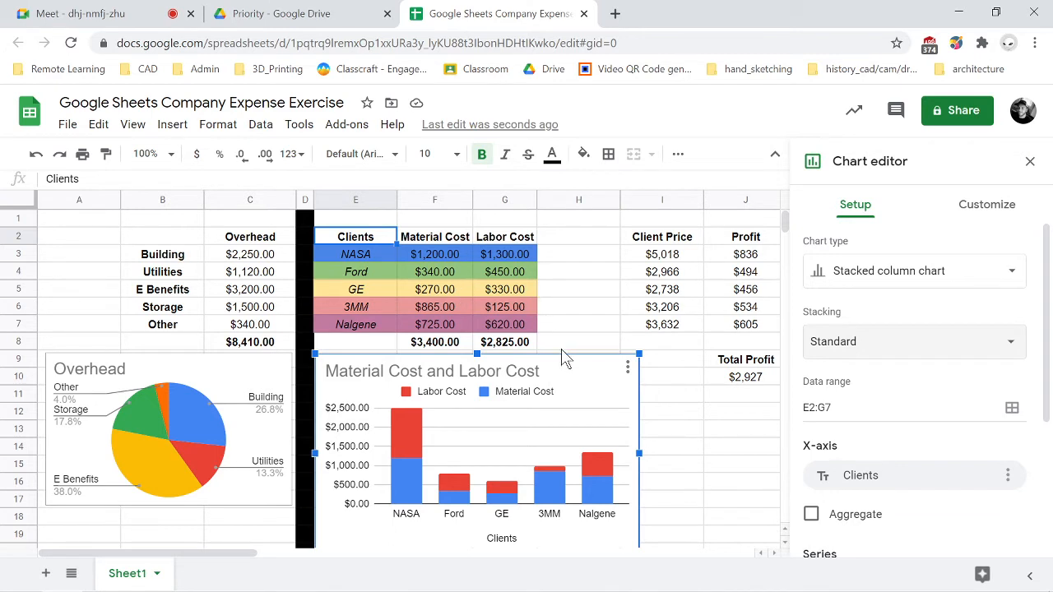
mouse_move(461, 337)
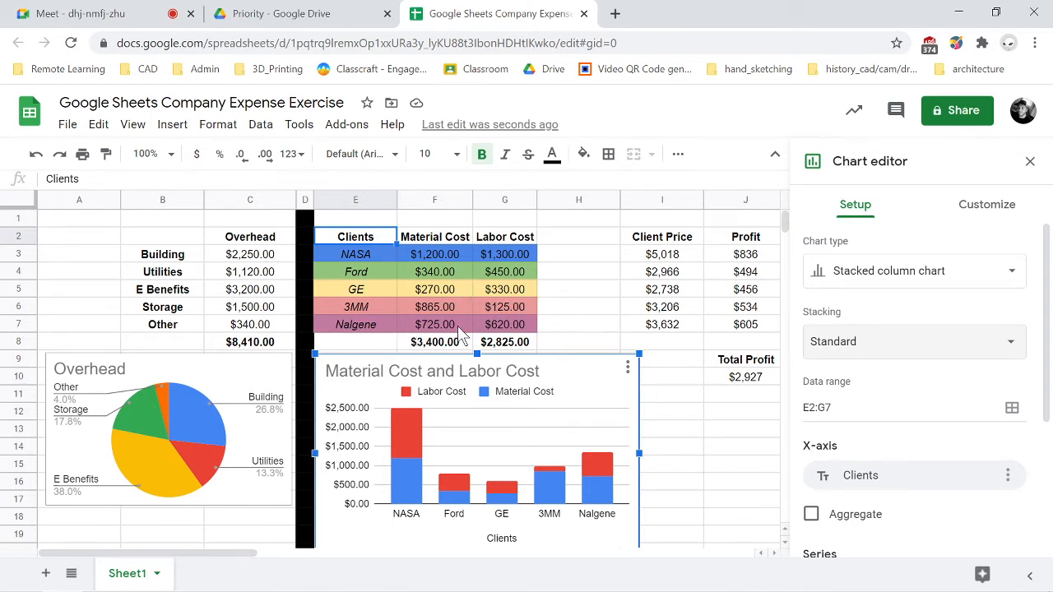
mouse_move(560, 400)
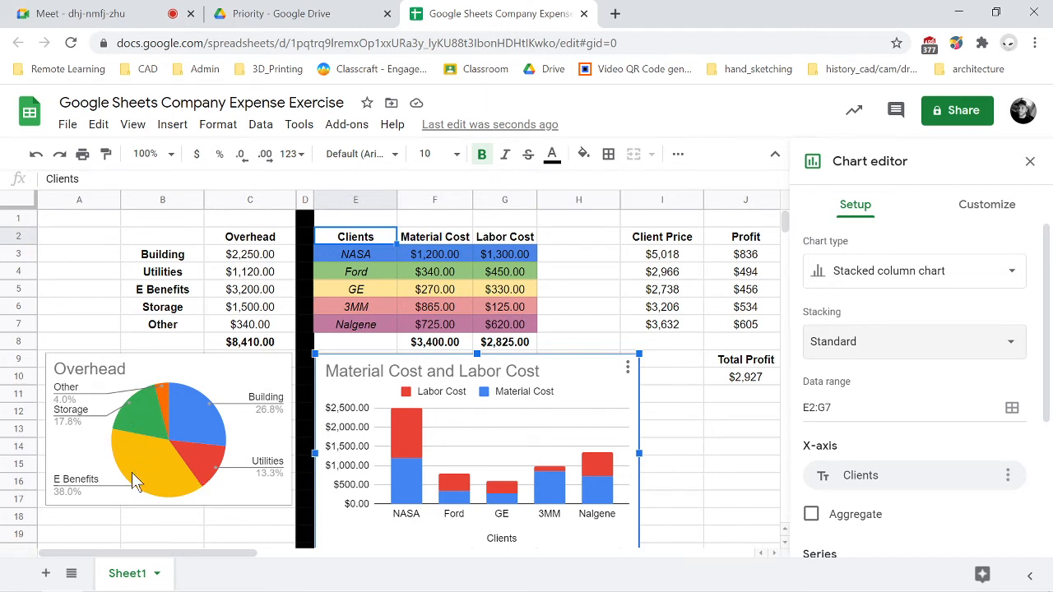
mouse_move(148, 470)
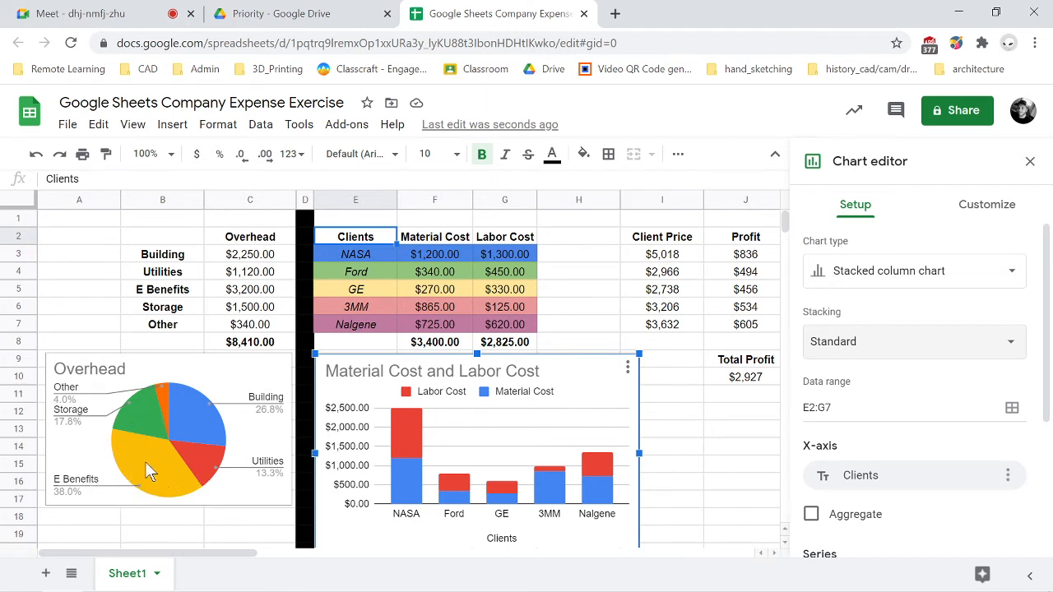
mouse_move(118, 479)
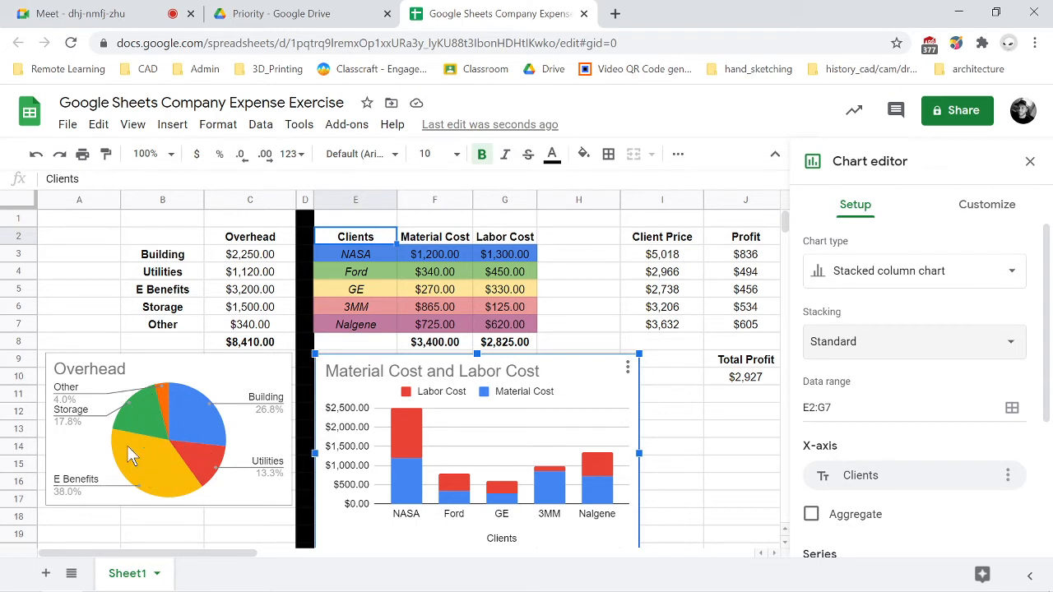
mouse_move(184, 507)
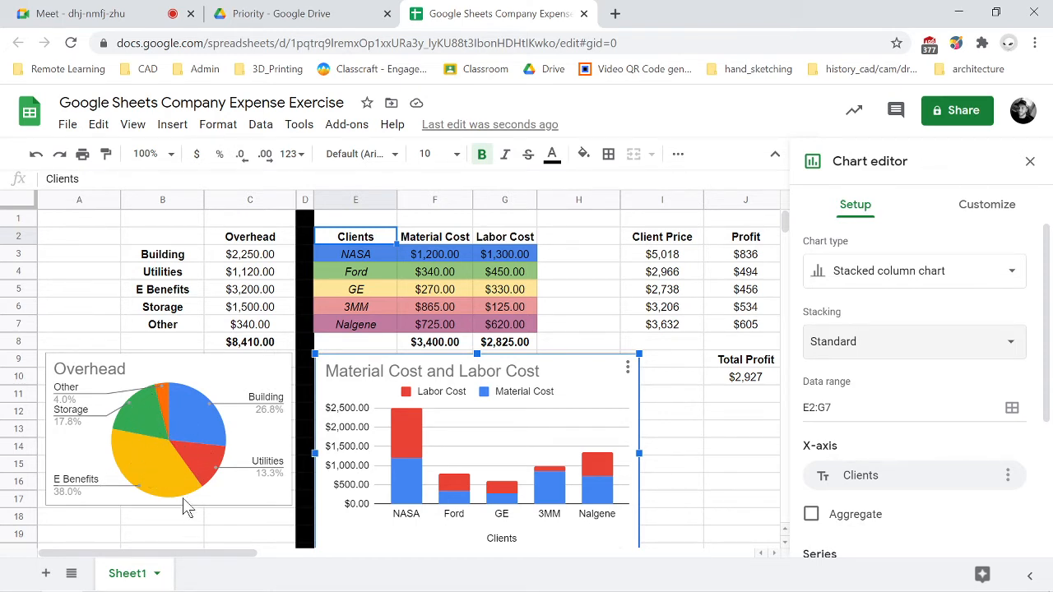
mouse_move(111, 408)
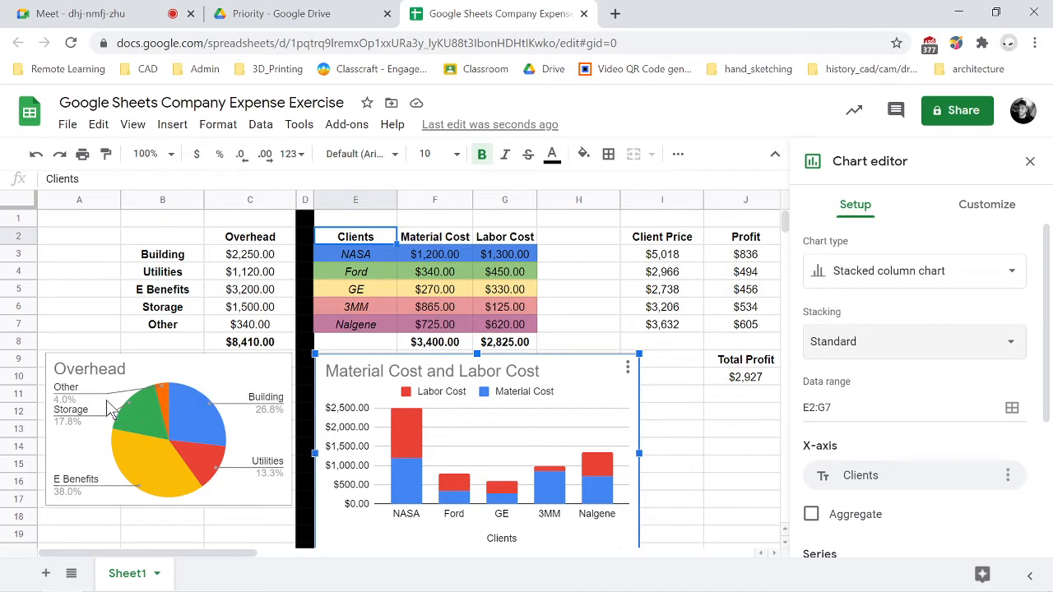
mouse_move(606, 400)
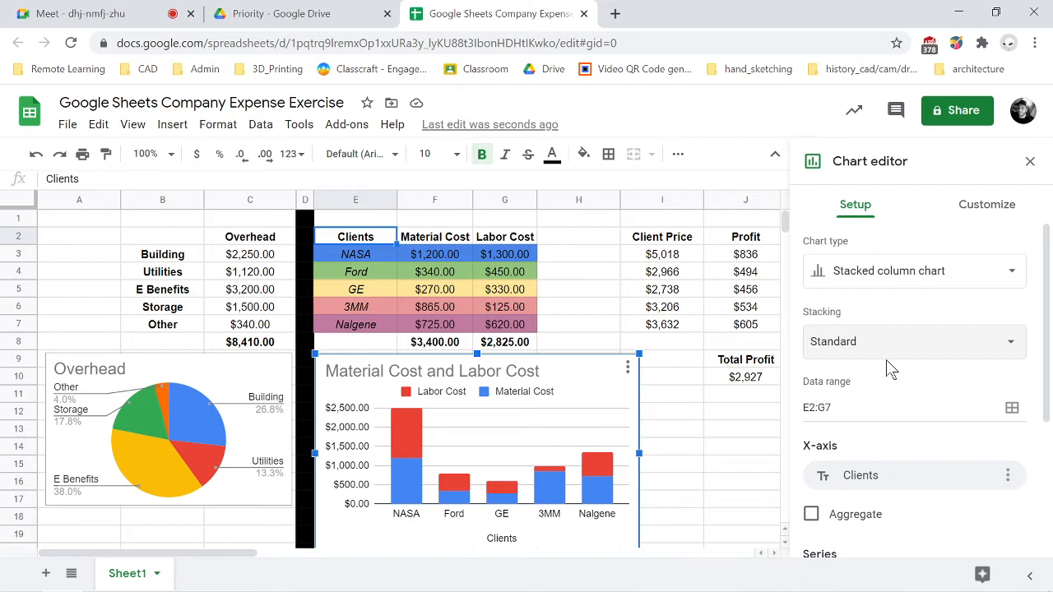
- Try 100% stacking, then set Chart type back to an unstacked Column chart
left_click(913, 341)
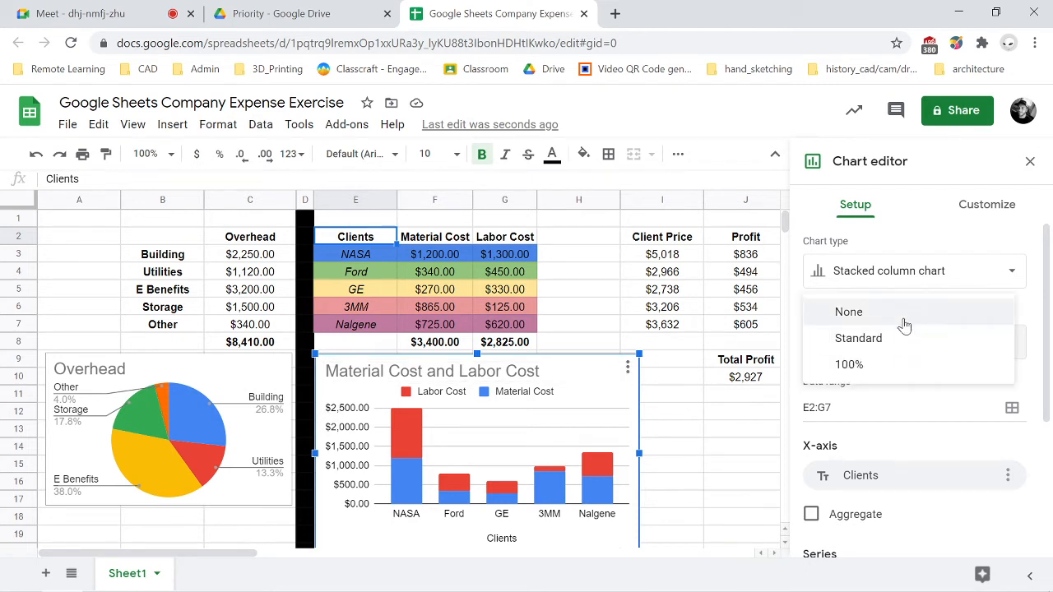
mouse_move(896, 333)
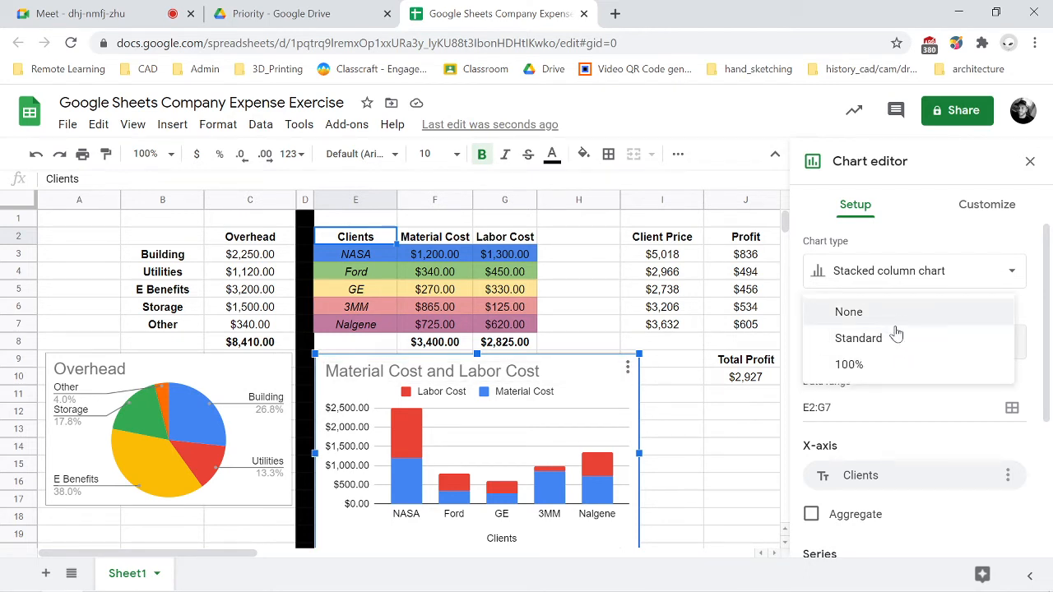
left_click(849, 366)
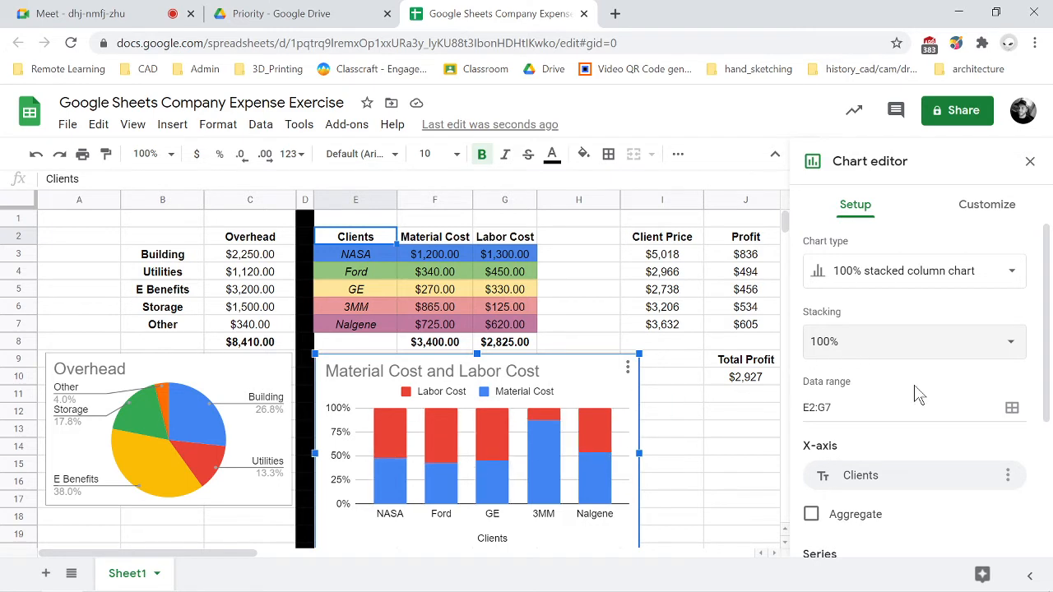
left_click(913, 270)
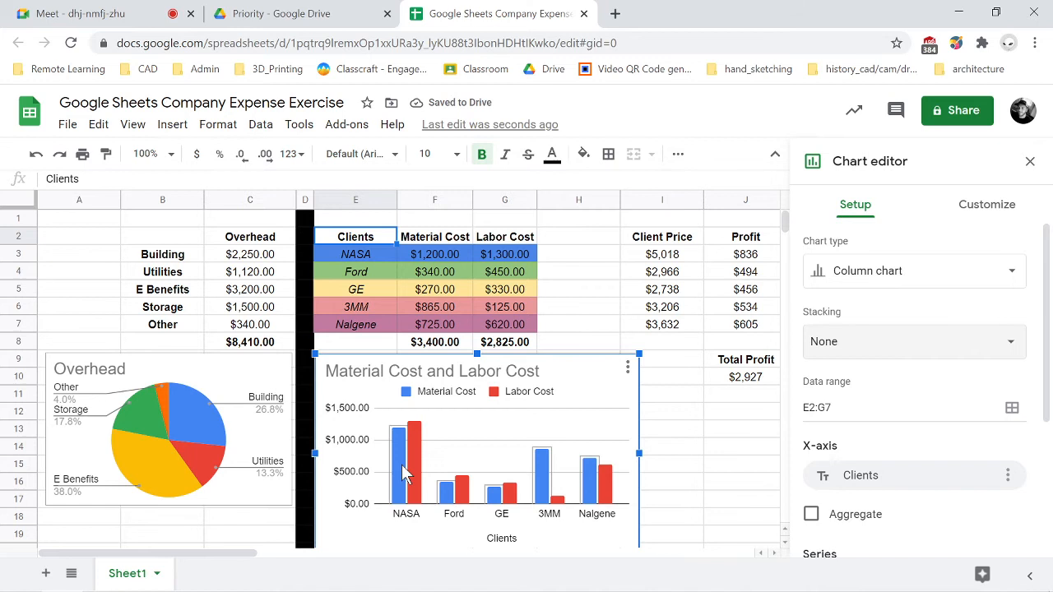
mouse_move(609, 509)
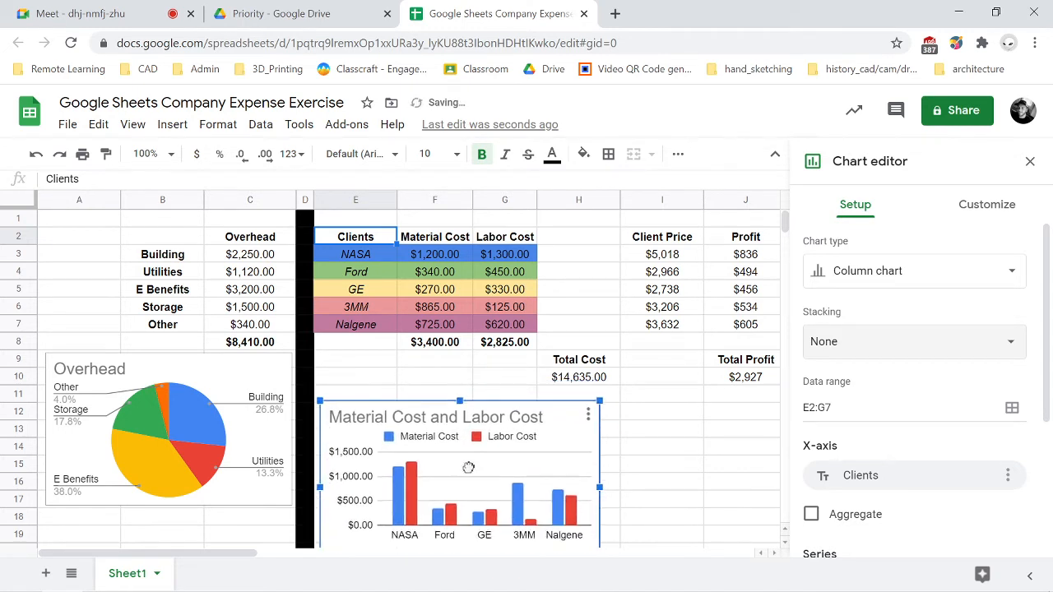
- Replace the word 'and' in the chart title with '&' via Chart & axis titles
left_click(987, 204)
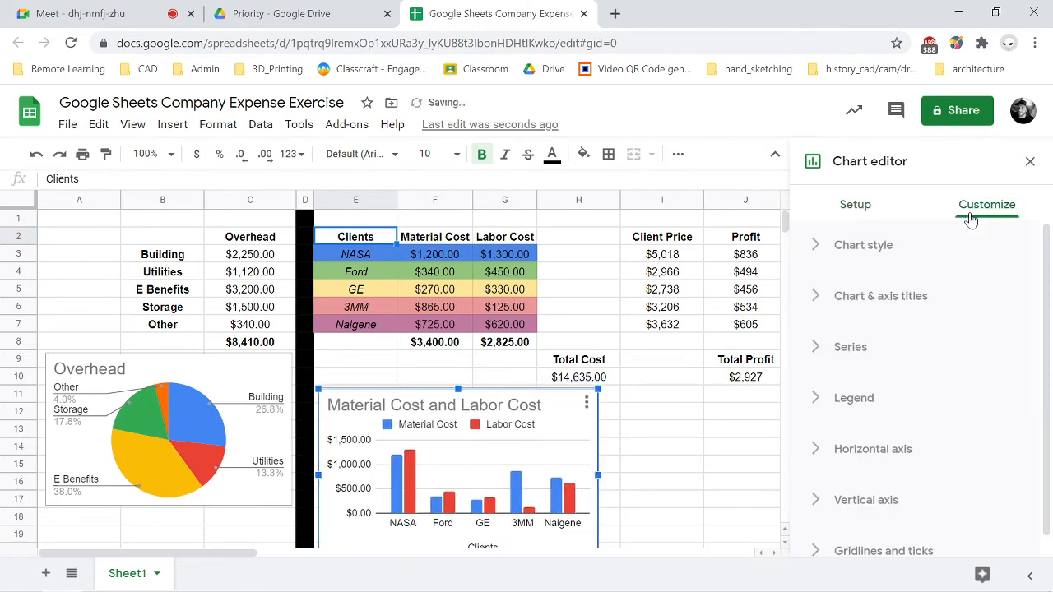
left_click(881, 296)
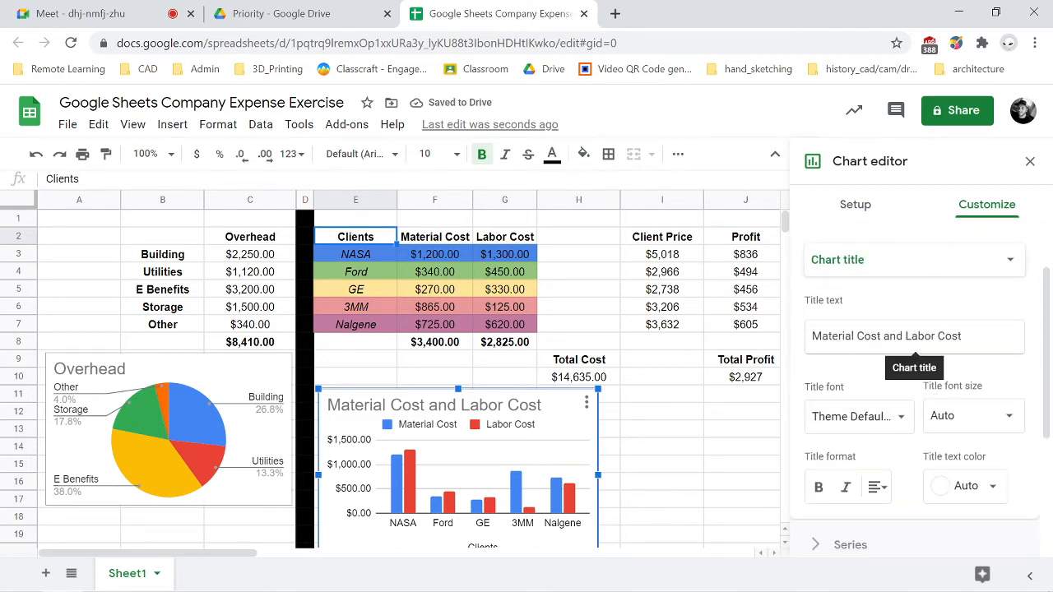
double_click(891, 336)
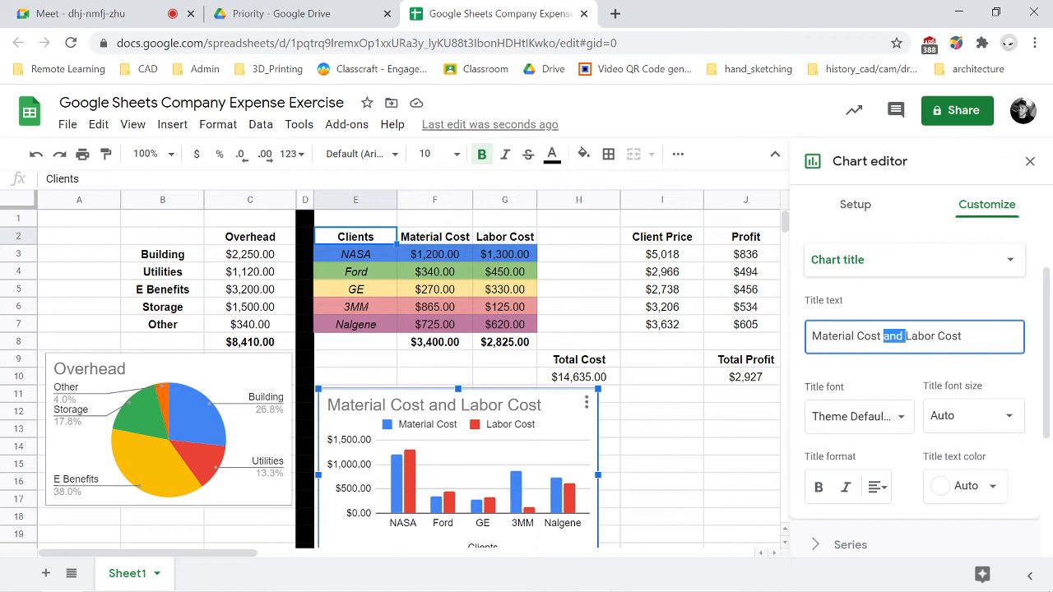
type("&")
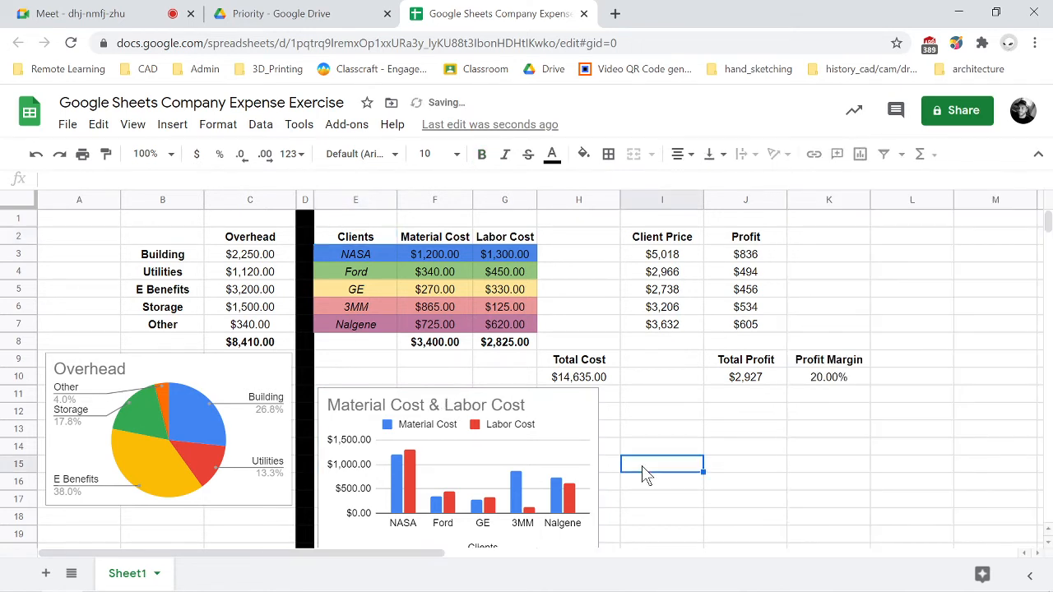
scroll("down", 3)
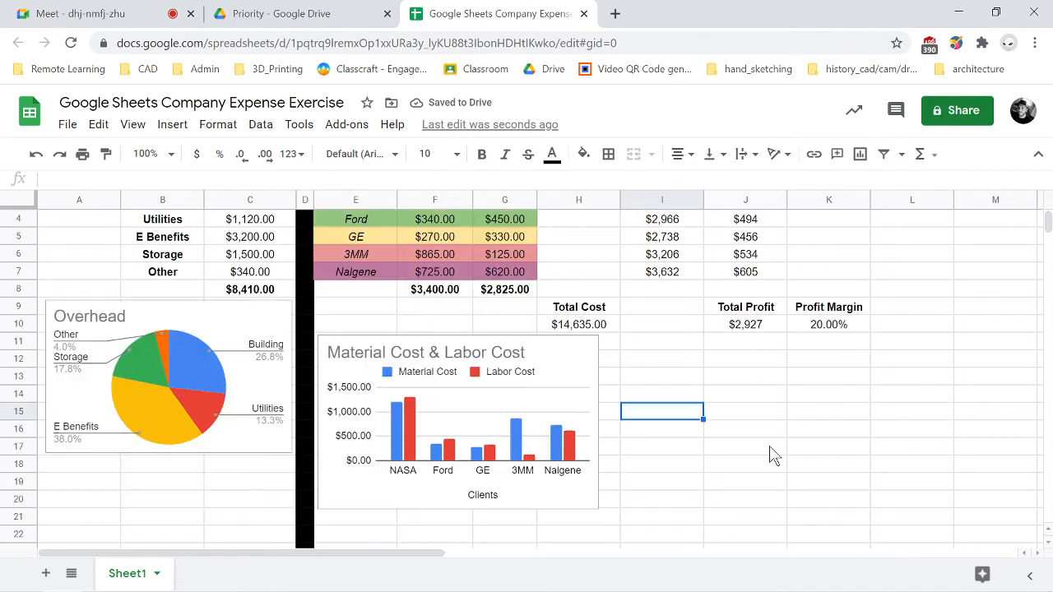
scroll("up", 3)
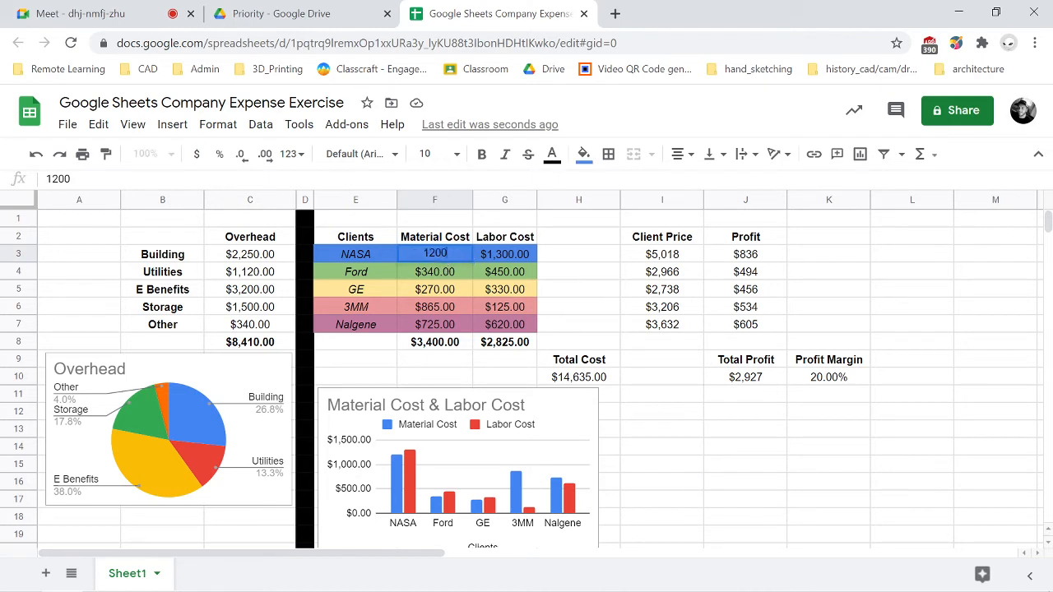
type("1200000.00")
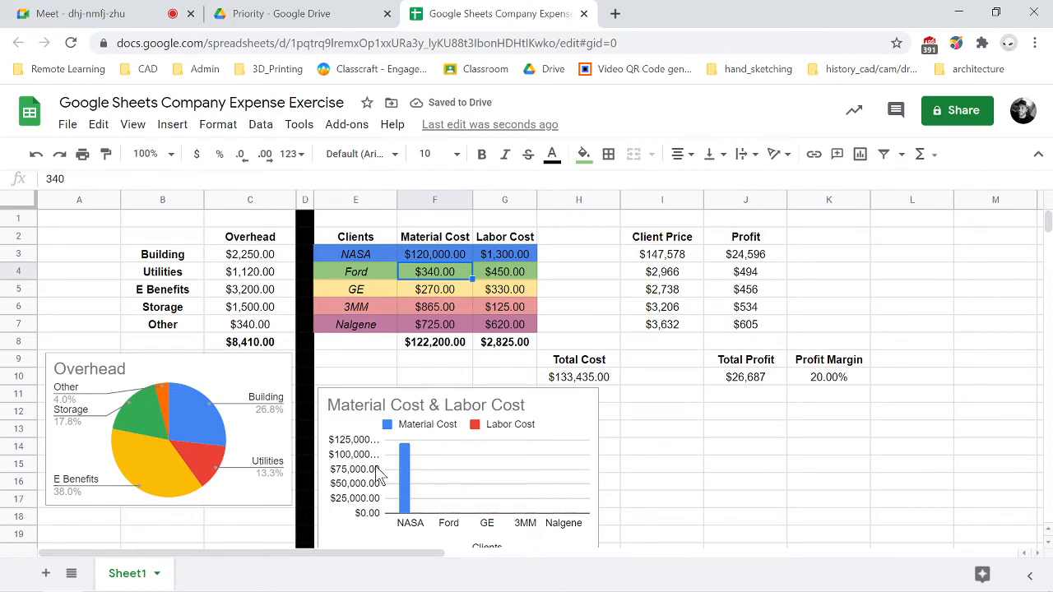
mouse_move(403, 459)
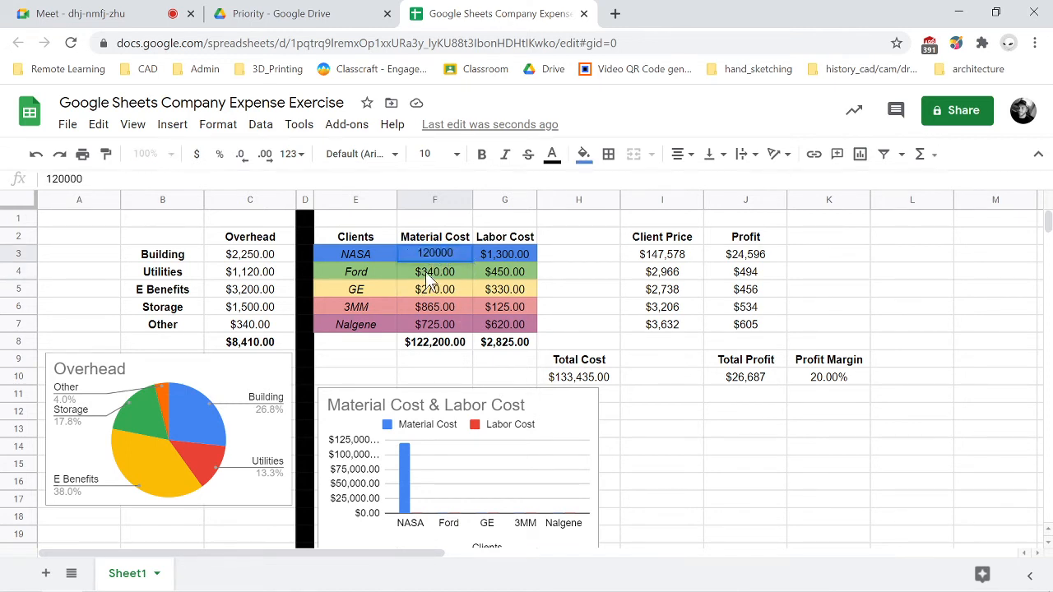
type("1200")
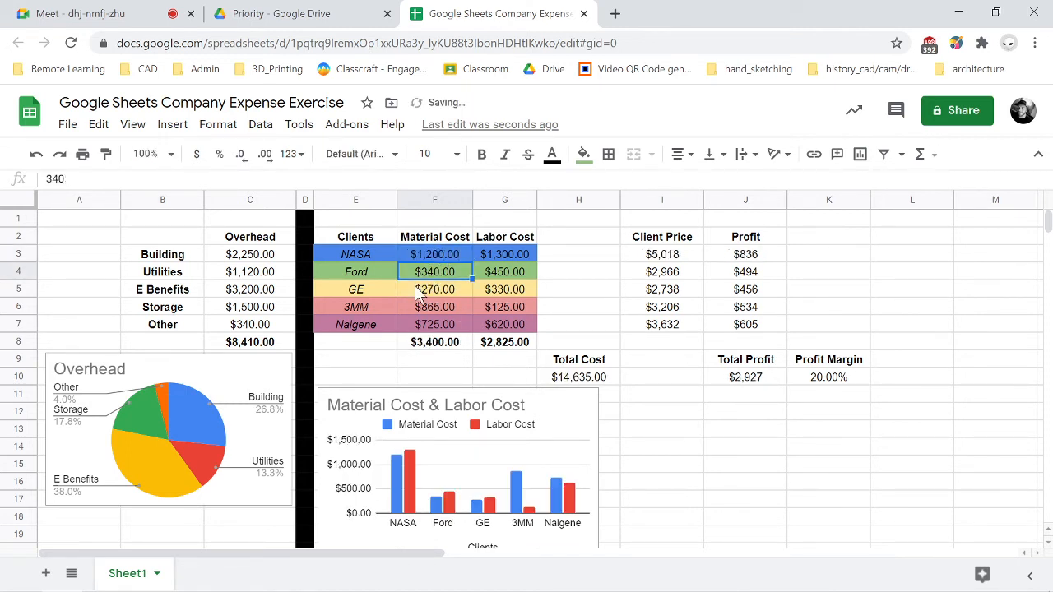
mouse_move(579, 461)
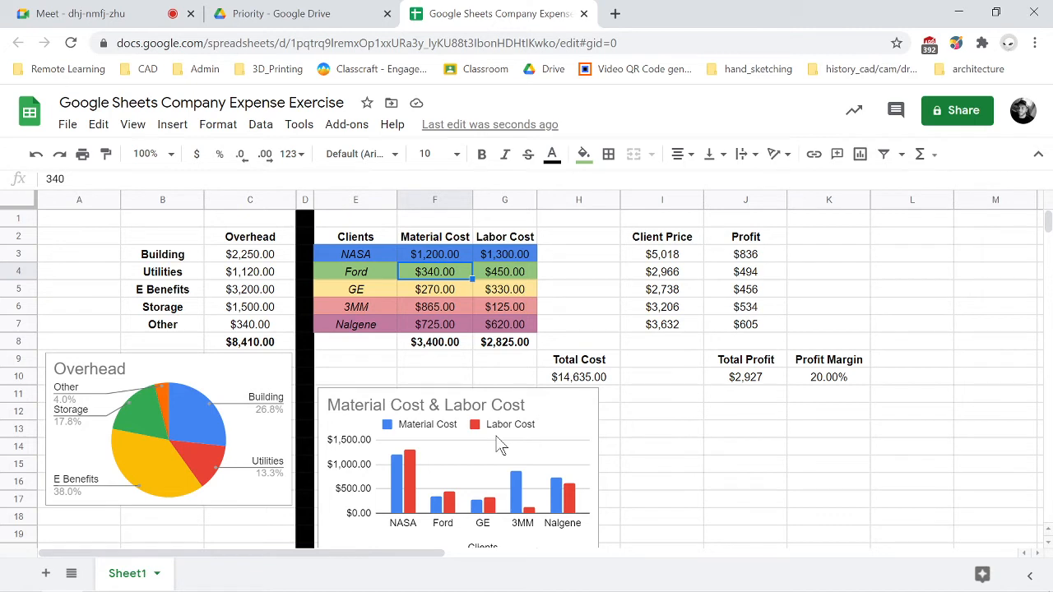
mouse_move(467, 459)
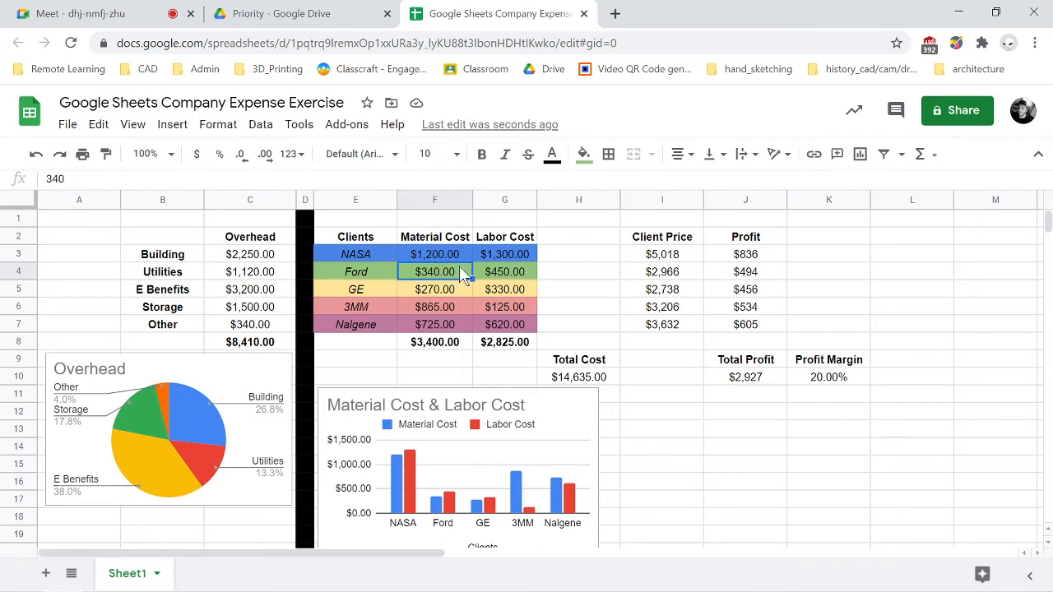
mouse_move(566, 263)
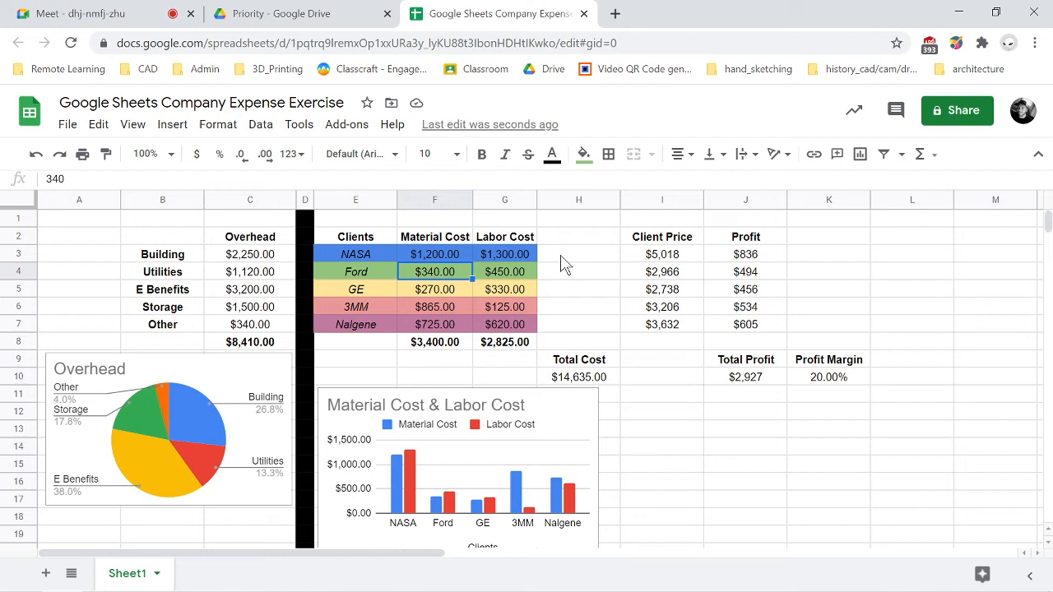
mouse_move(543, 289)
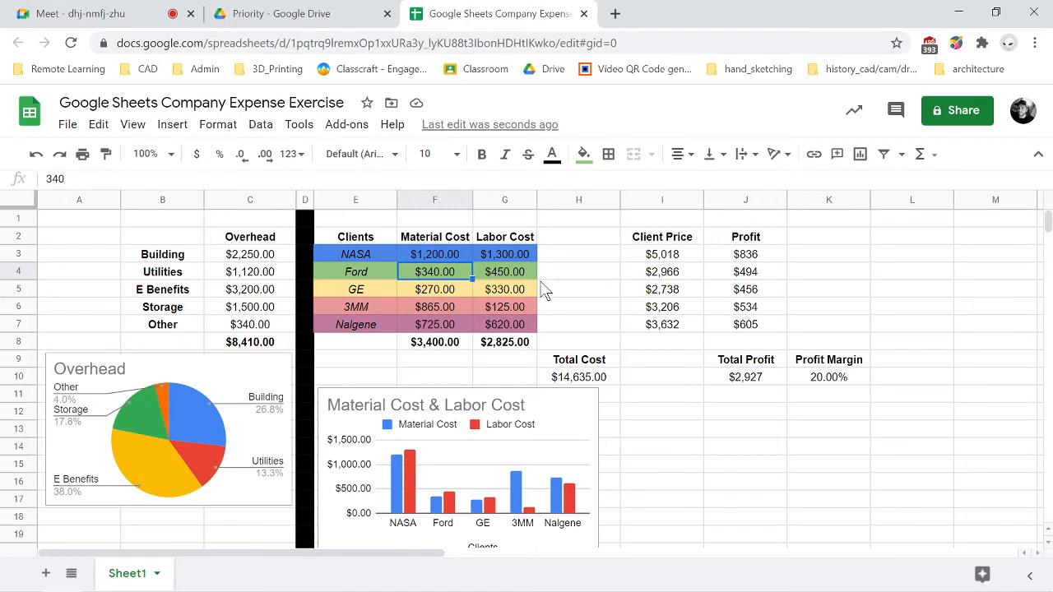
mouse_move(420, 500)
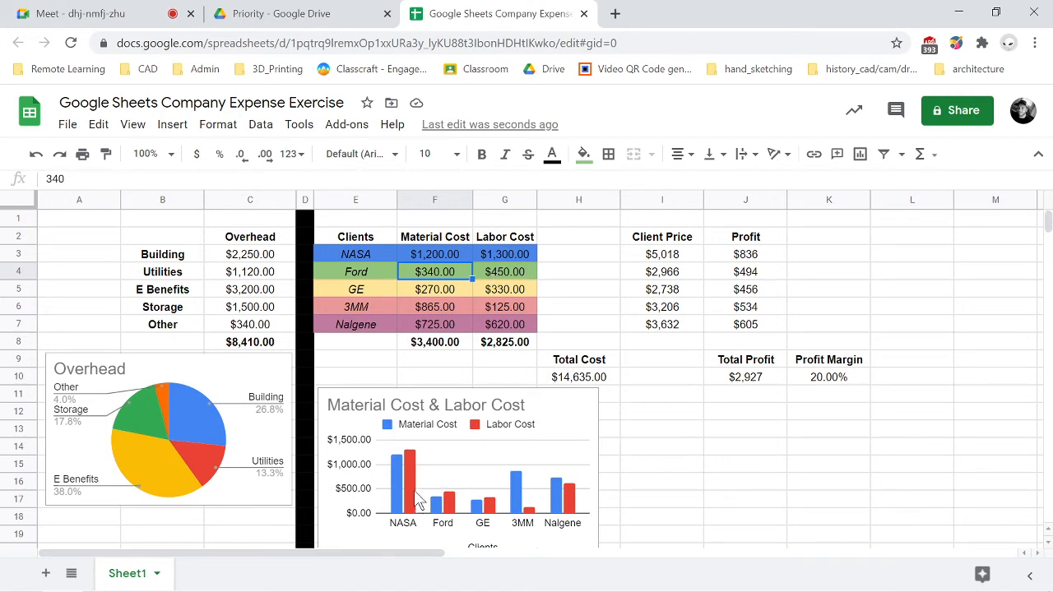
mouse_move(832, 415)
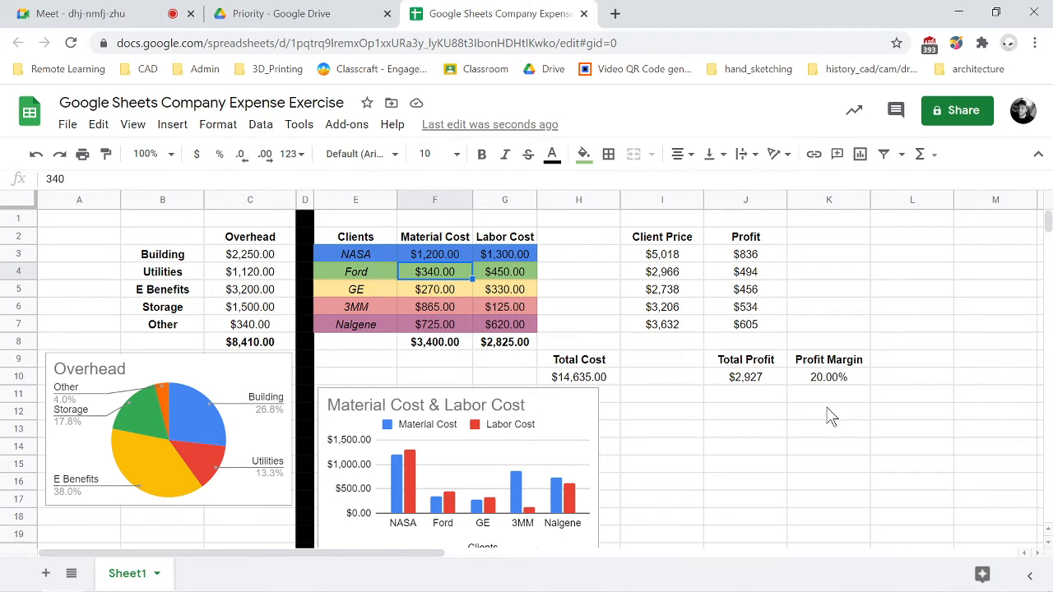
mouse_move(629, 241)
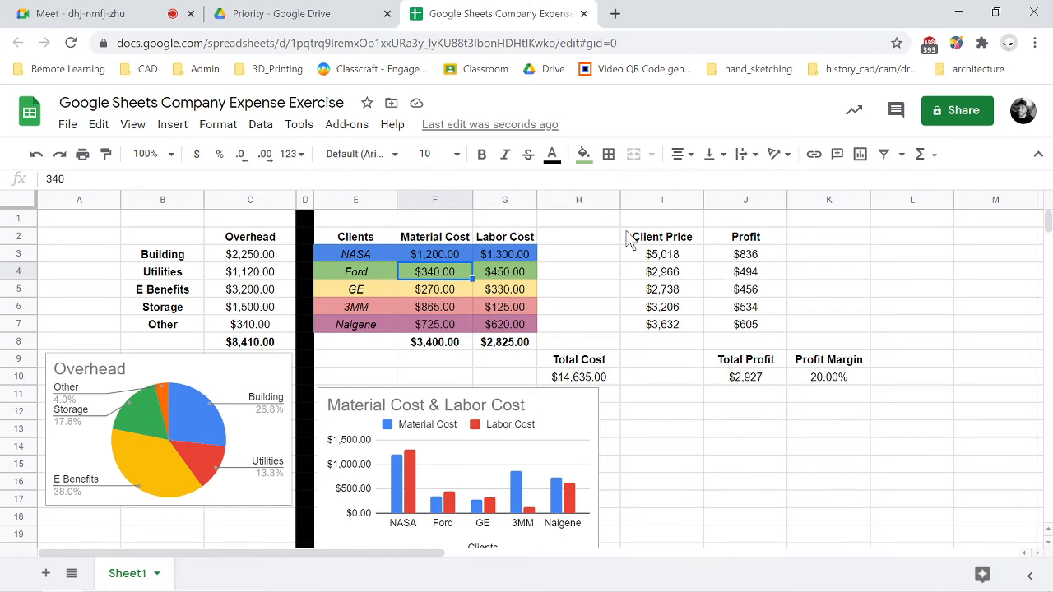
mouse_move(767, 290)
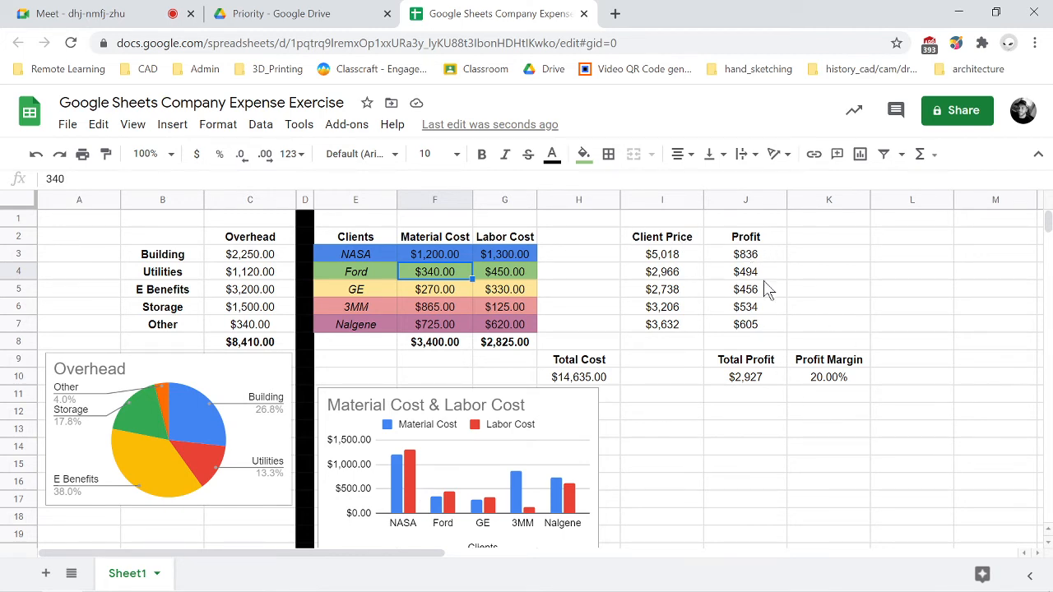
mouse_move(737, 246)
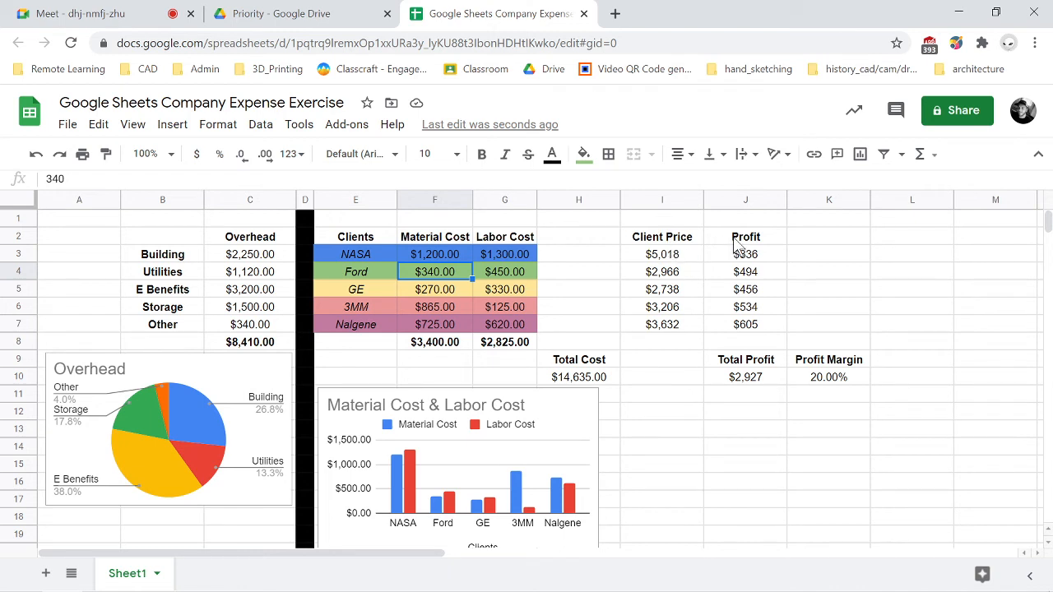
mouse_move(716, 243)
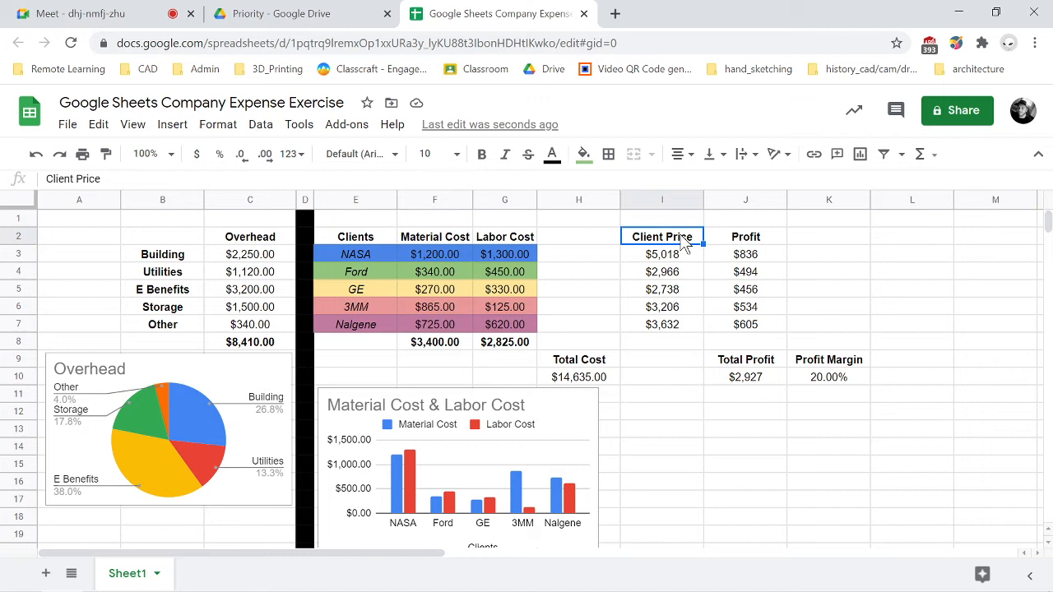
- Enter the note 'y vs x' in an empty cell below the profit totals
left_click(480, 154)
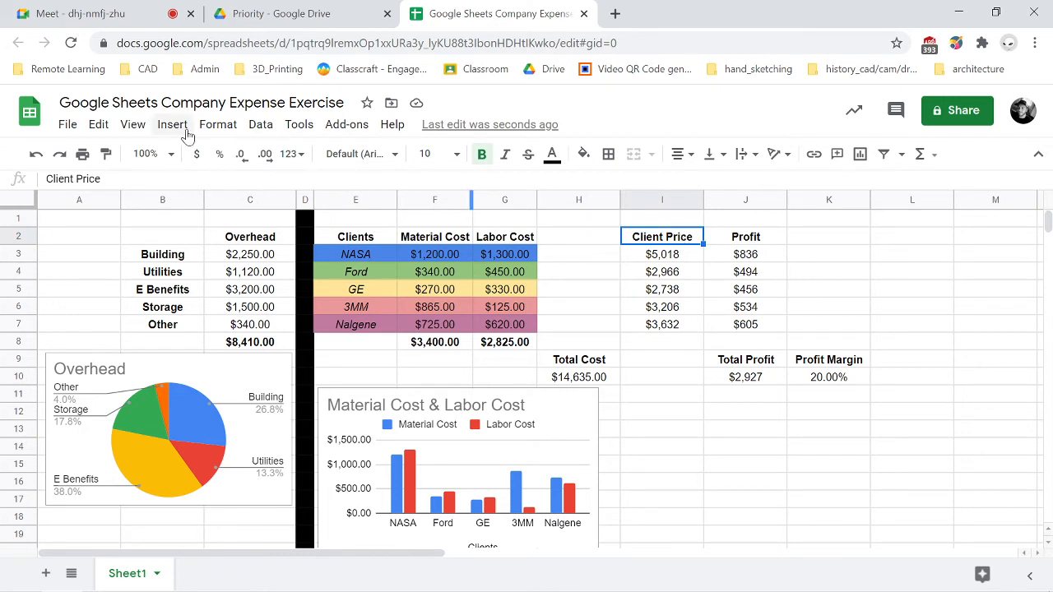
mouse_move(471, 264)
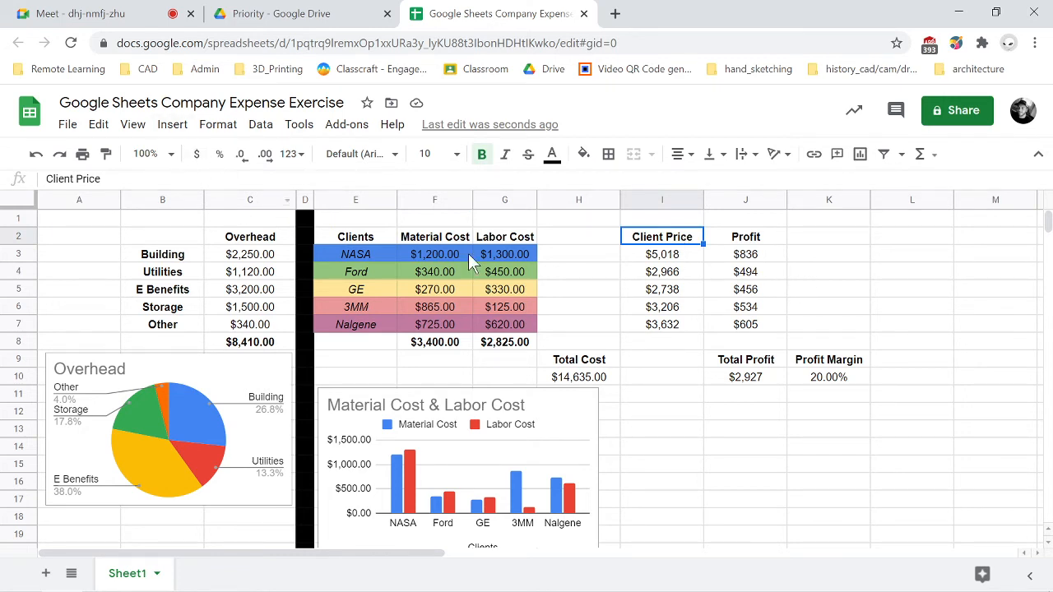
mouse_move(687, 548)
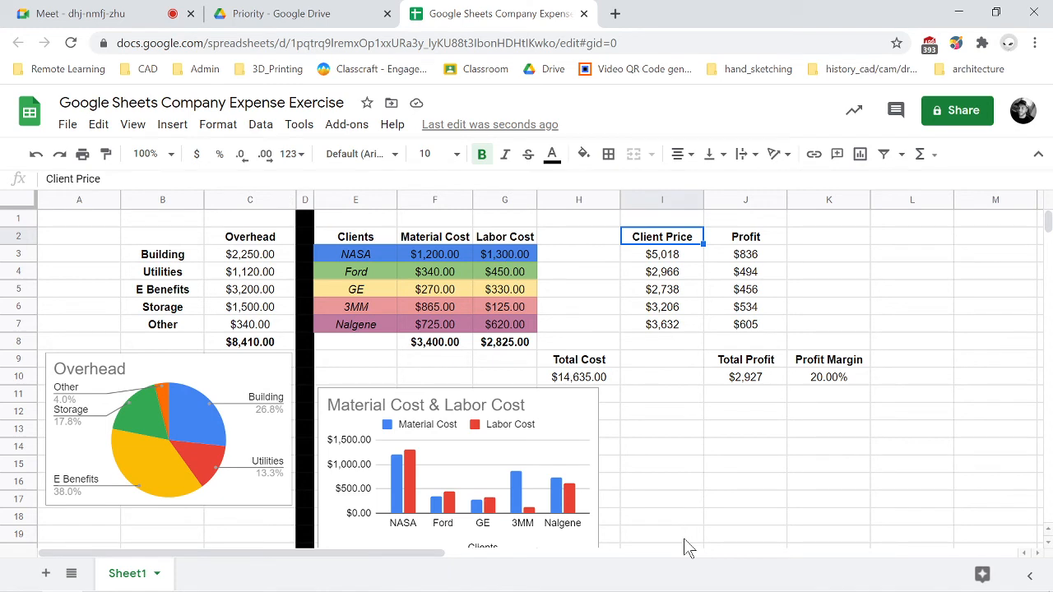
mouse_move(885, 440)
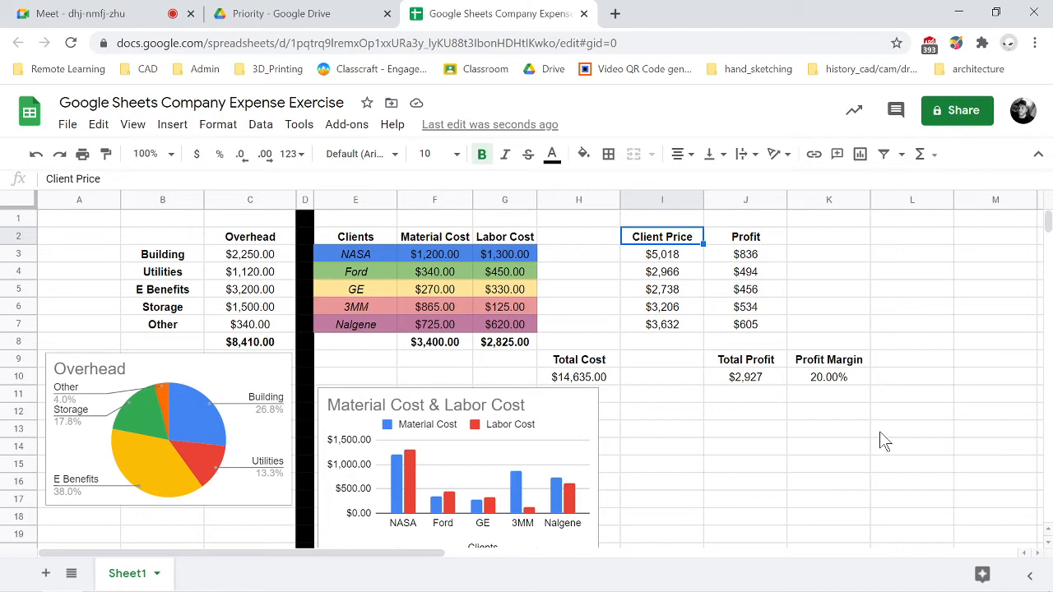
mouse_move(882, 441)
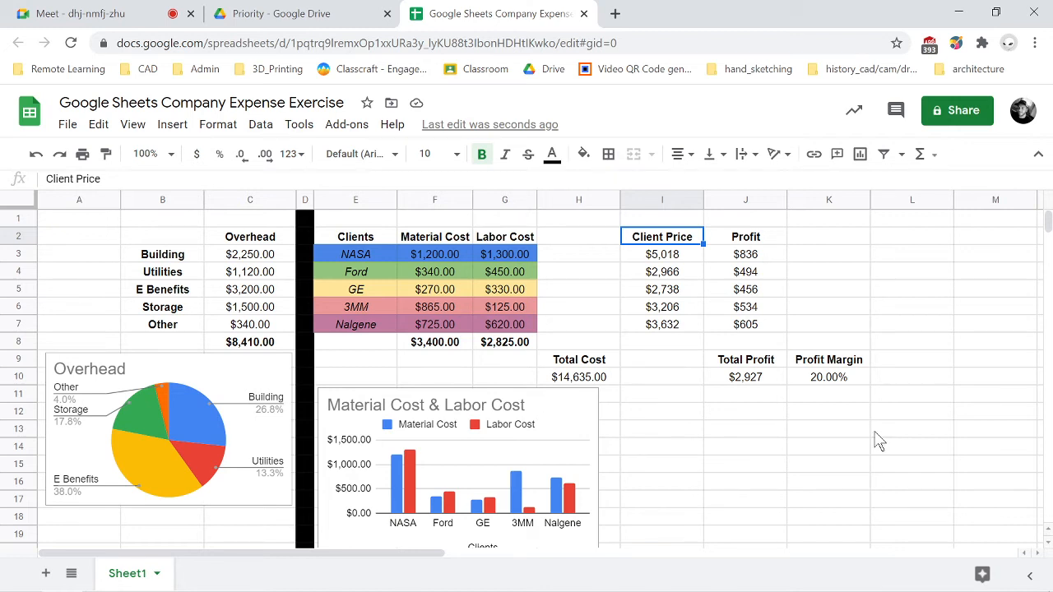
mouse_move(859, 437)
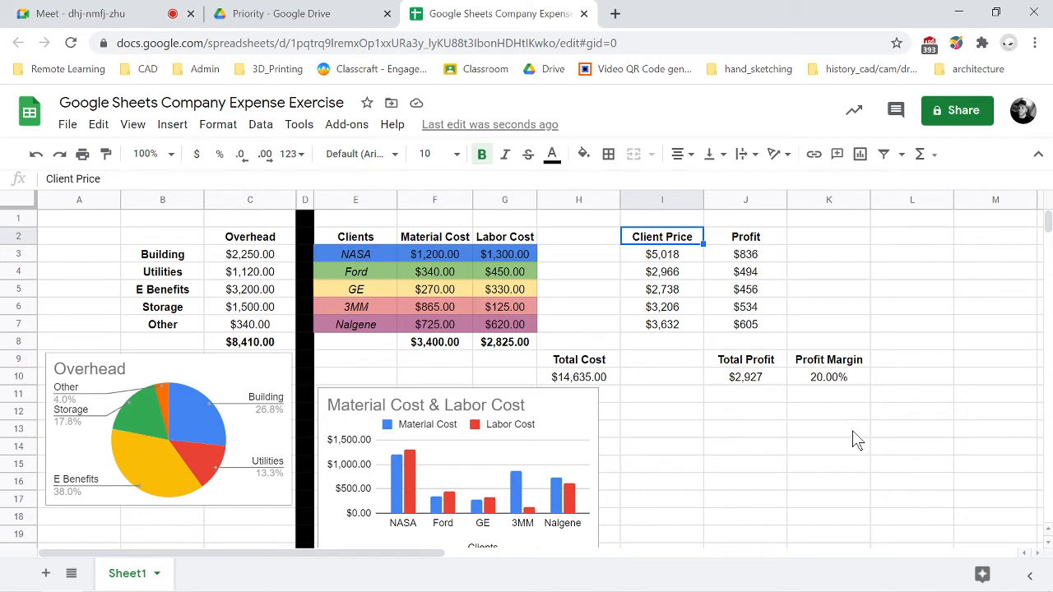
left_click(743, 428)
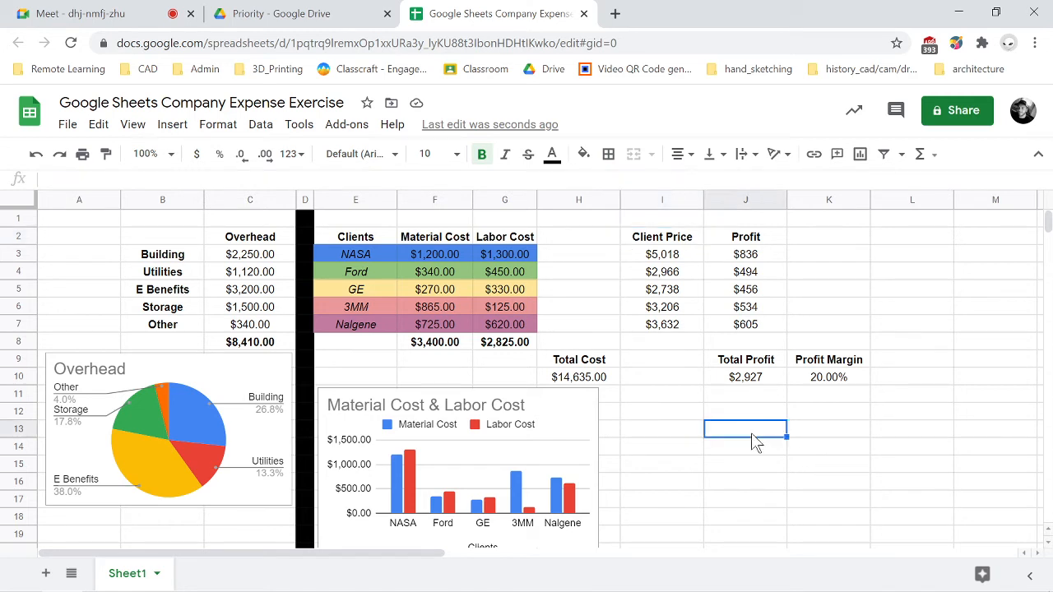
type("y")
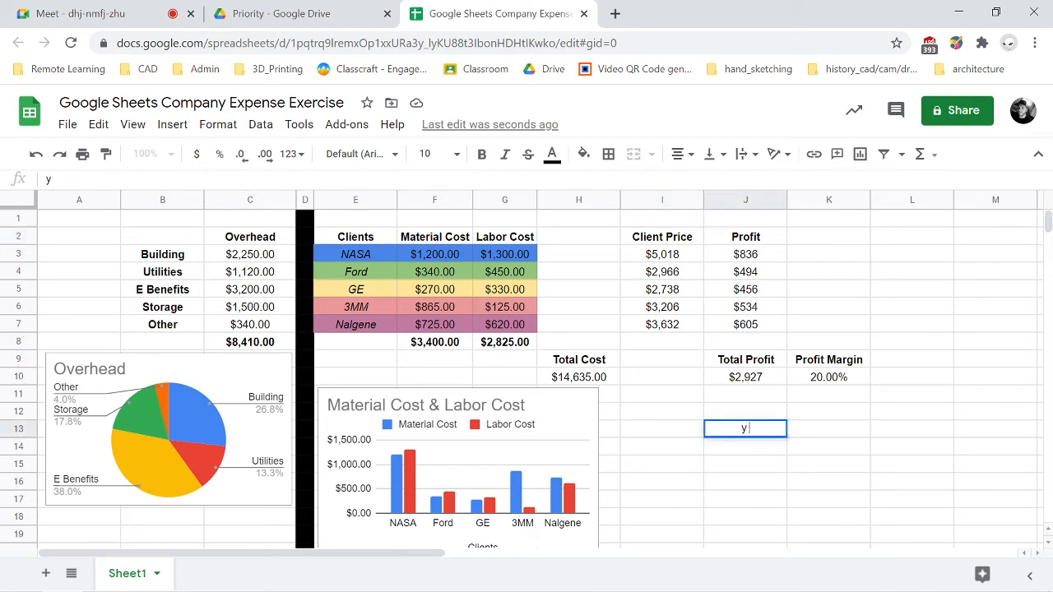
type("vs x")
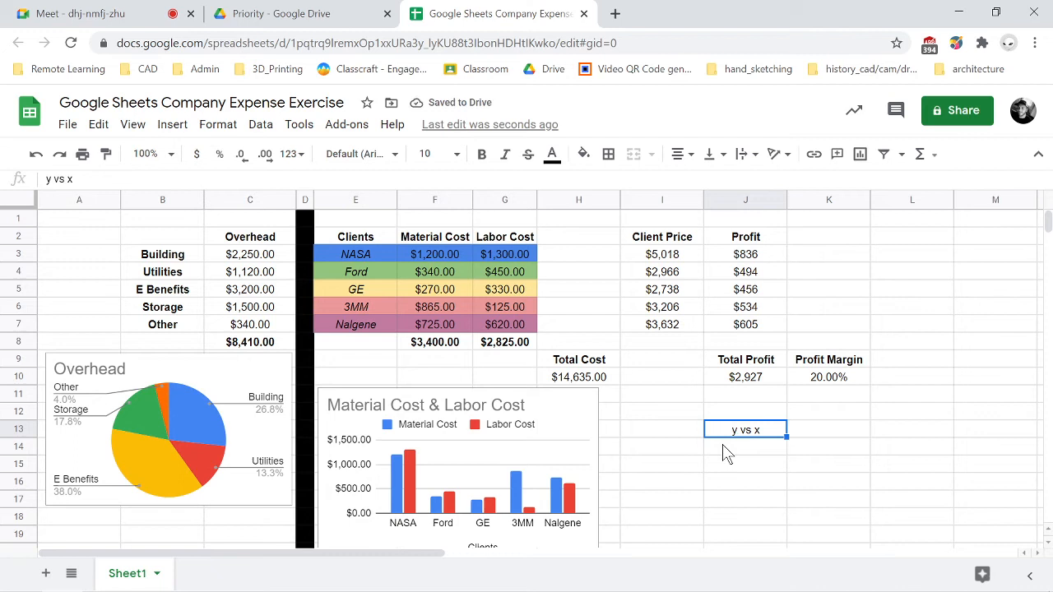
mouse_move(790, 320)
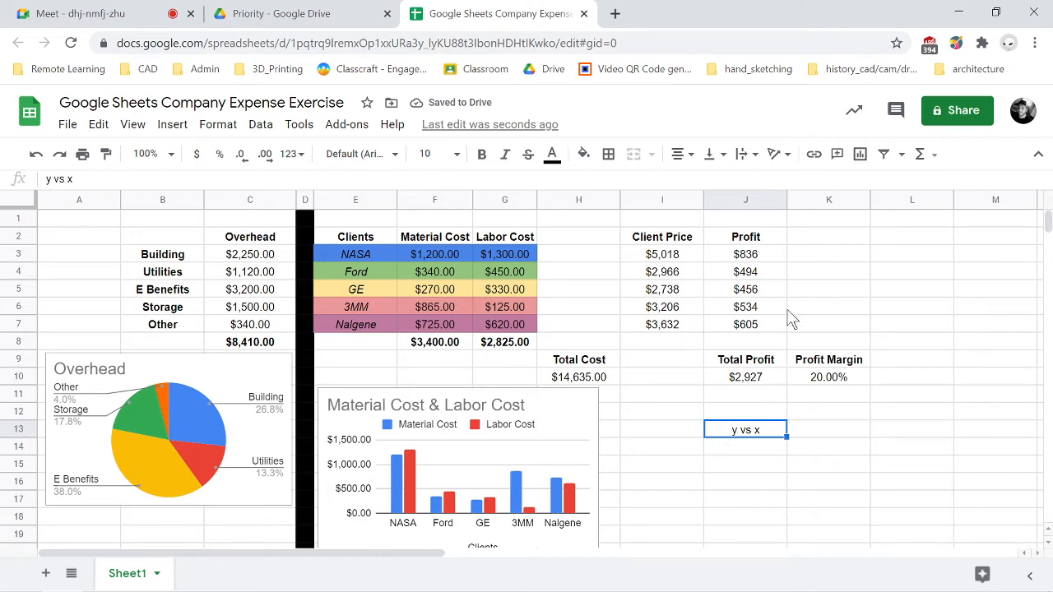
mouse_move(737, 245)
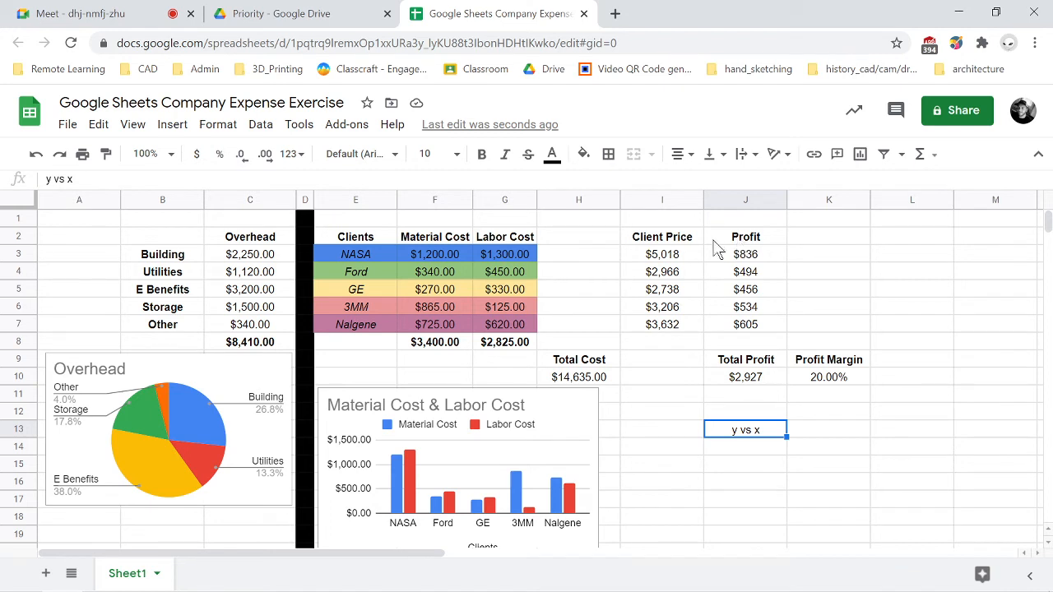
mouse_move(756, 458)
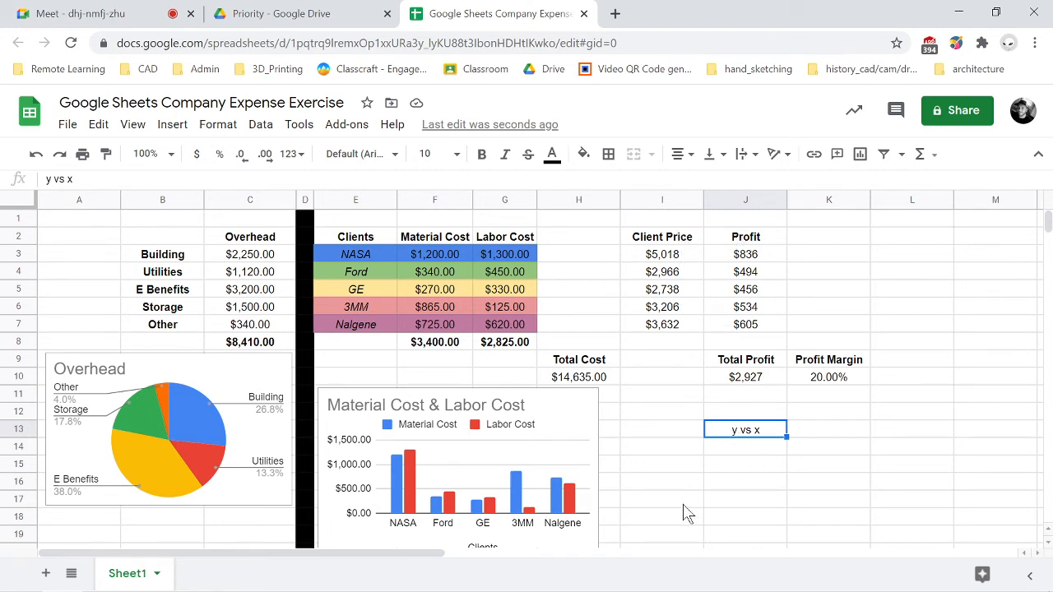
mouse_move(359, 444)
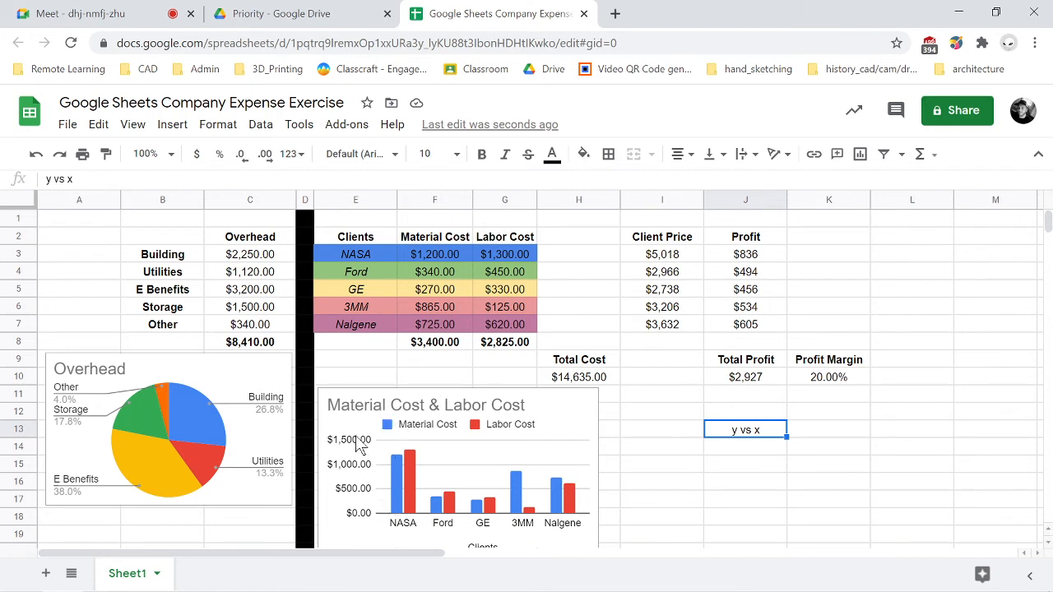
mouse_move(576, 533)
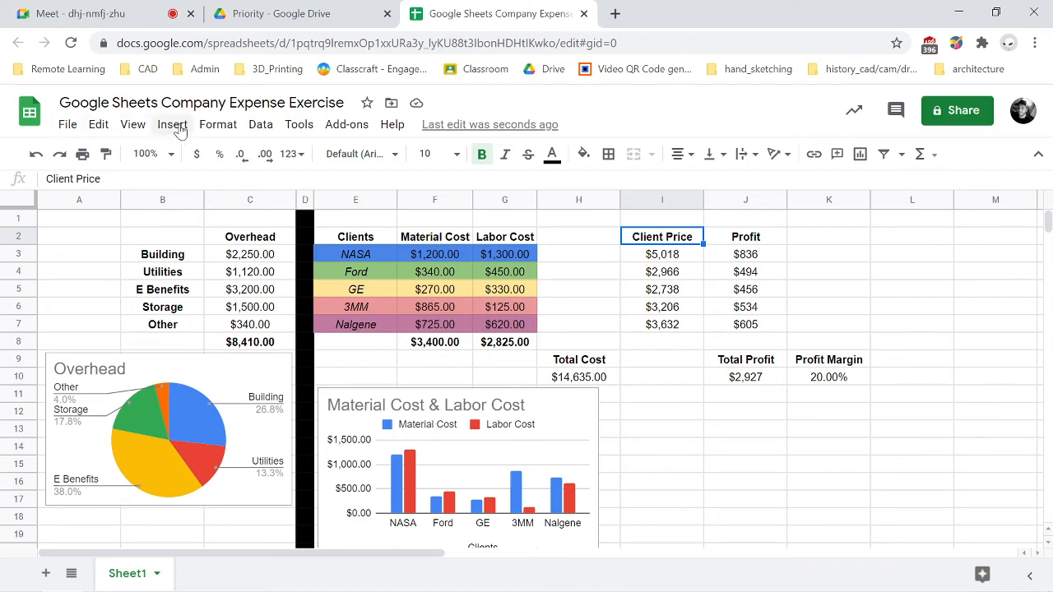
- Insert a chart from the selected Client Price and Profit data via Insert > Chart
left_click(171, 125)
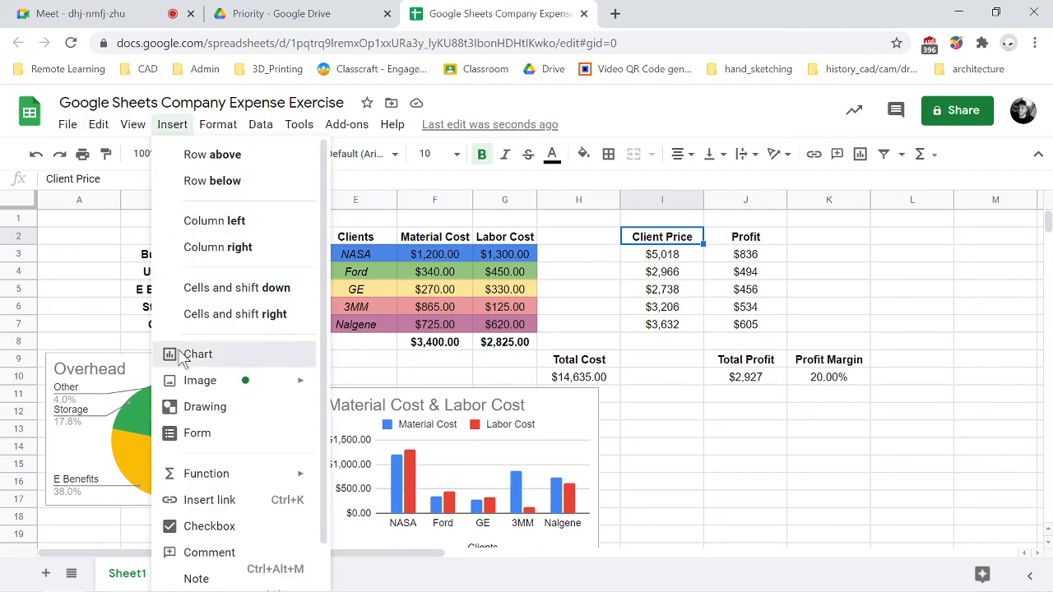
left_click(197, 354)
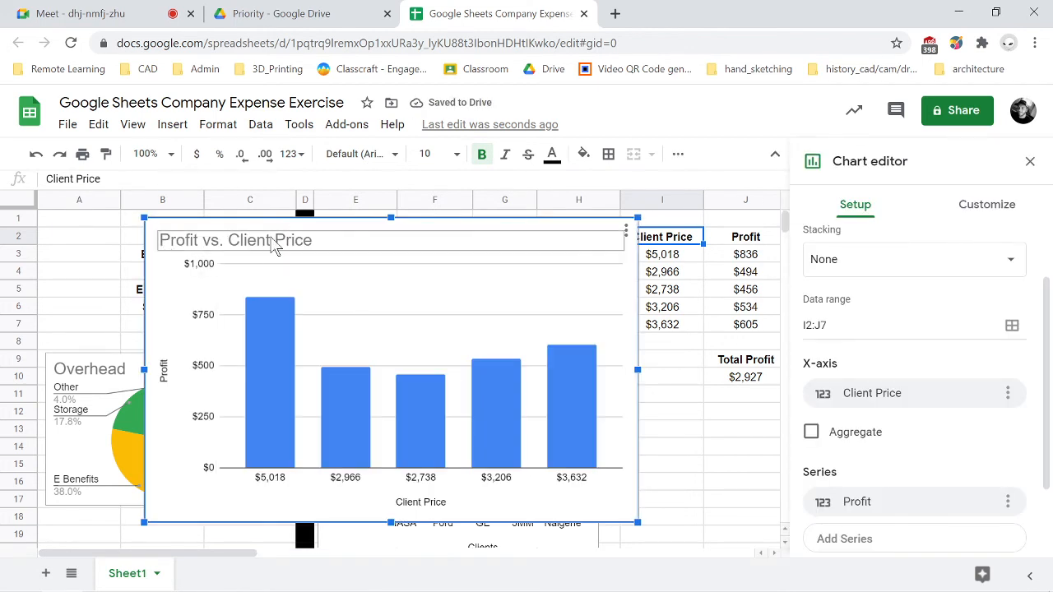
mouse_move(321, 257)
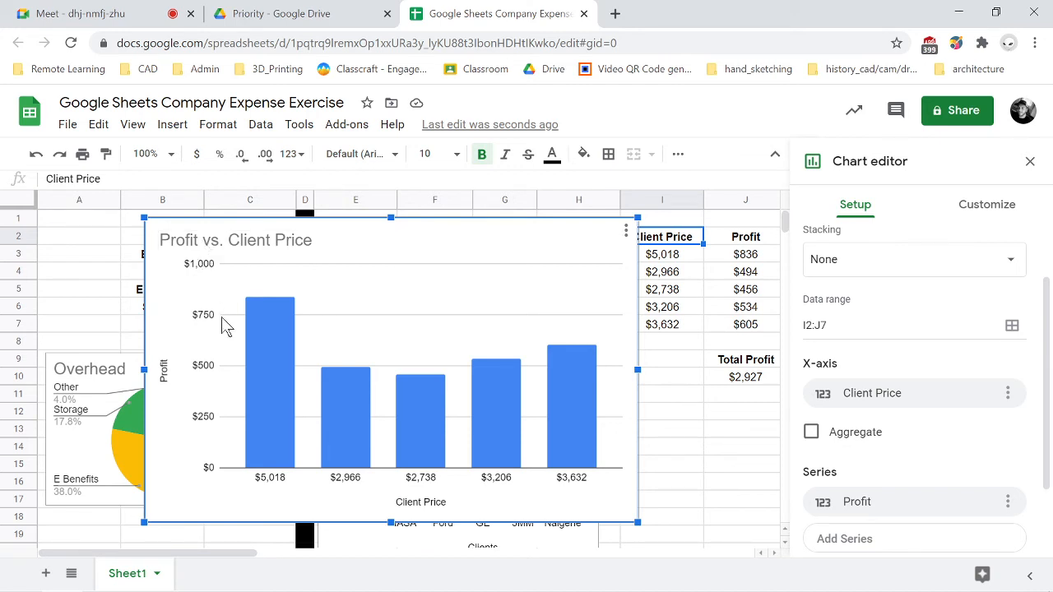
mouse_move(255, 316)
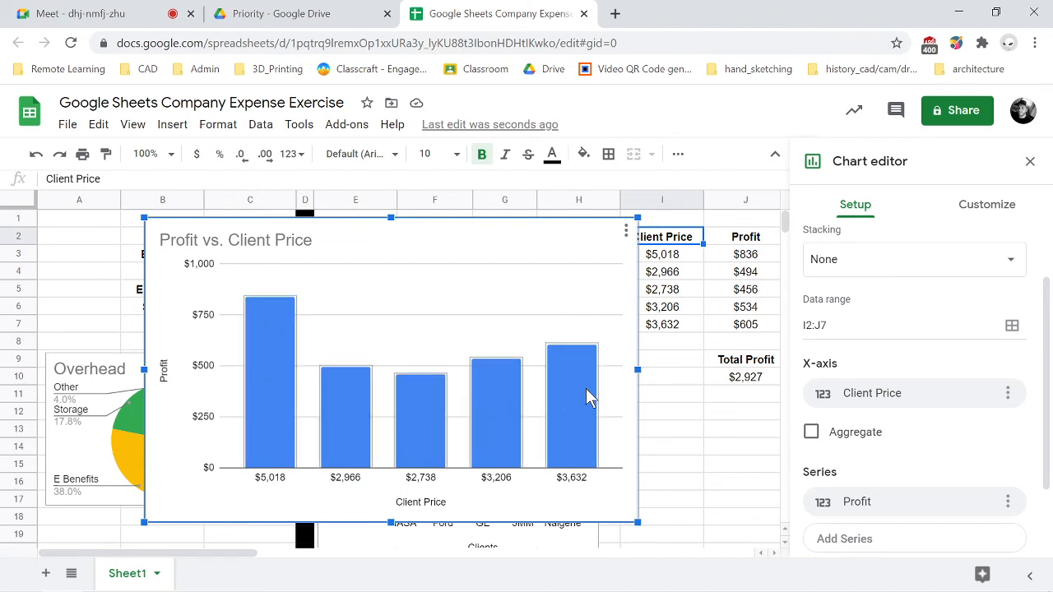
mouse_move(445, 440)
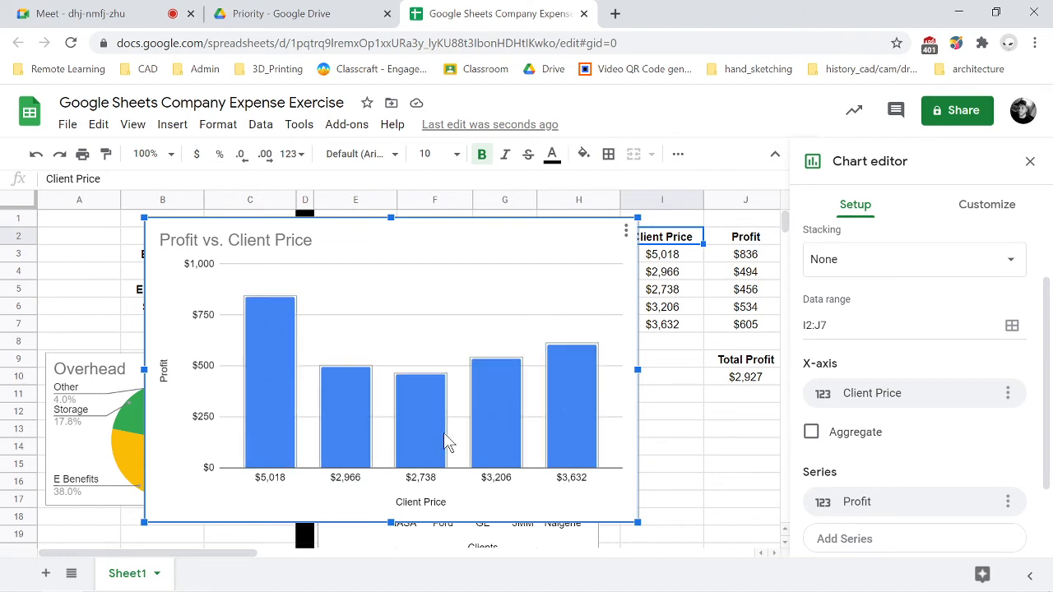
mouse_move(415, 451)
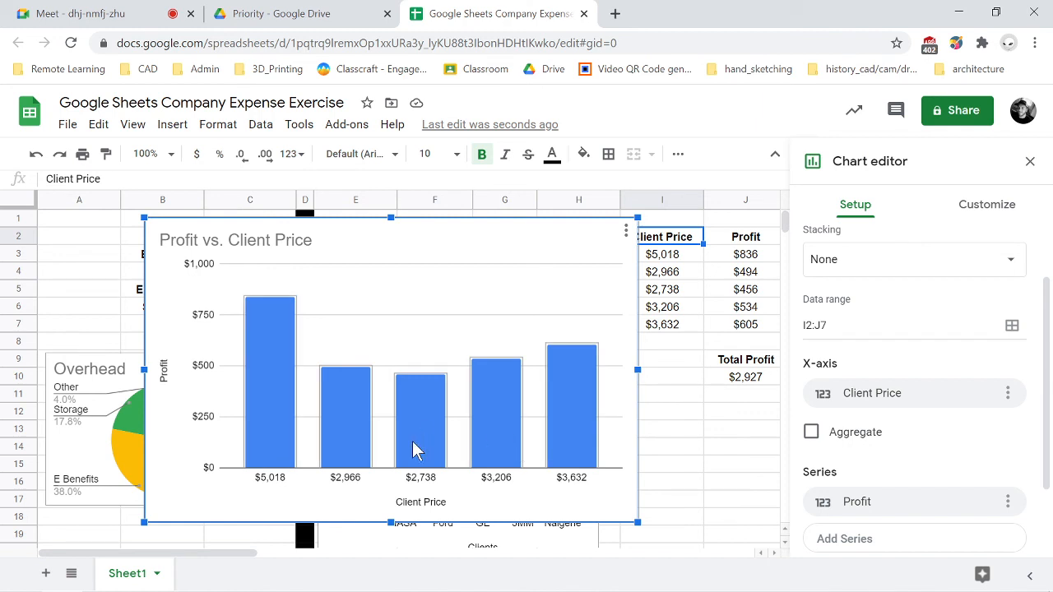
mouse_move(991, 405)
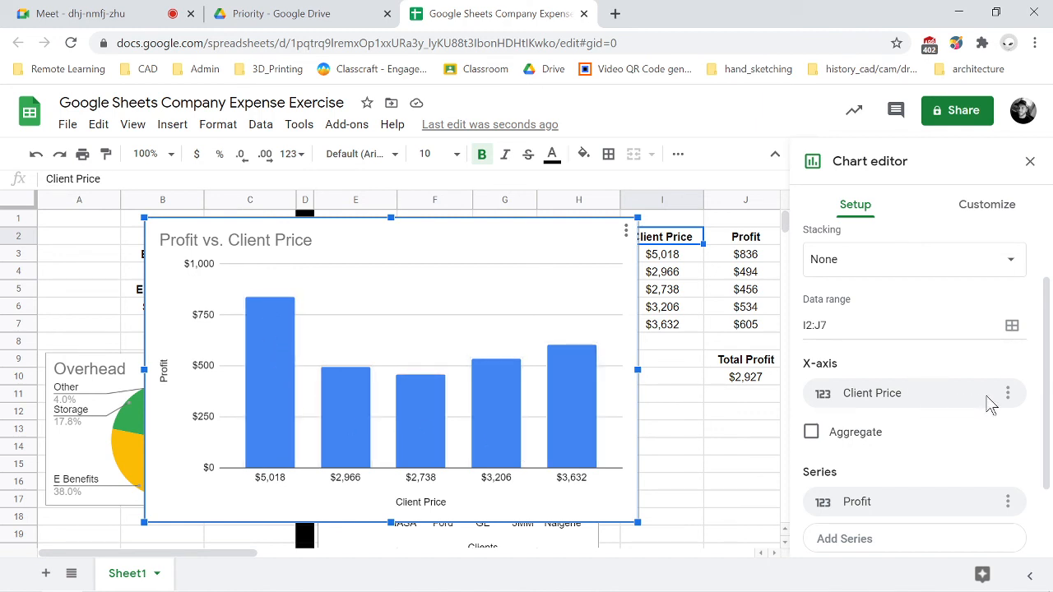
scroll("down", 3)
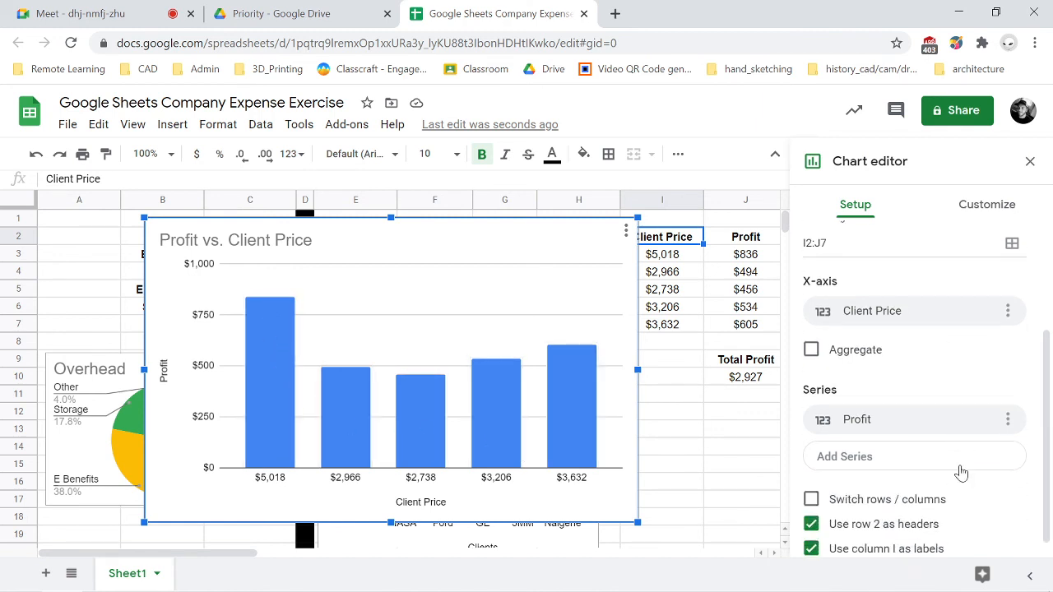
mouse_move(964, 272)
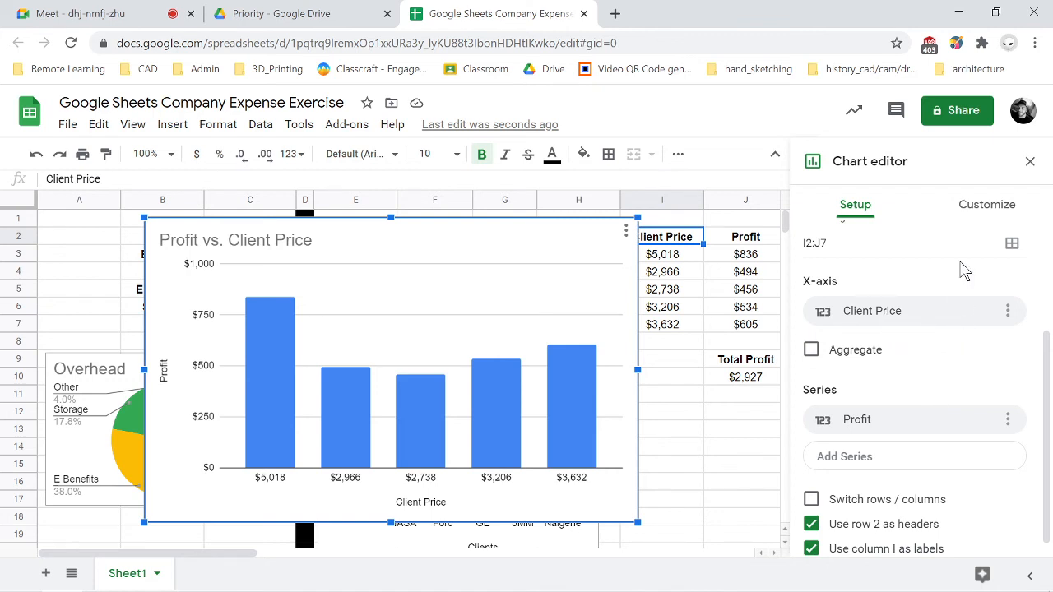
- Try the Scatter chart type, then settle on Line chart for Profit vs. Client Price
scroll("up", 3)
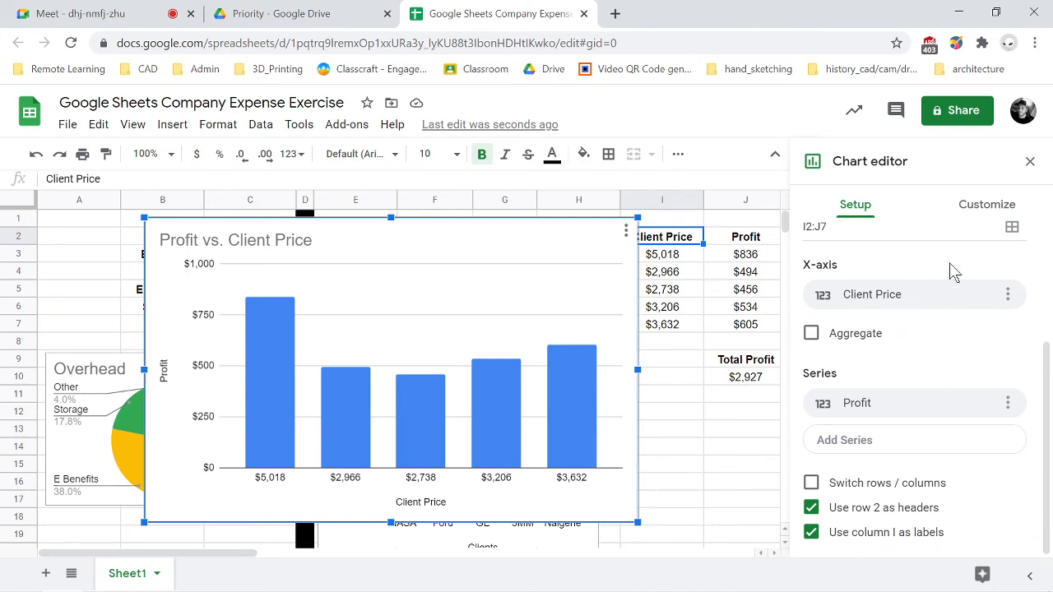
left_click(913, 269)
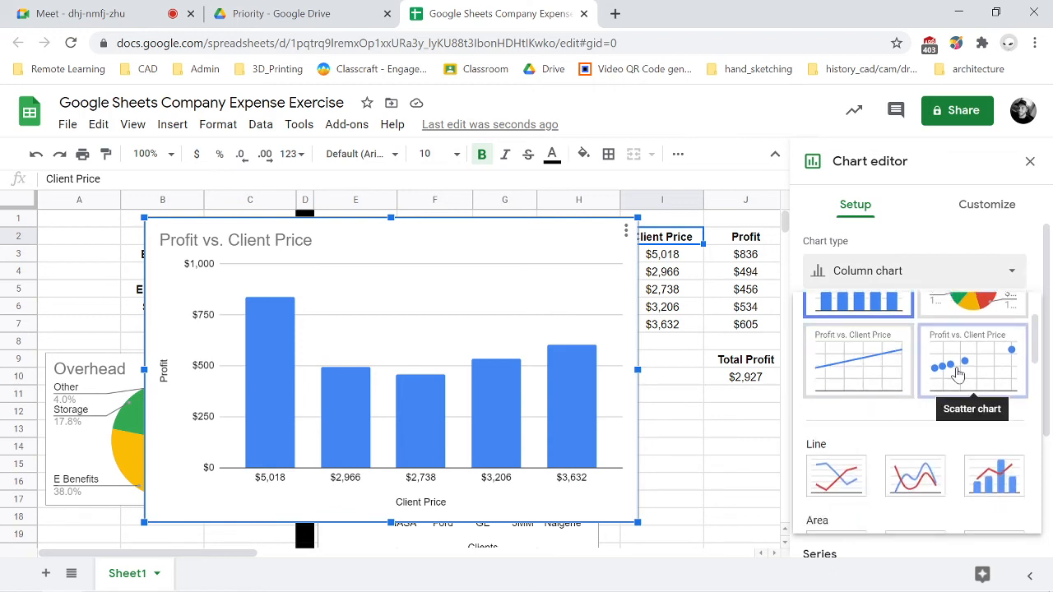
left_click(971, 360)
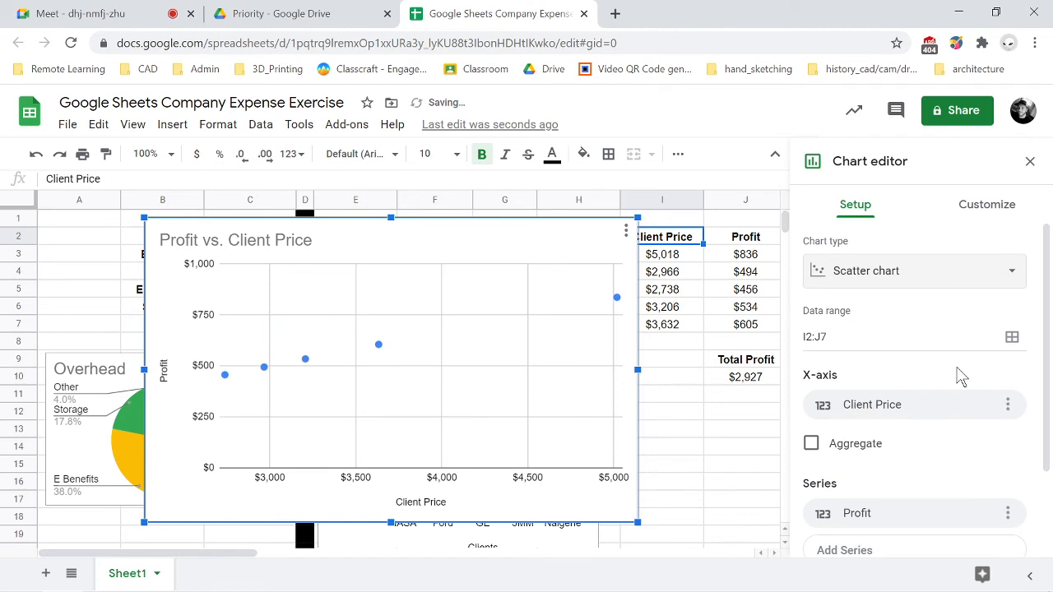
left_click(913, 270)
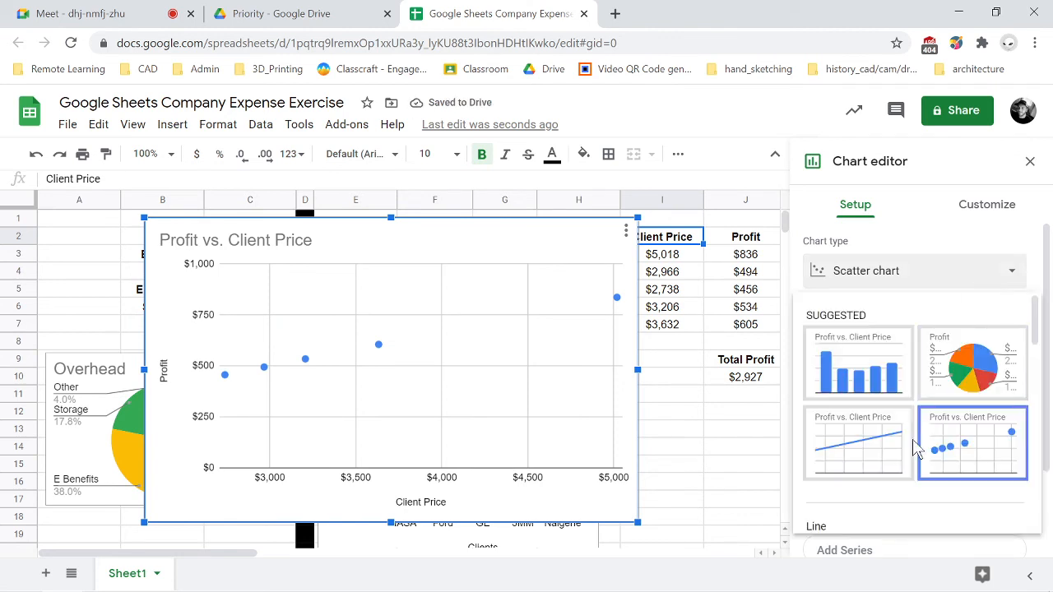
left_click(857, 441)
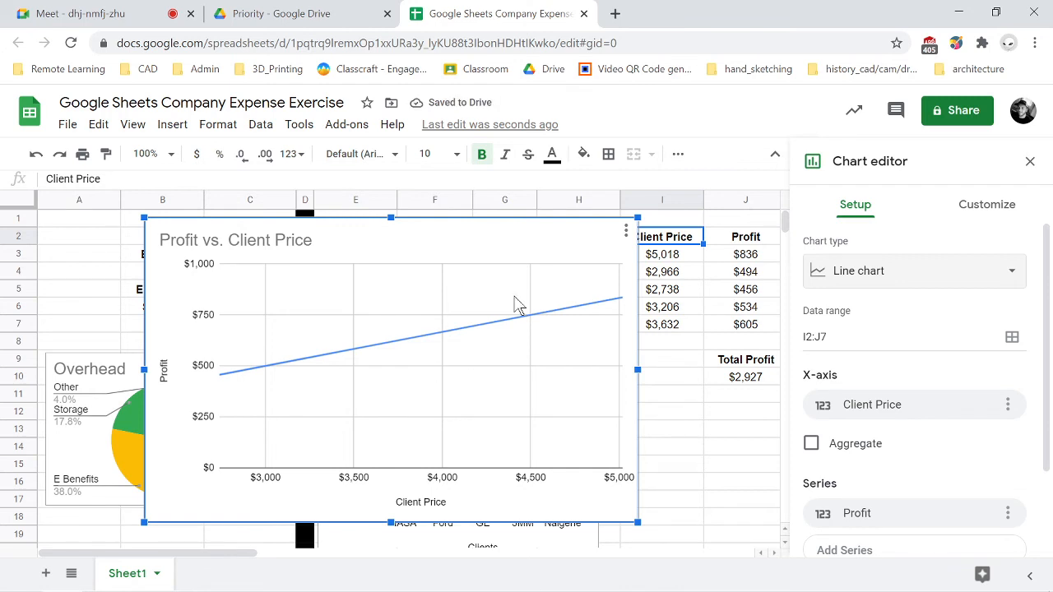
mouse_move(229, 382)
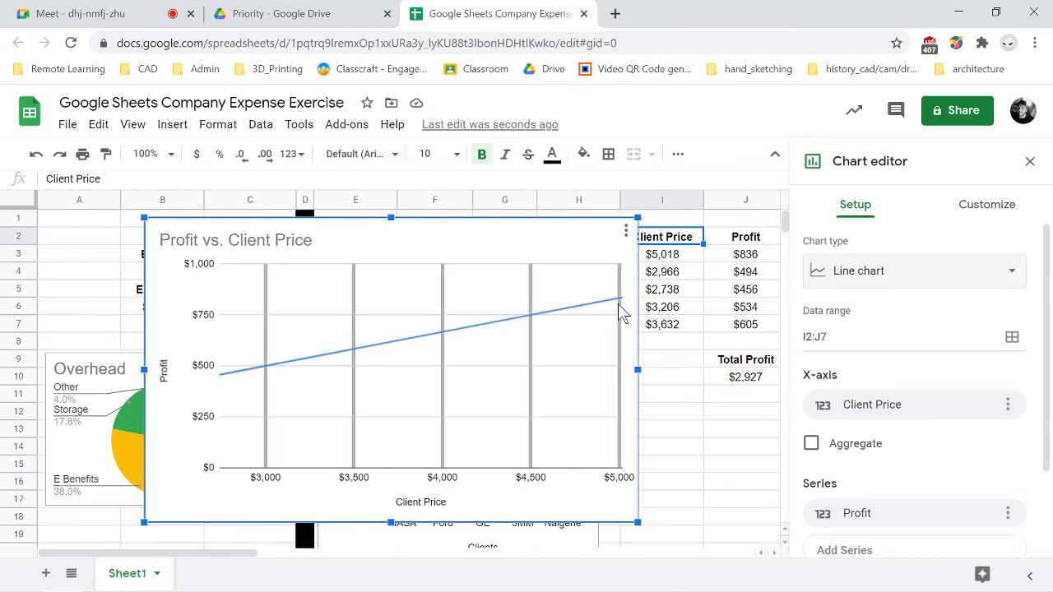
mouse_move(546, 329)
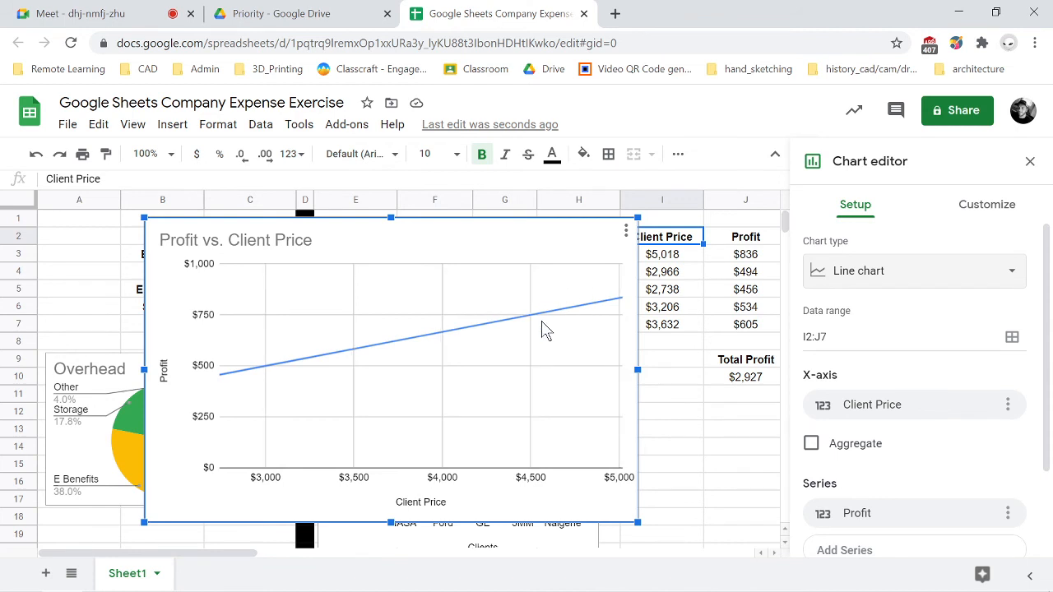
mouse_move(484, 427)
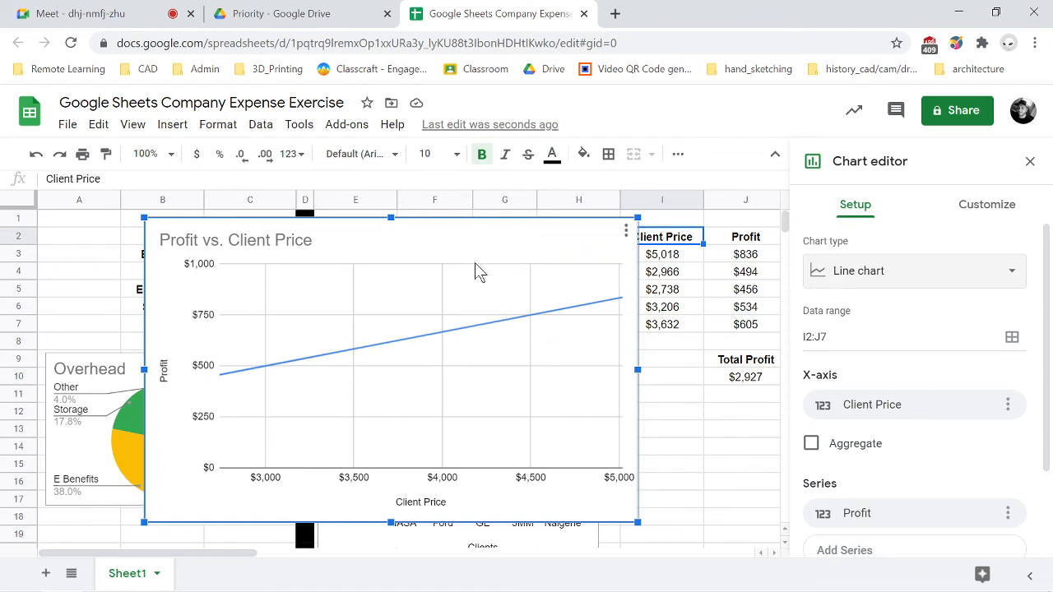
mouse_move(541, 277)
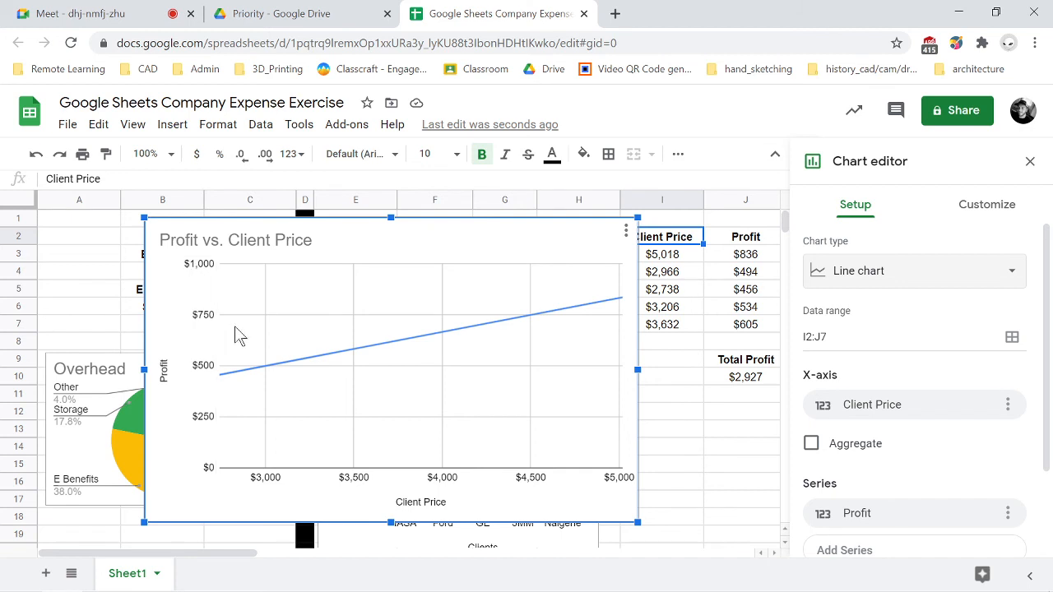
mouse_move(436, 349)
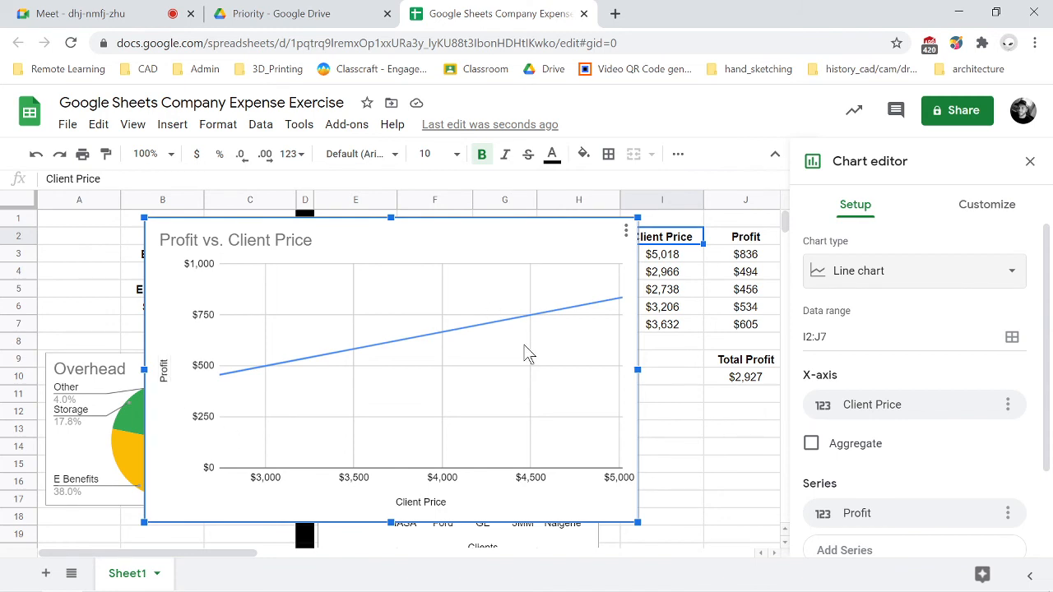
mouse_move(421, 352)
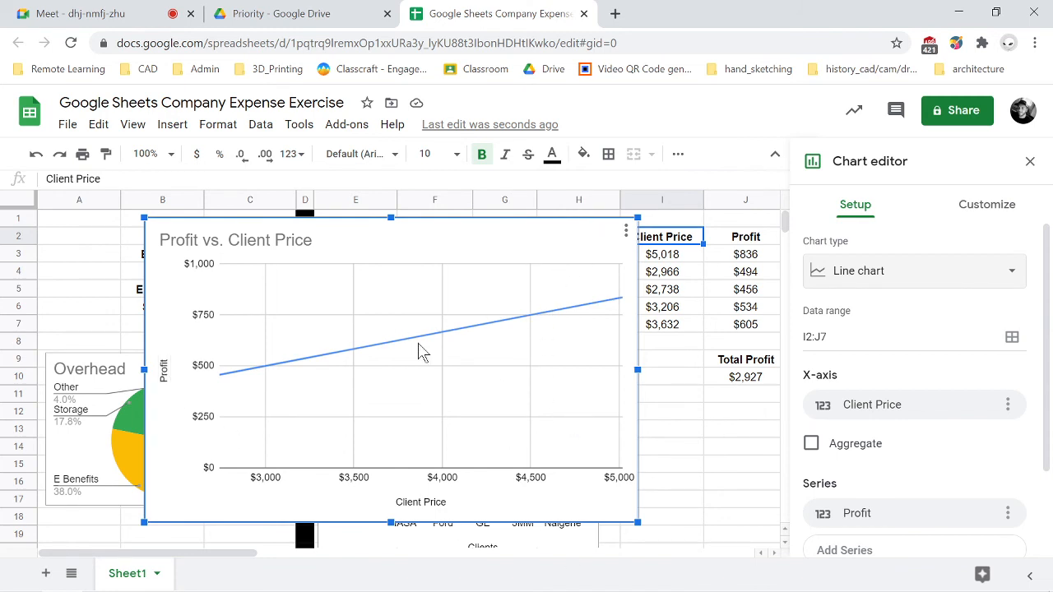
mouse_move(89, 224)
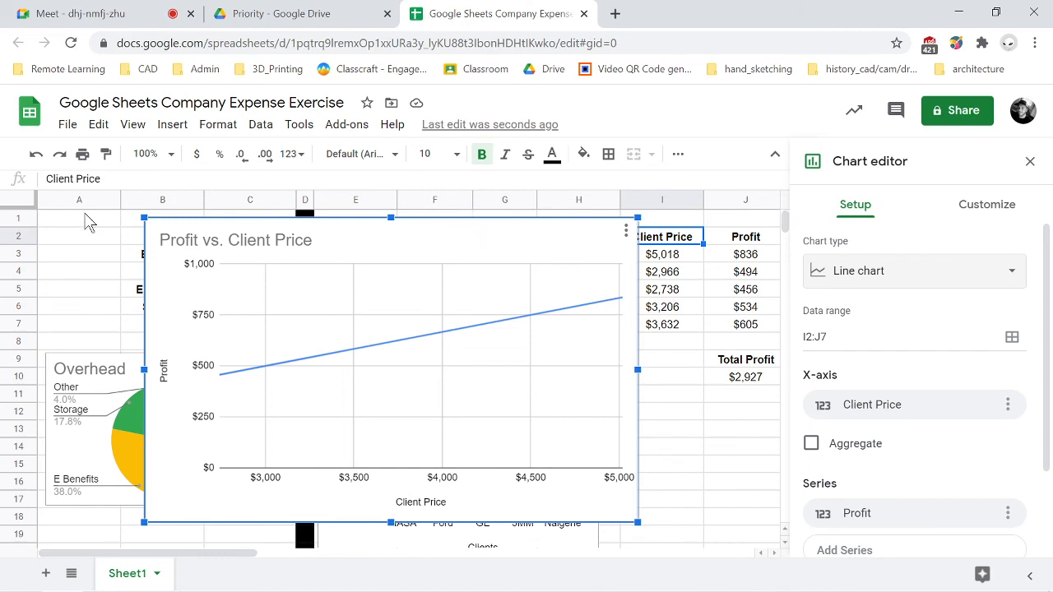
mouse_move(161, 262)
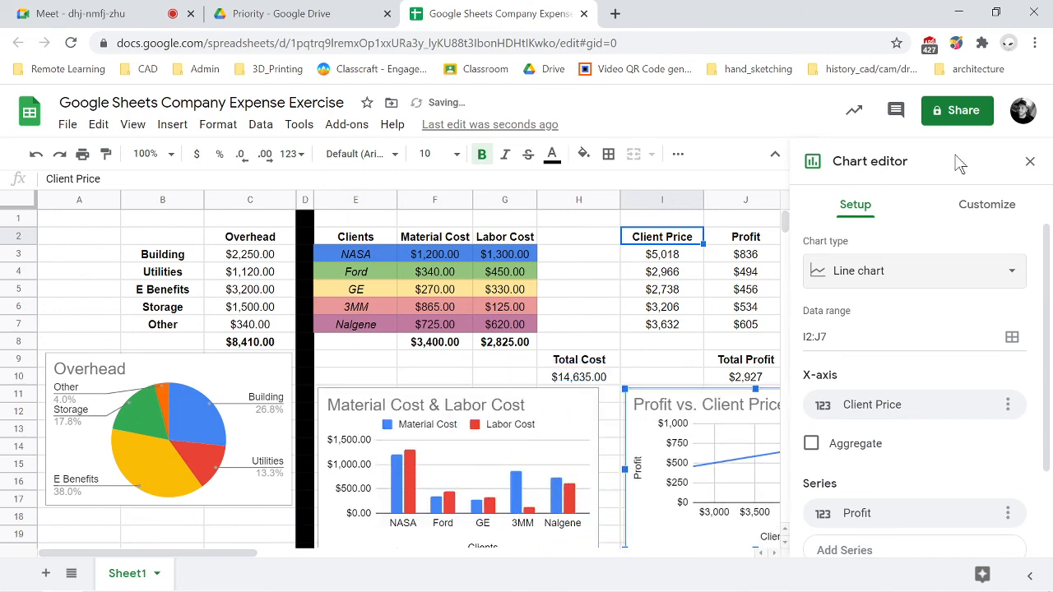
left_click(1030, 161)
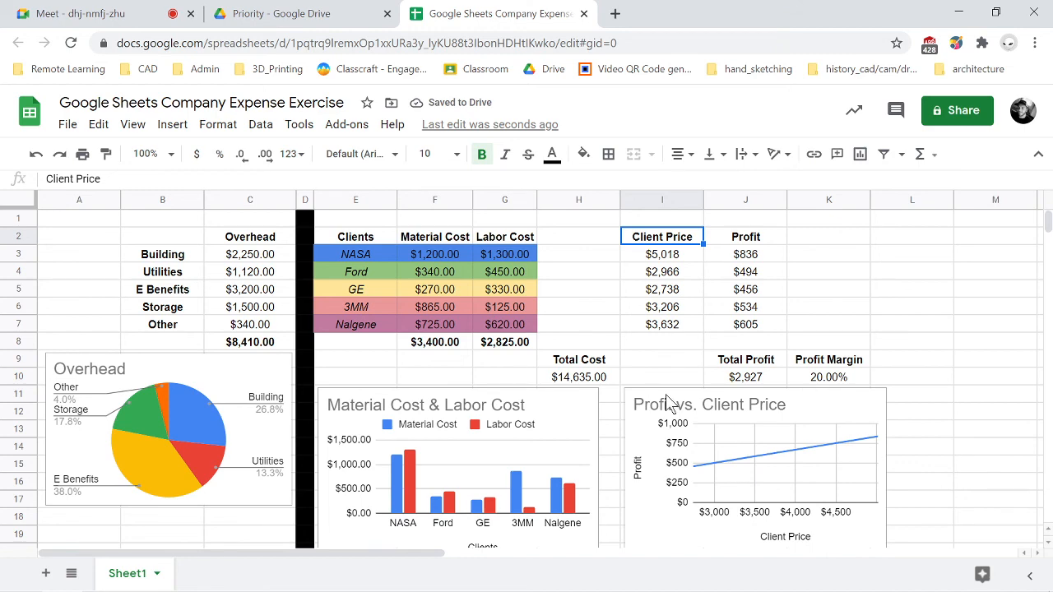
scroll("down", 3)
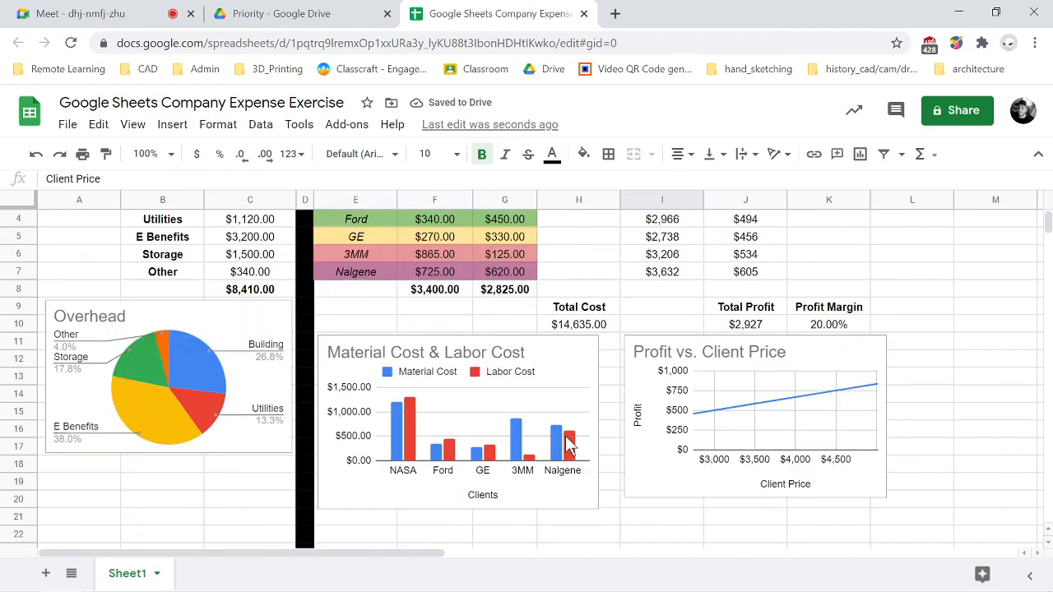
mouse_move(698, 366)
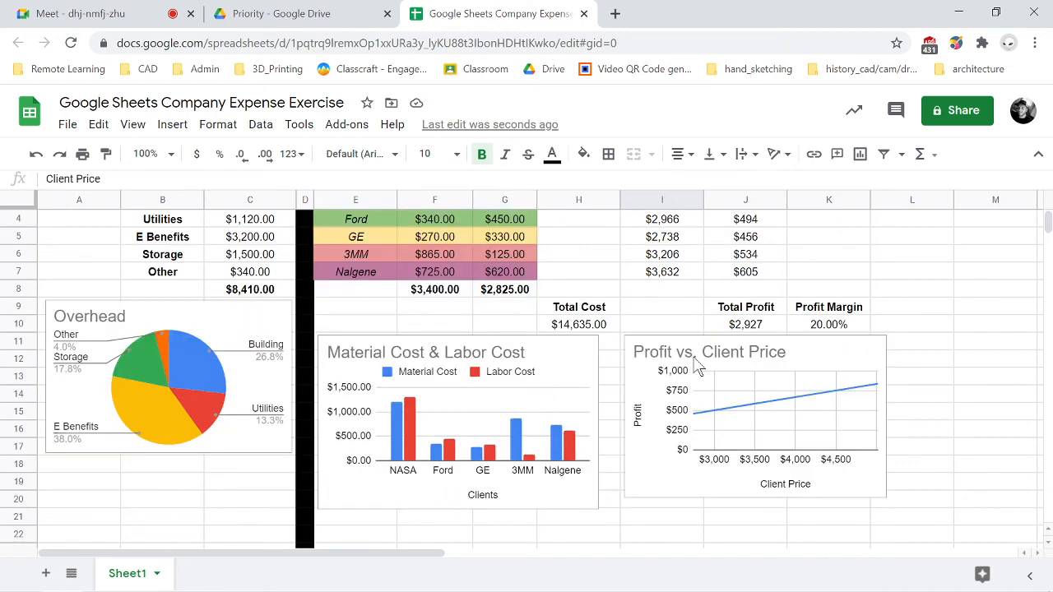
mouse_move(732, 378)
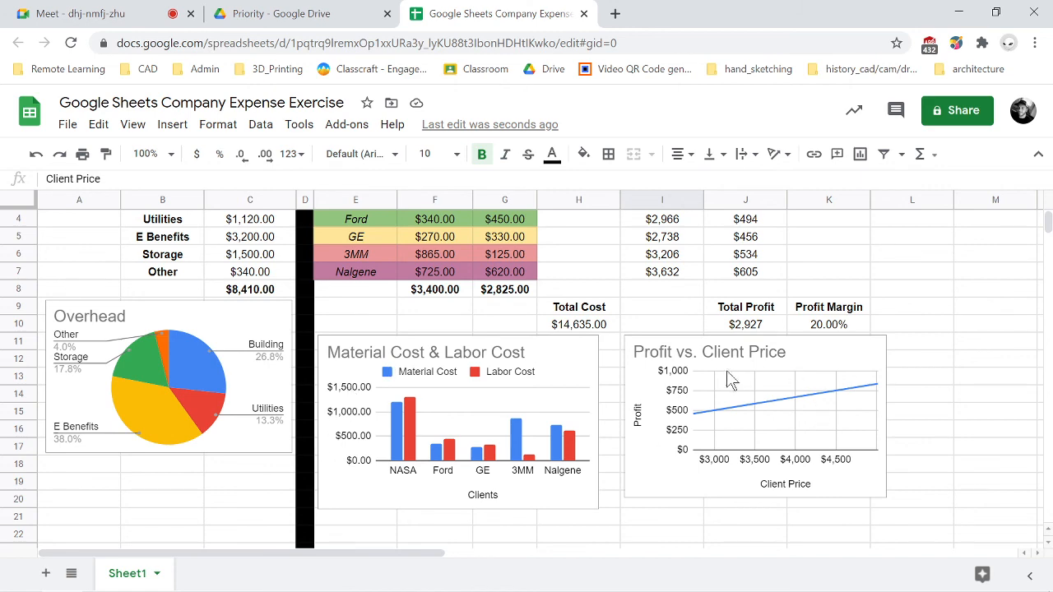
mouse_move(665, 414)
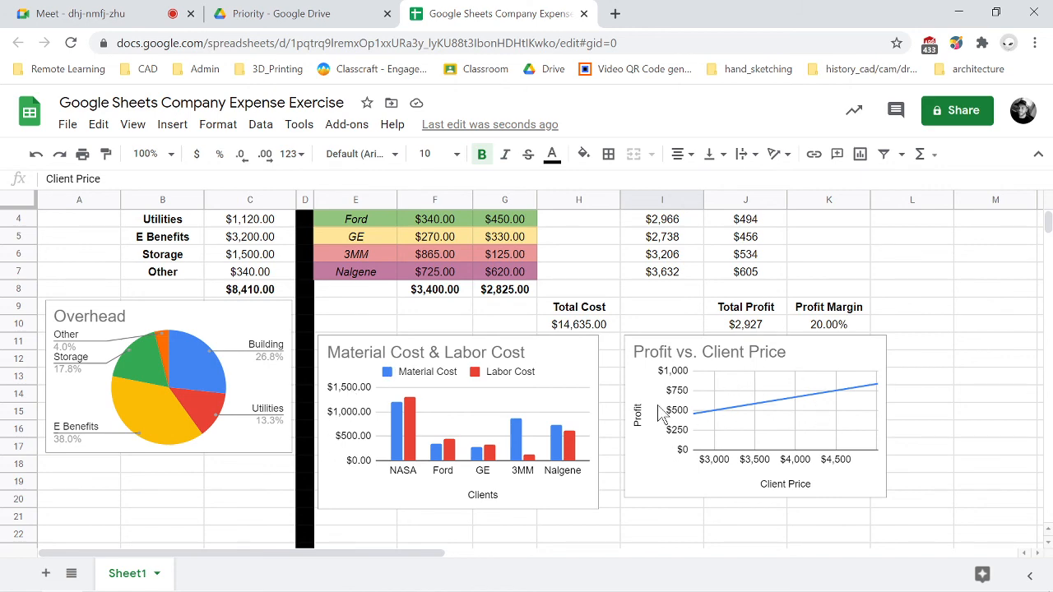
scroll("up", 3)
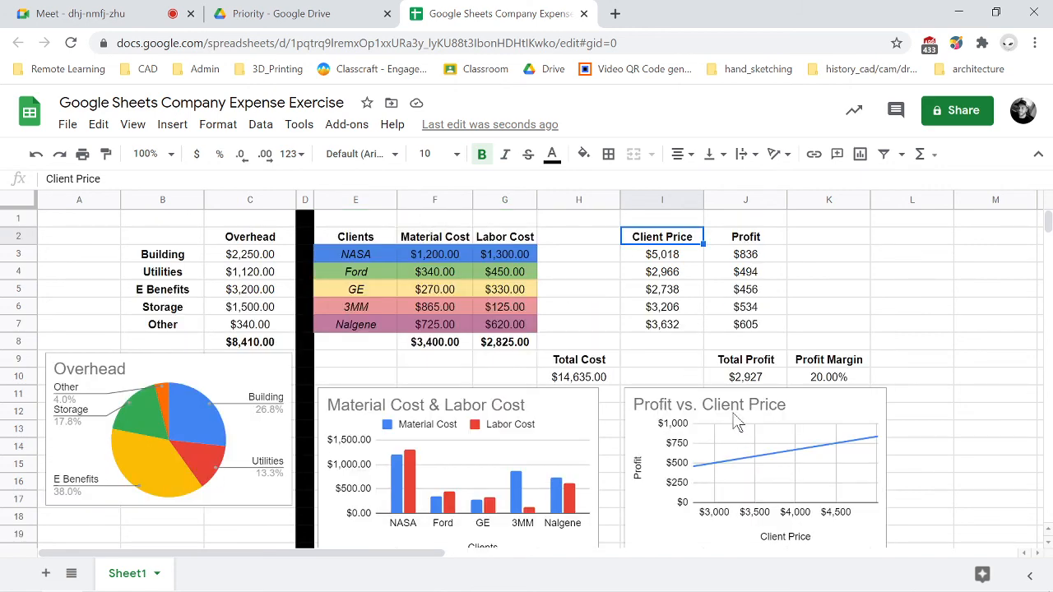
mouse_move(425, 414)
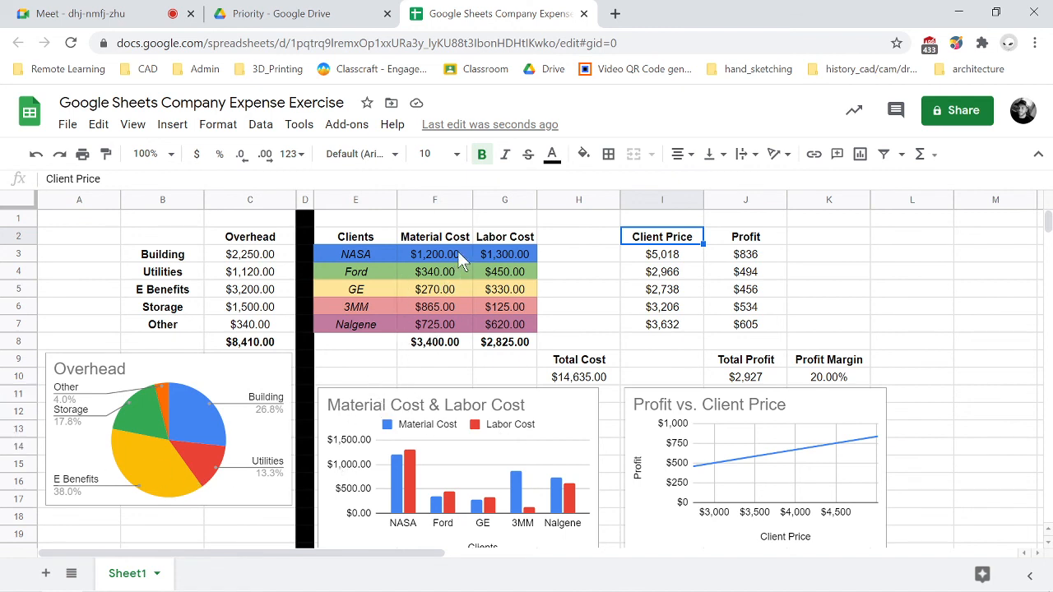
mouse_move(263, 270)
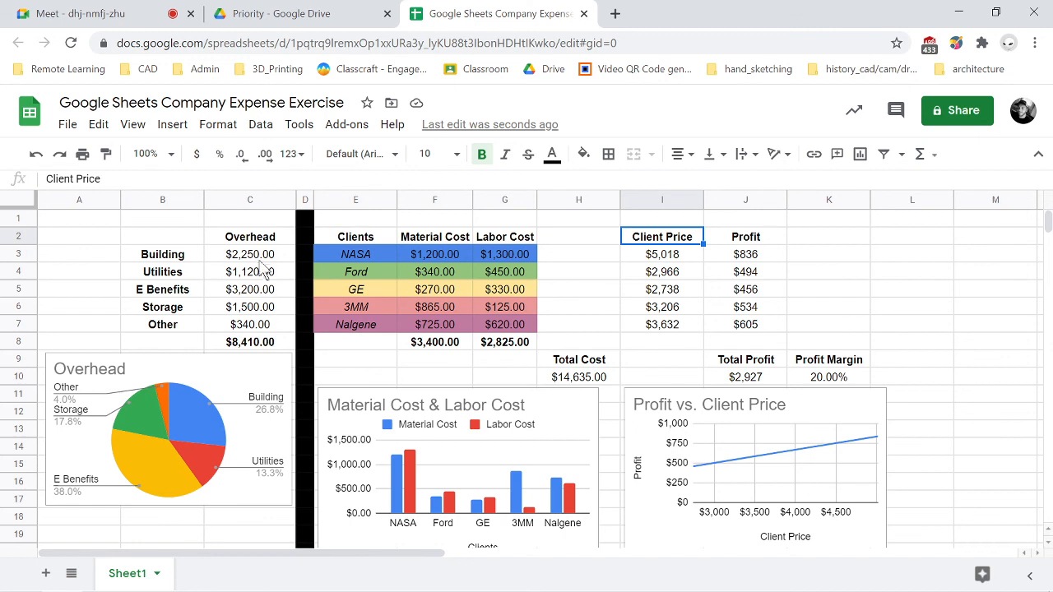
mouse_move(391, 344)
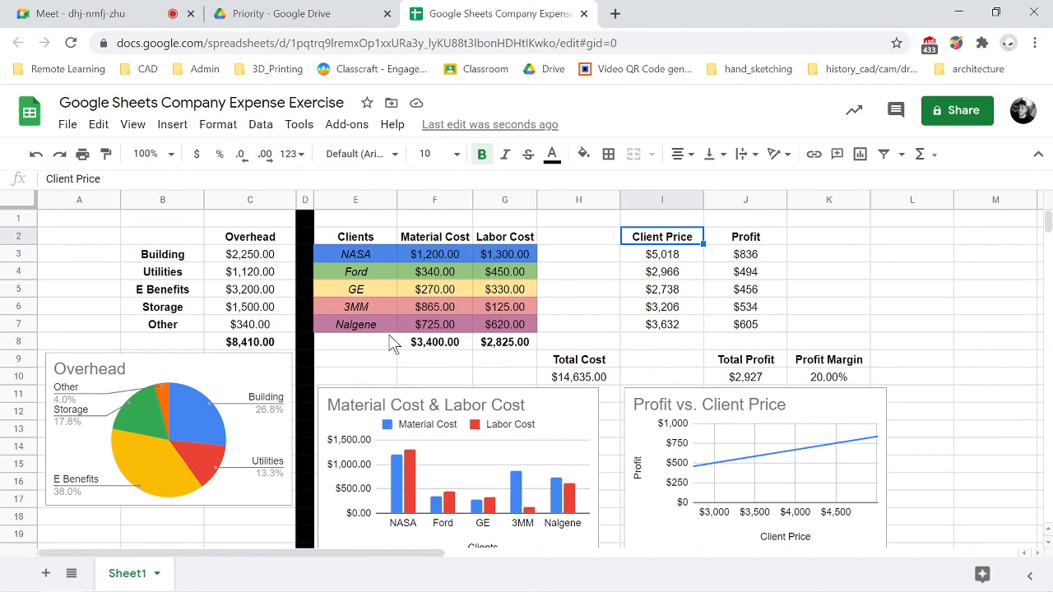
mouse_move(668, 400)
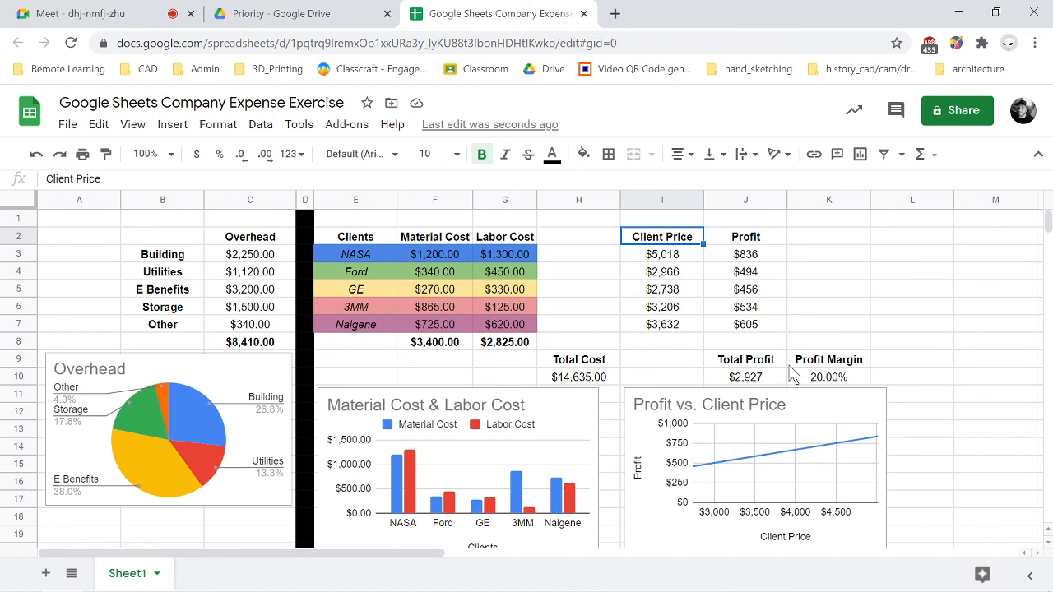
mouse_move(518, 201)
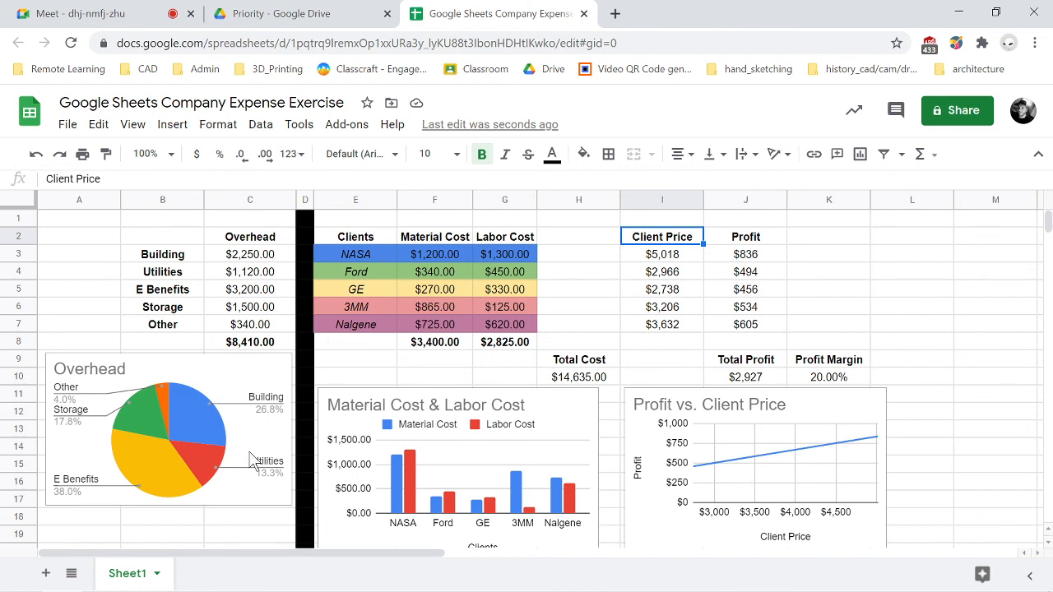
mouse_move(140, 394)
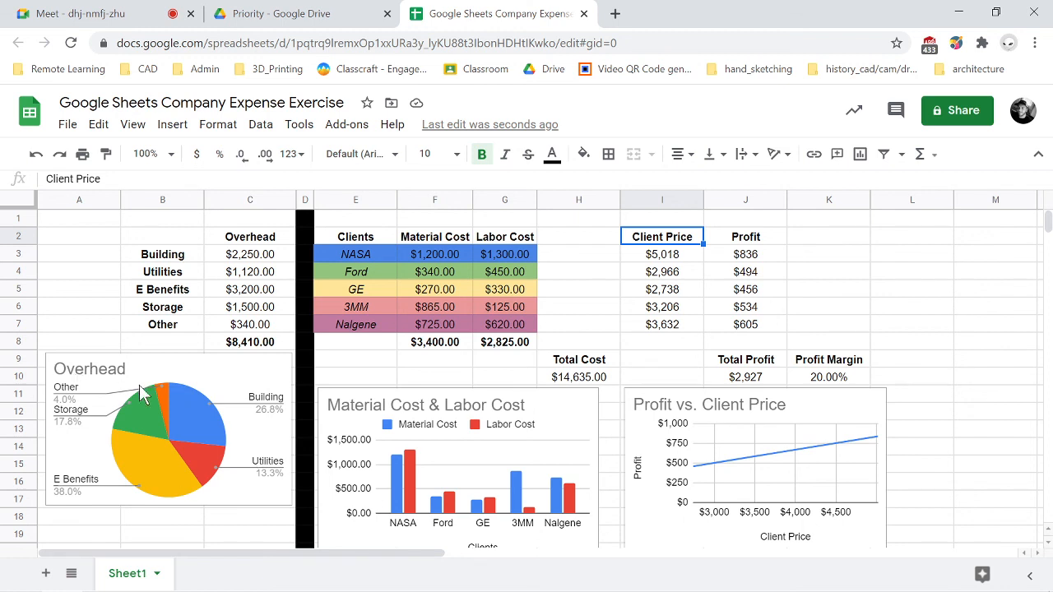
mouse_move(214, 408)
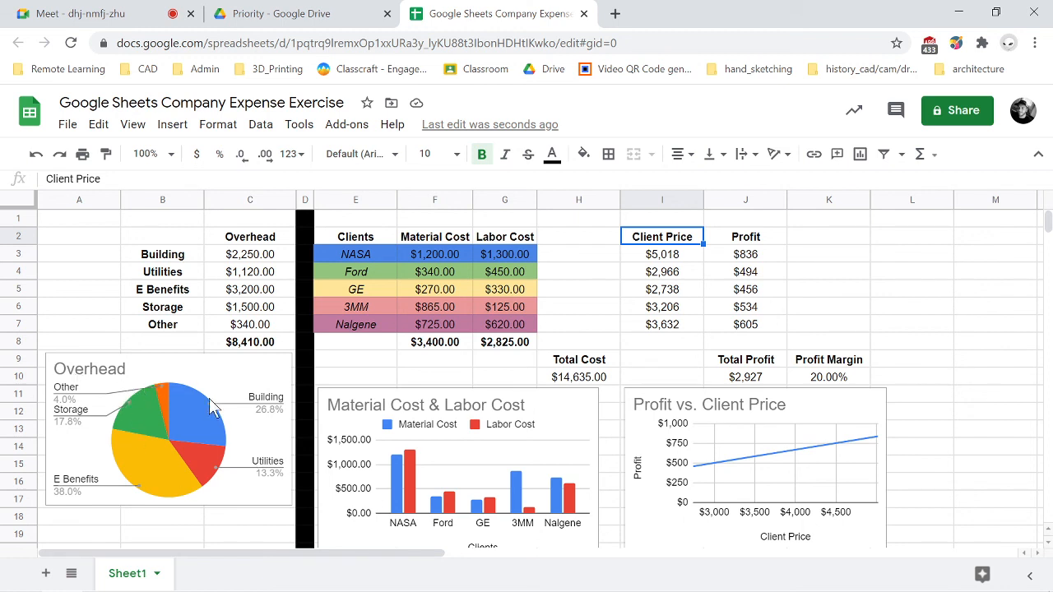
mouse_move(417, 431)
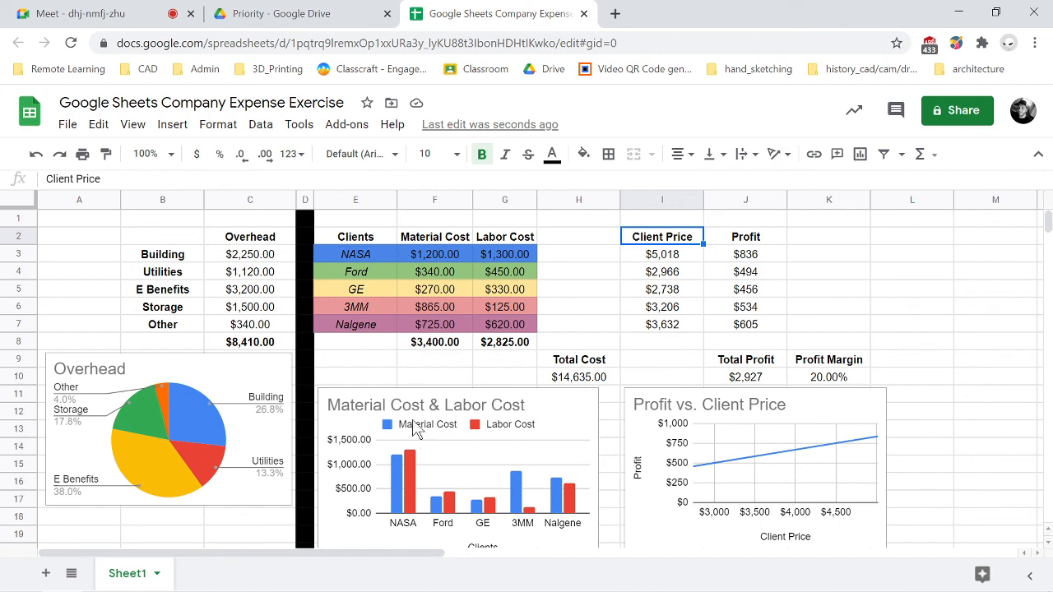
mouse_move(421, 470)
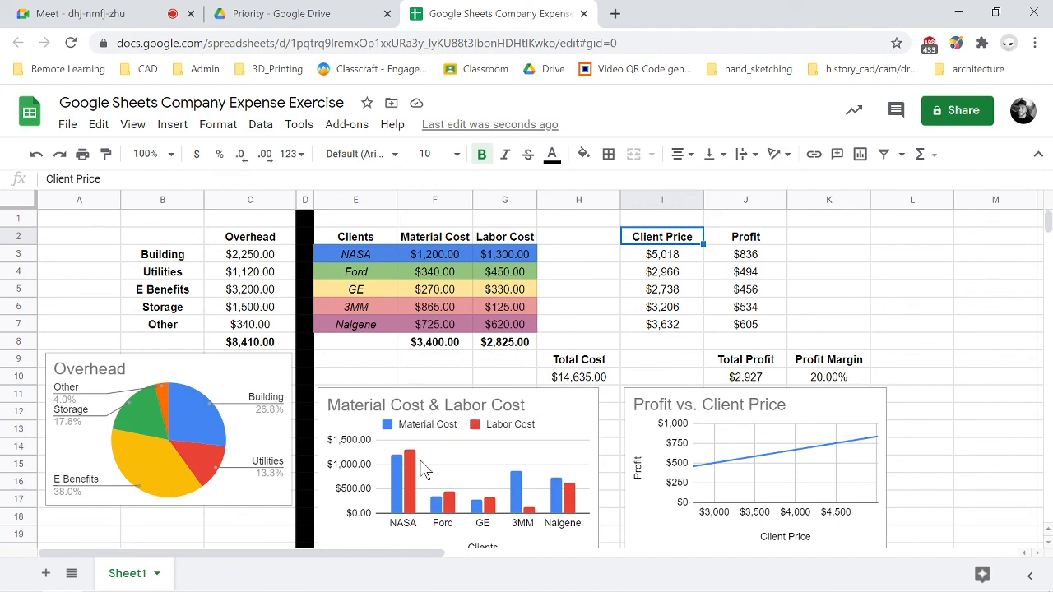
mouse_move(734, 491)
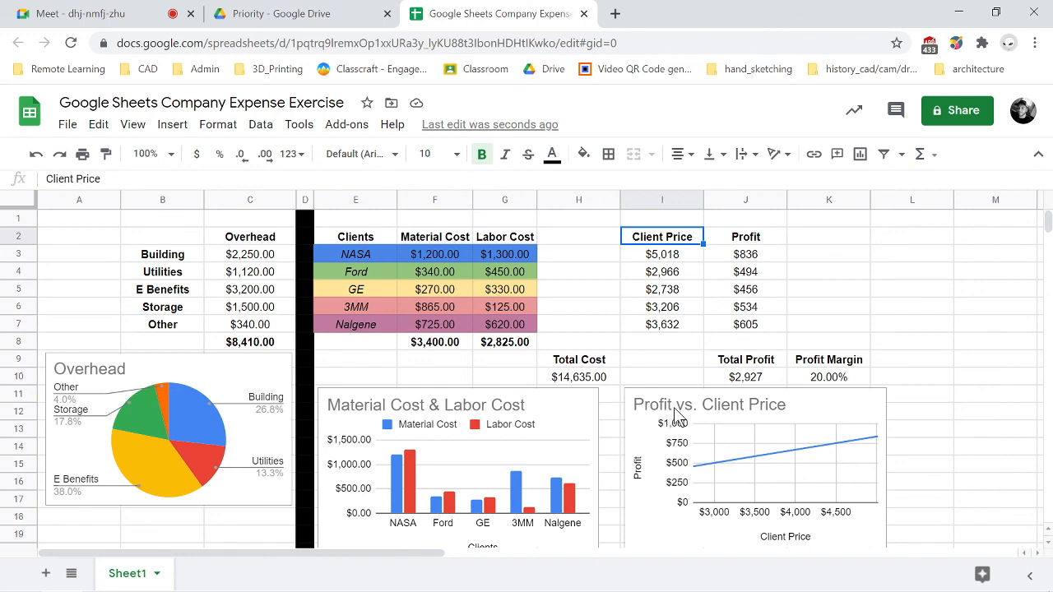
mouse_move(780, 418)
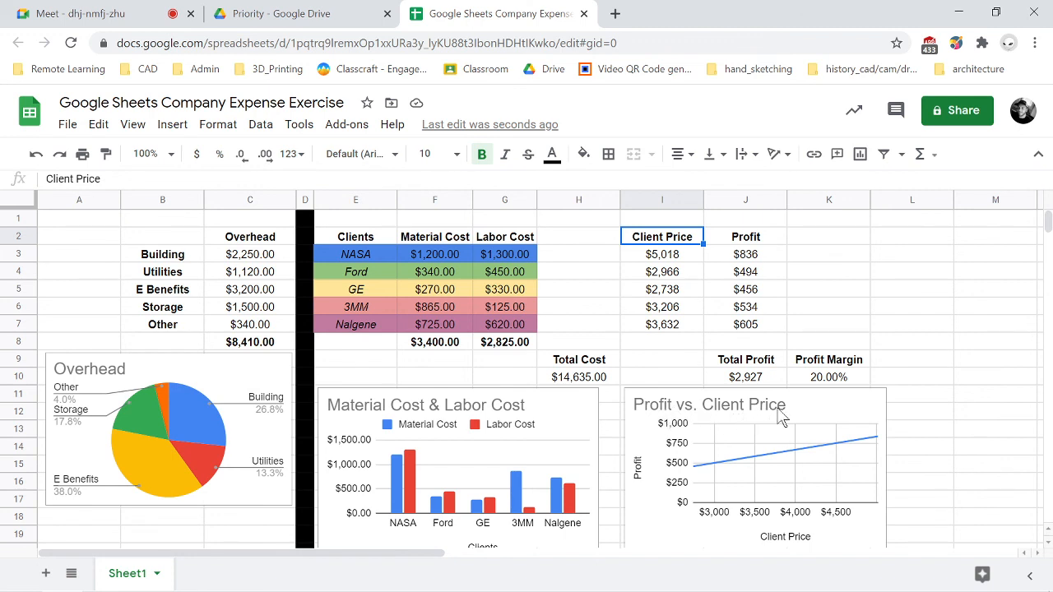
mouse_move(721, 484)
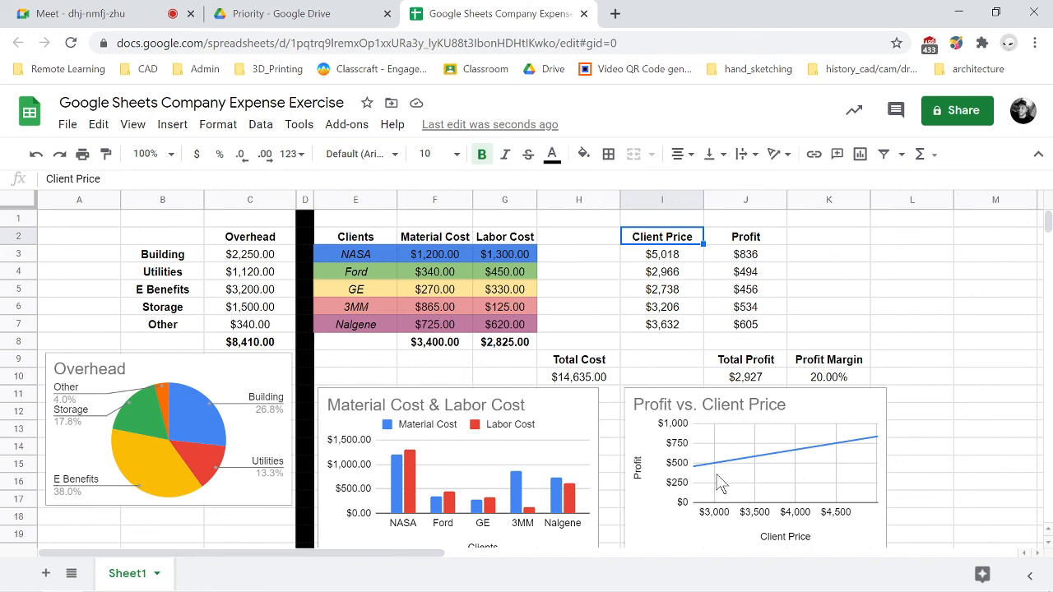
mouse_move(696, 480)
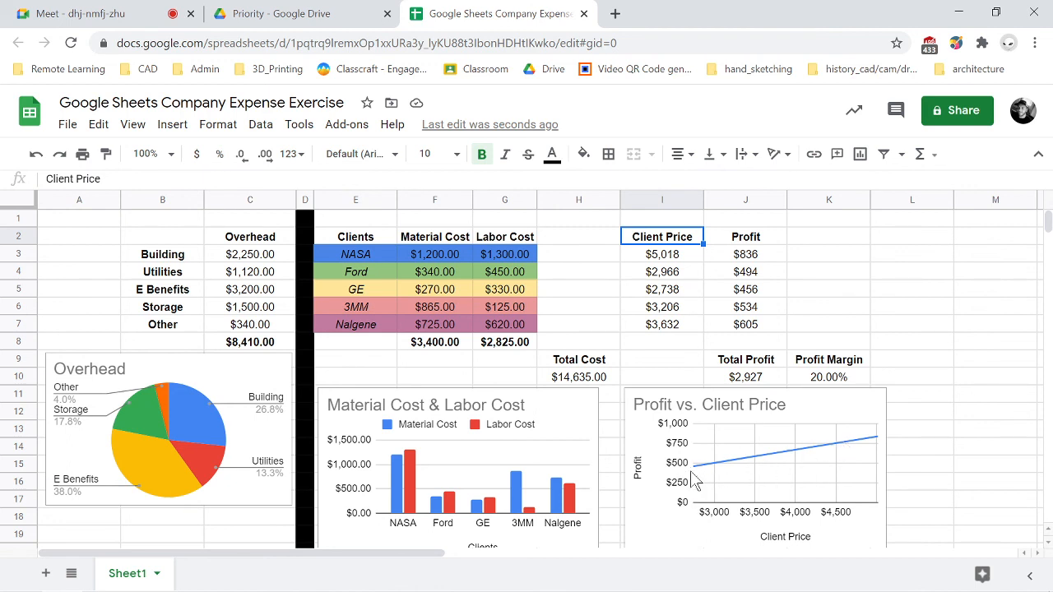
mouse_move(674, 447)
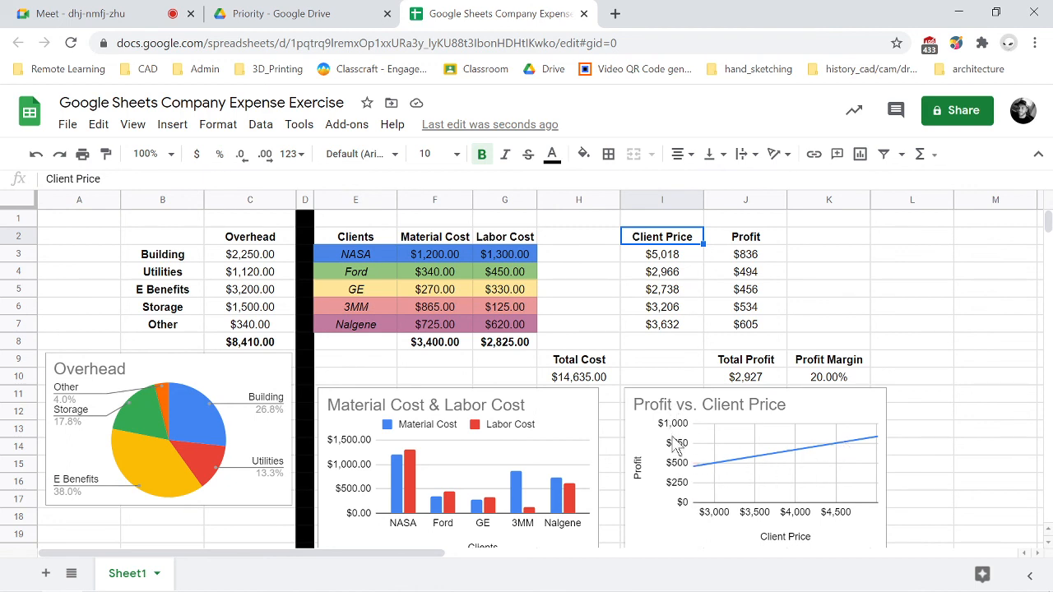
mouse_move(774, 480)
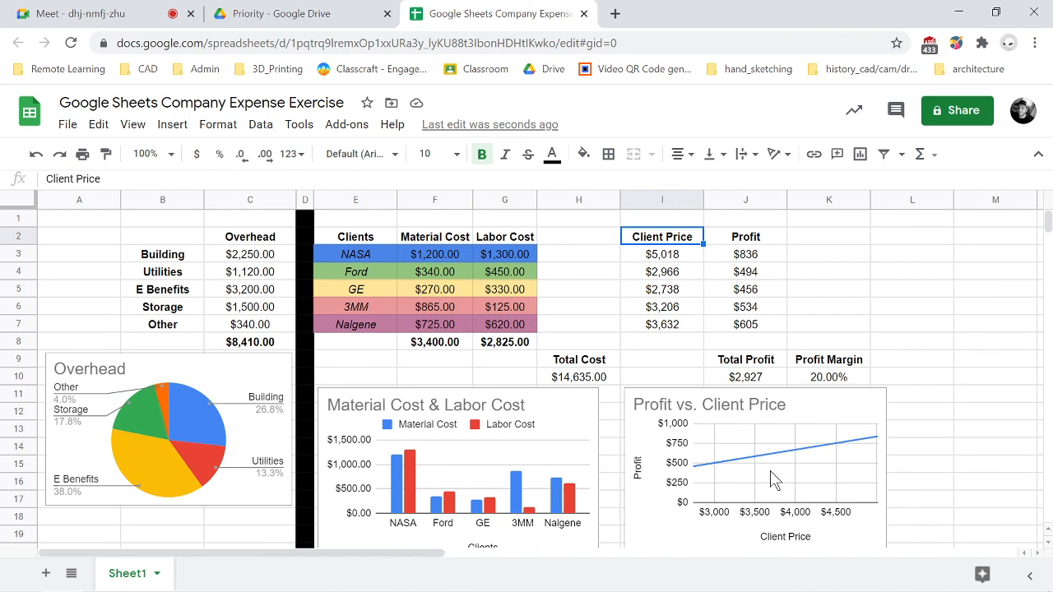
mouse_move(655, 408)
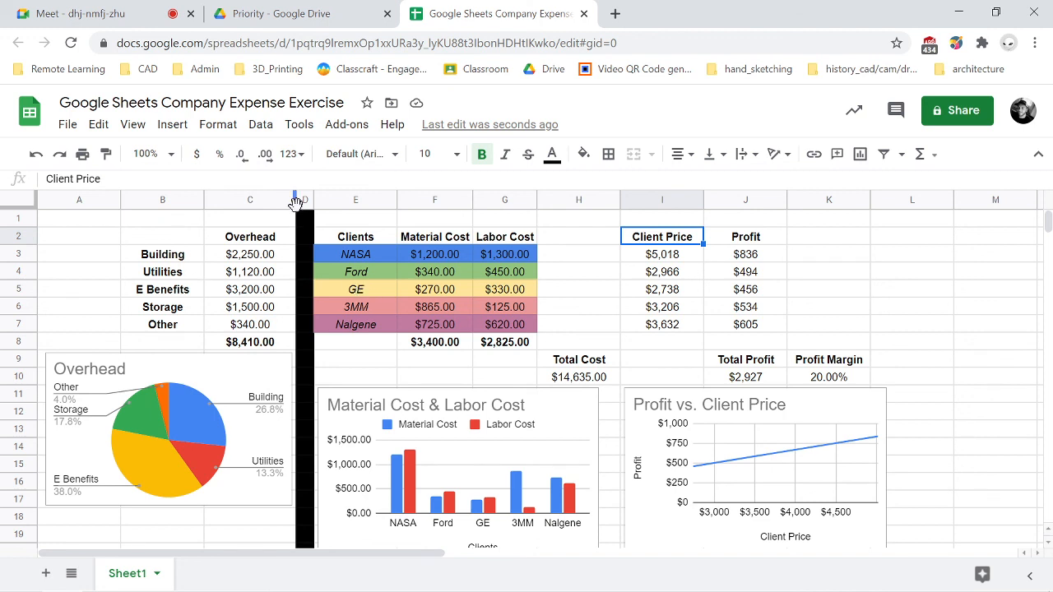
mouse_move(217, 125)
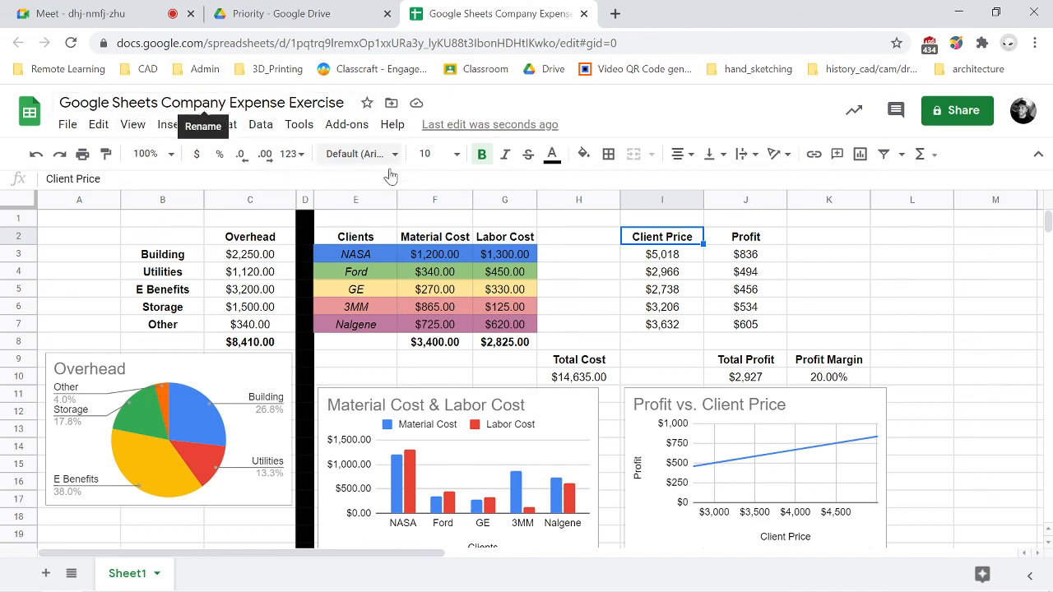
mouse_move(563, 270)
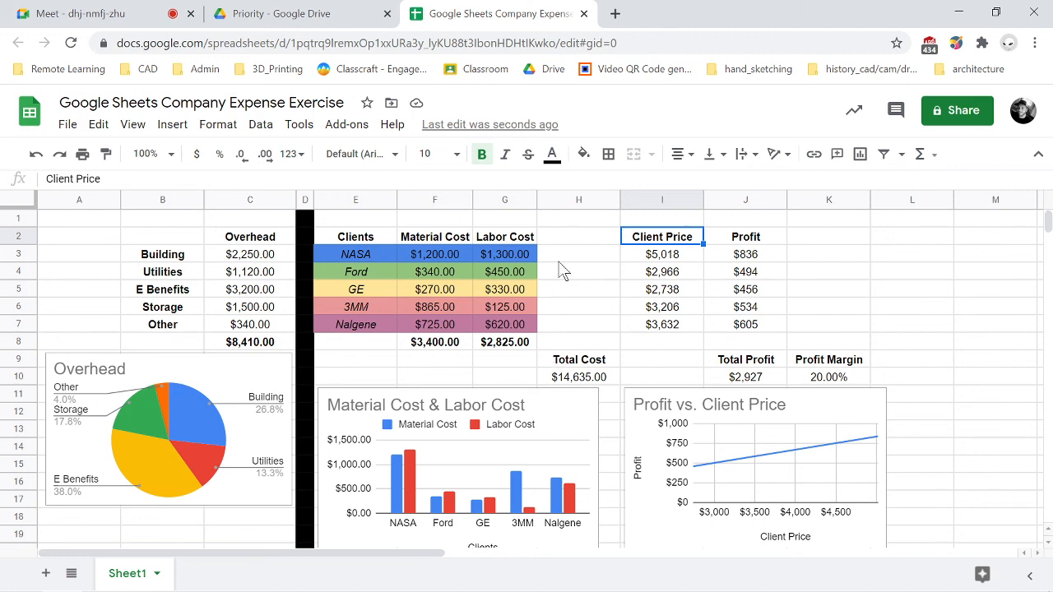
mouse_move(573, 247)
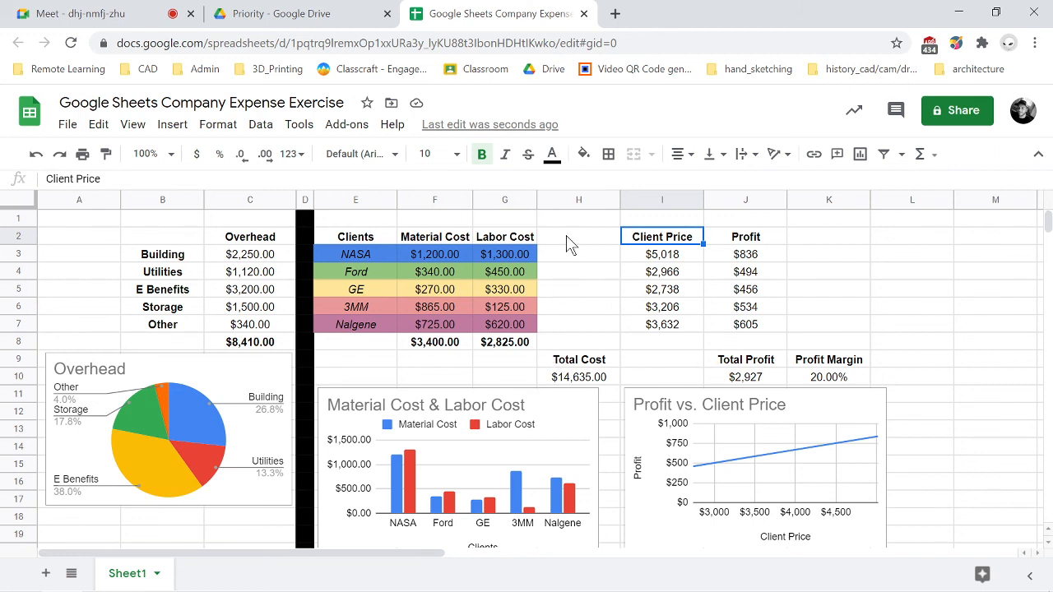